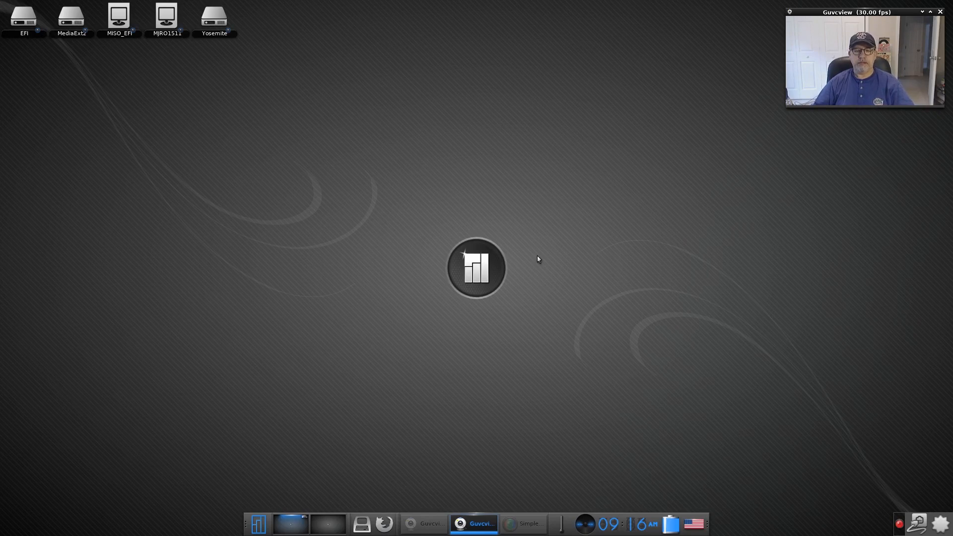
mouse_move(490, 225)
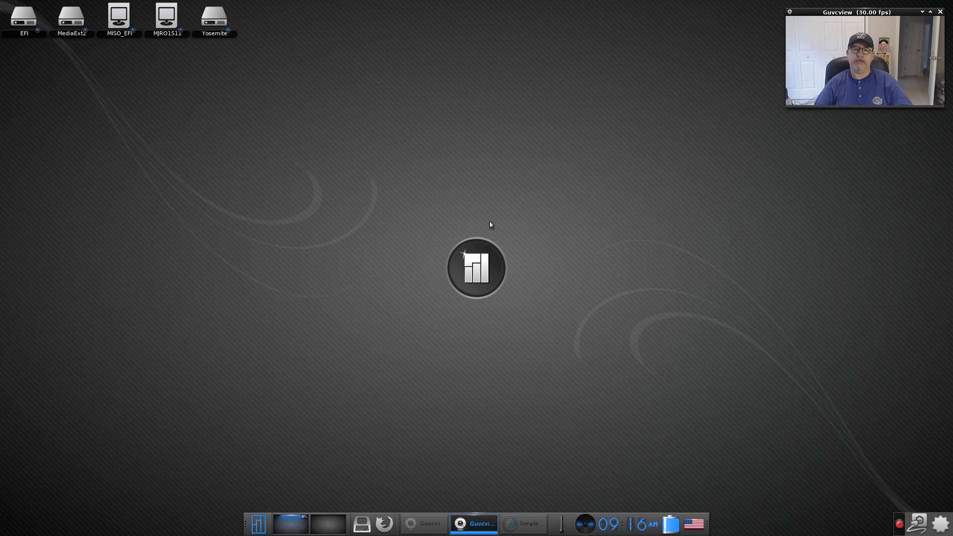
mouse_move(464, 182)
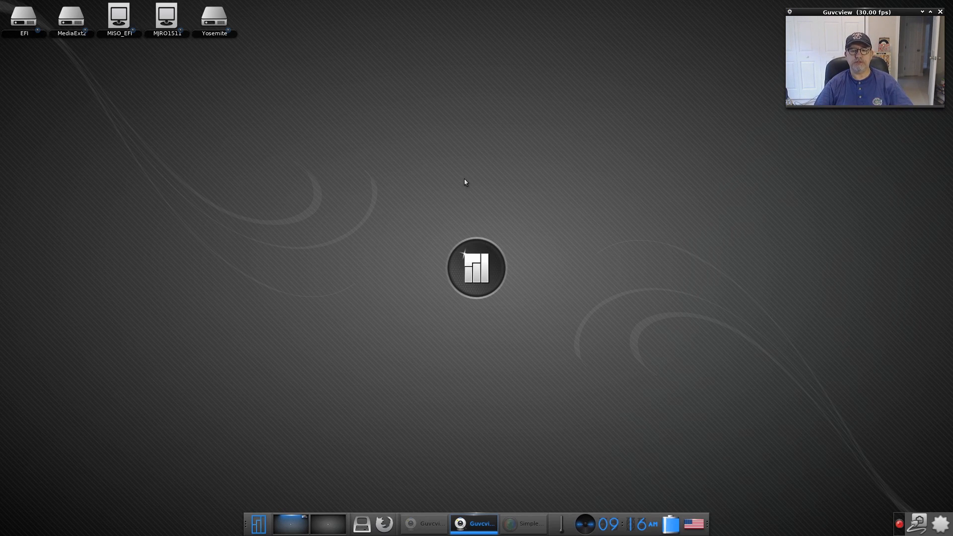
mouse_move(615, 161)
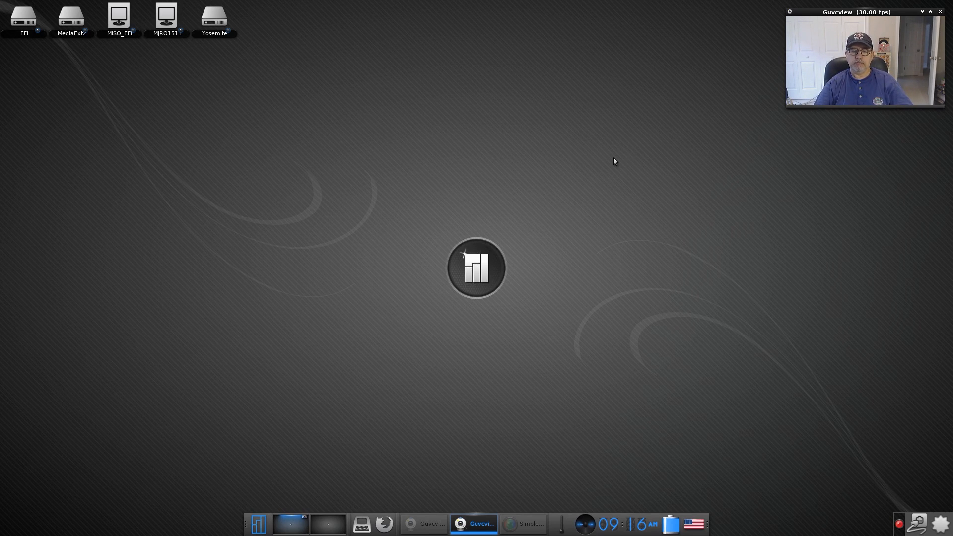
mouse_move(484, 168)
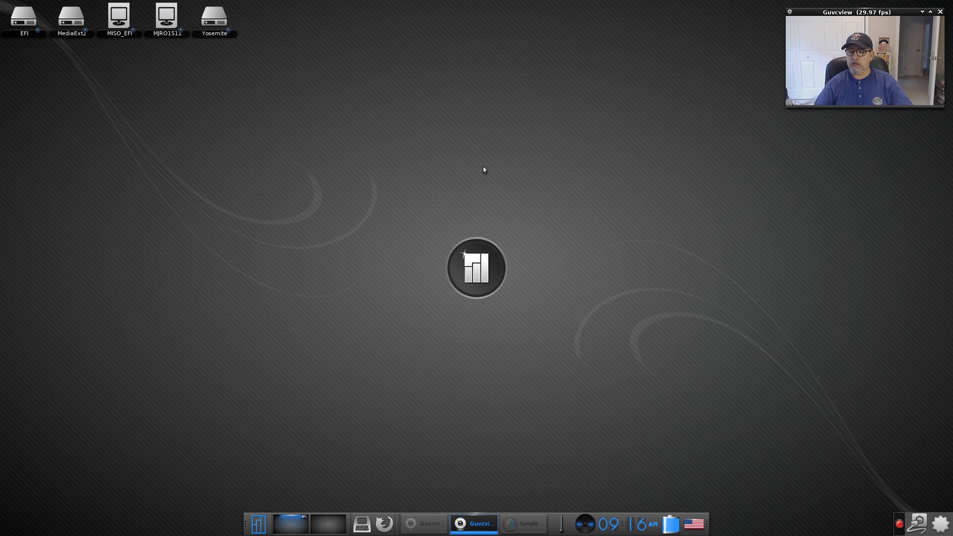
mouse_move(441, 329)
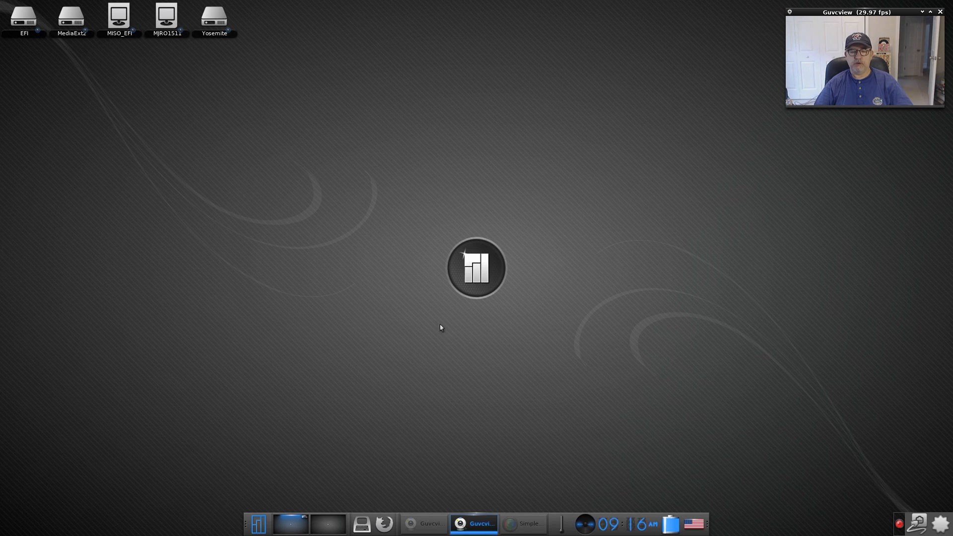
mouse_move(481, 329)
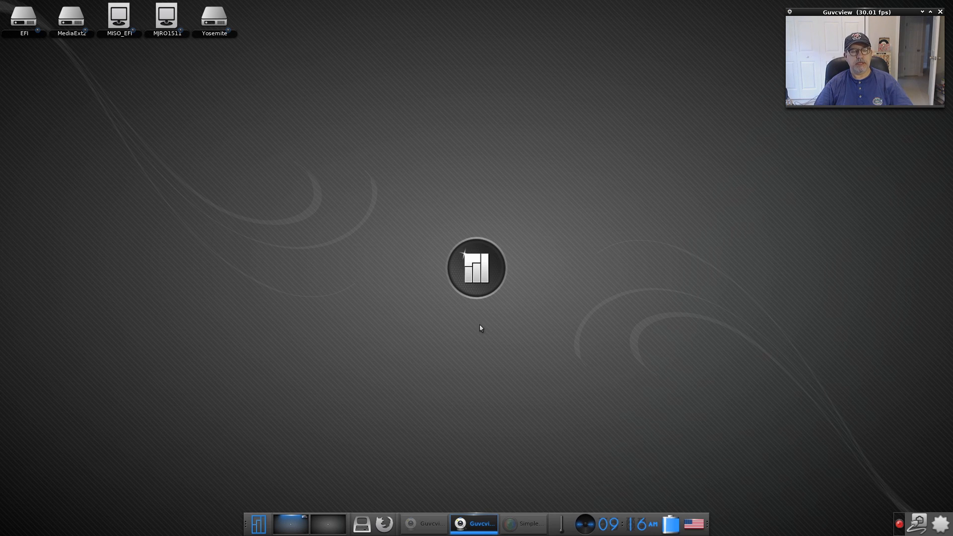
mouse_move(471, 311)
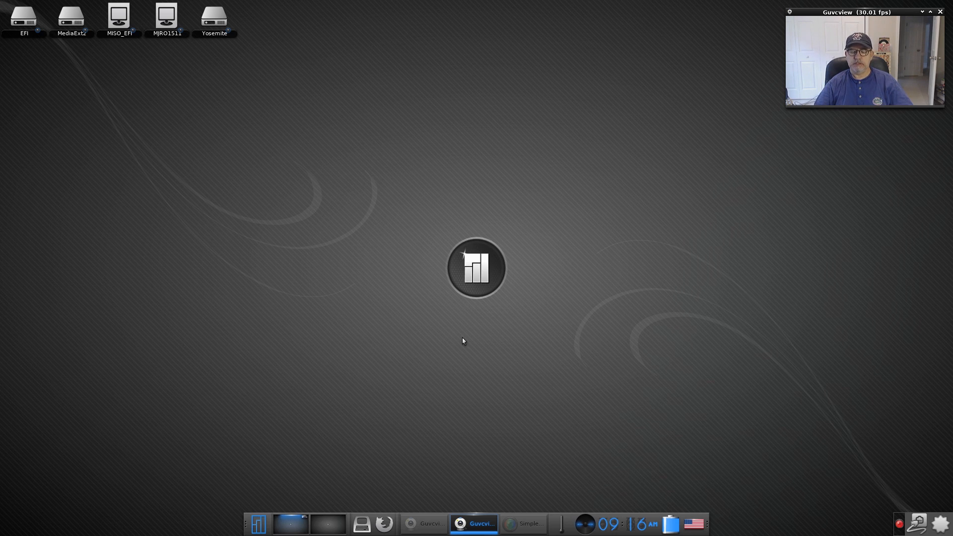
mouse_move(460, 352)
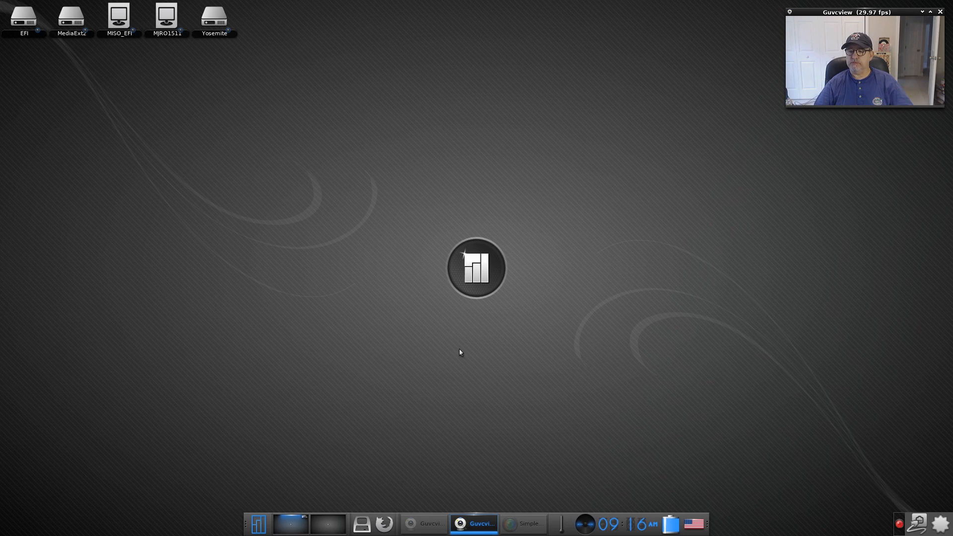
mouse_move(477, 318)
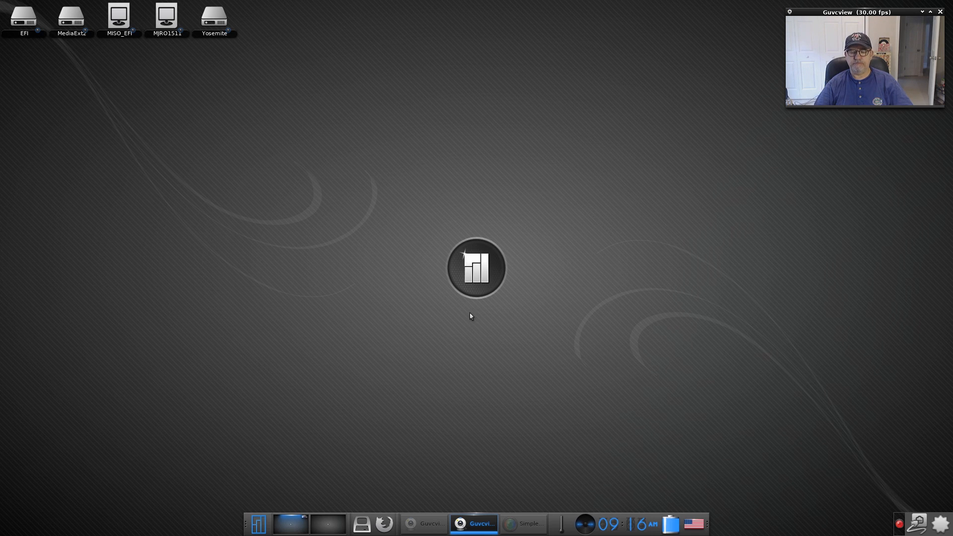
mouse_move(485, 328)
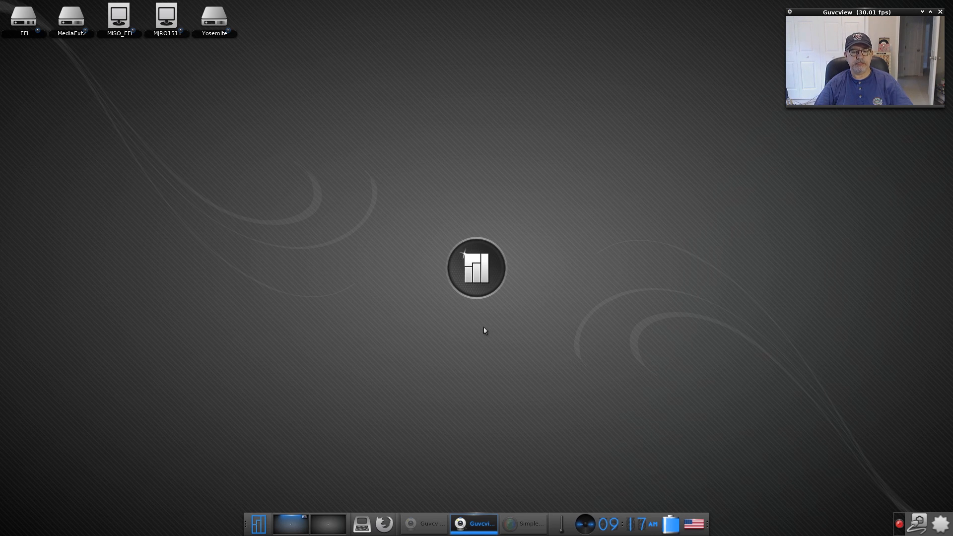
mouse_move(473, 331)
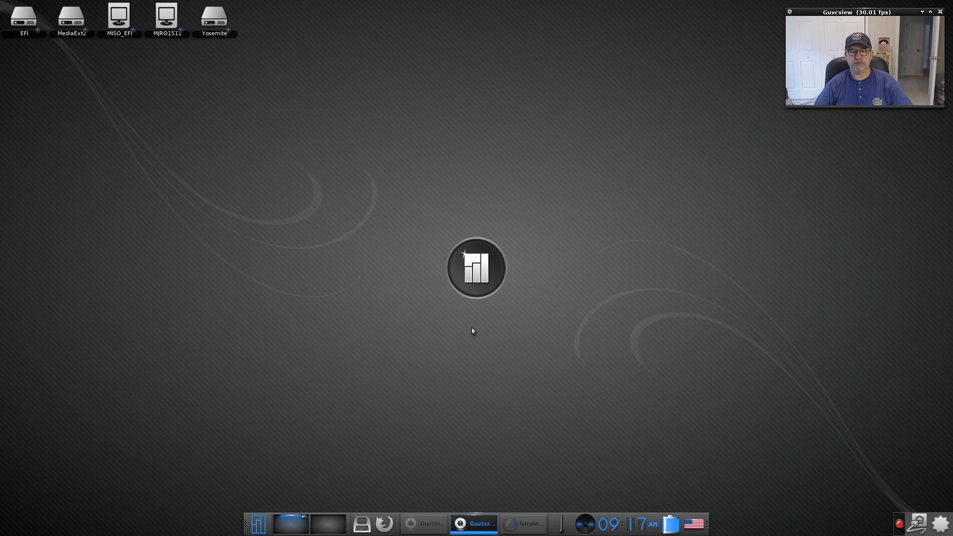
mouse_move(475, 317)
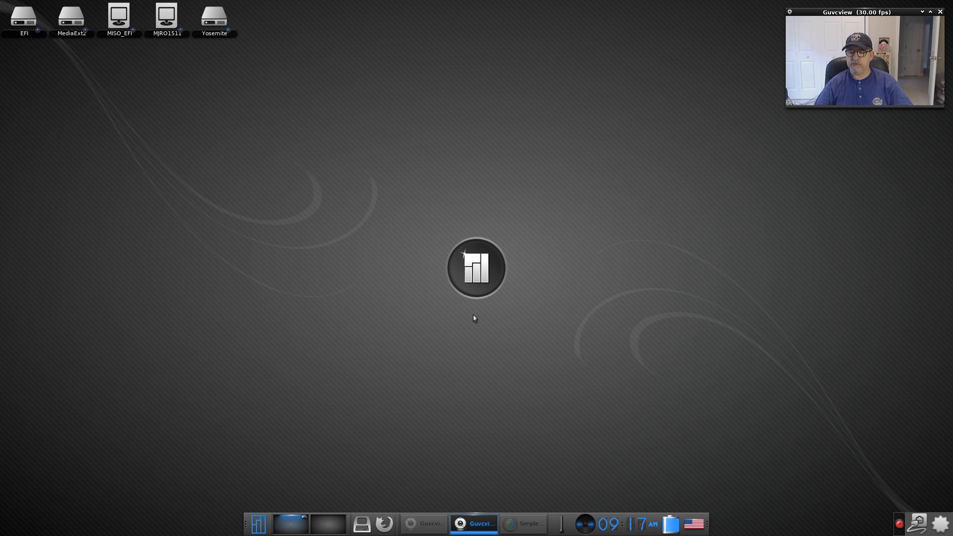
mouse_move(705, 435)
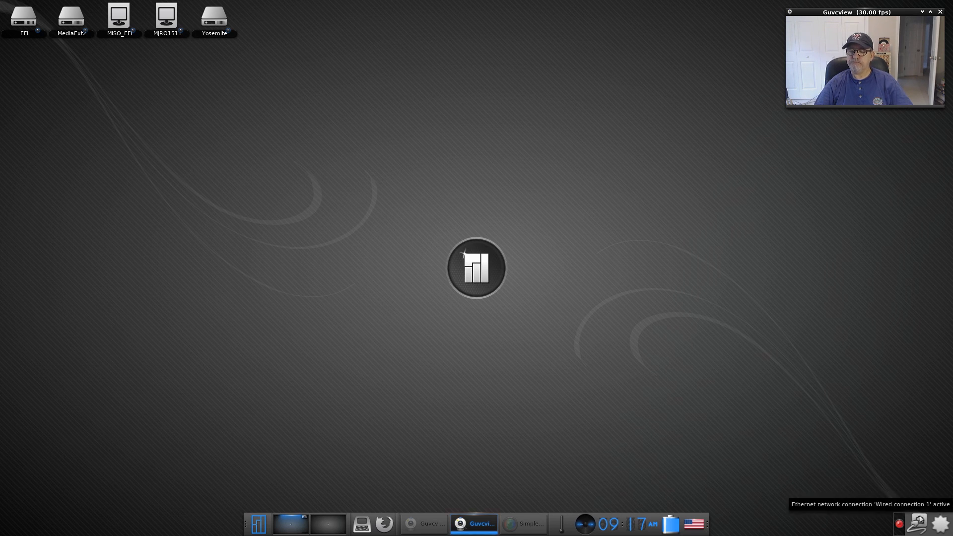
Raise the IEC958 output volume to maximum from the shelf mixer gadget.
left_click(917, 523)
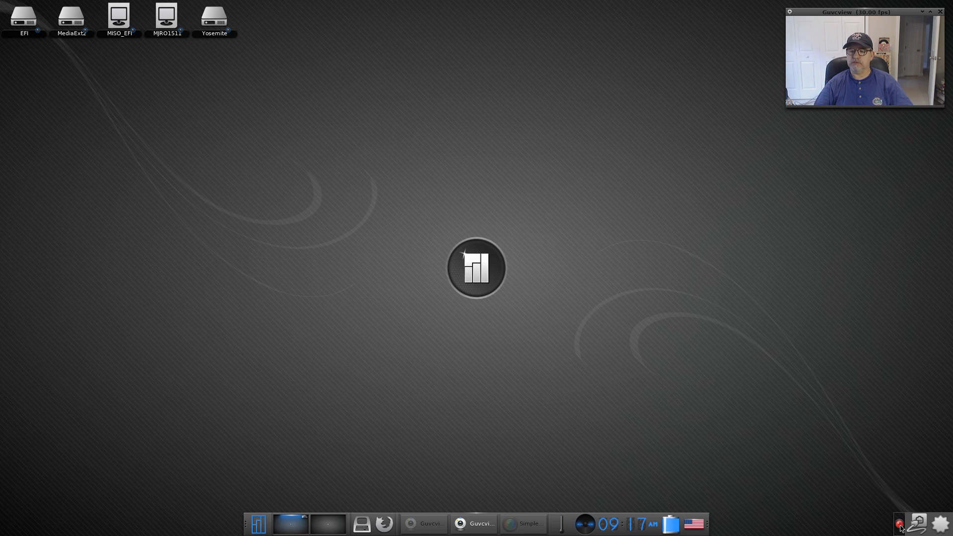
mouse_move(690, 410)
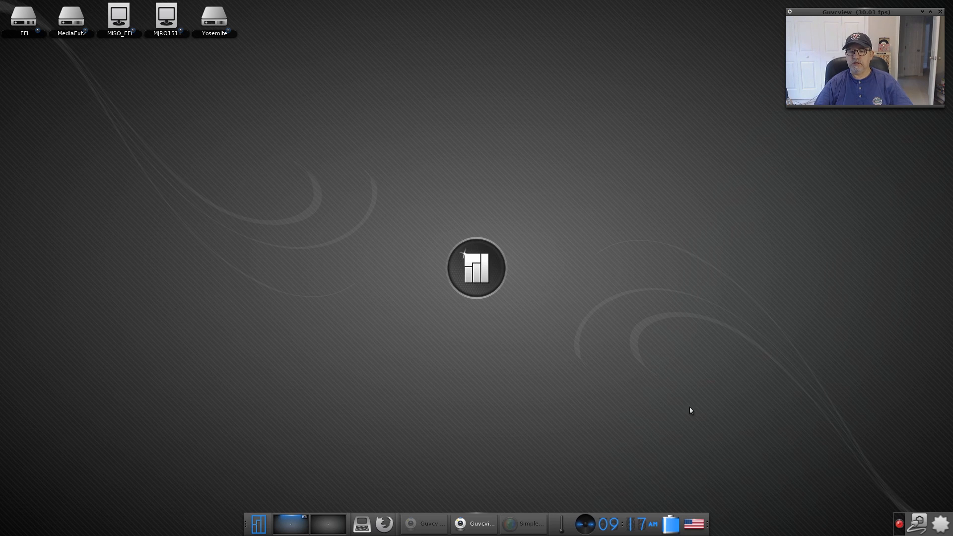
left_click(693, 524)
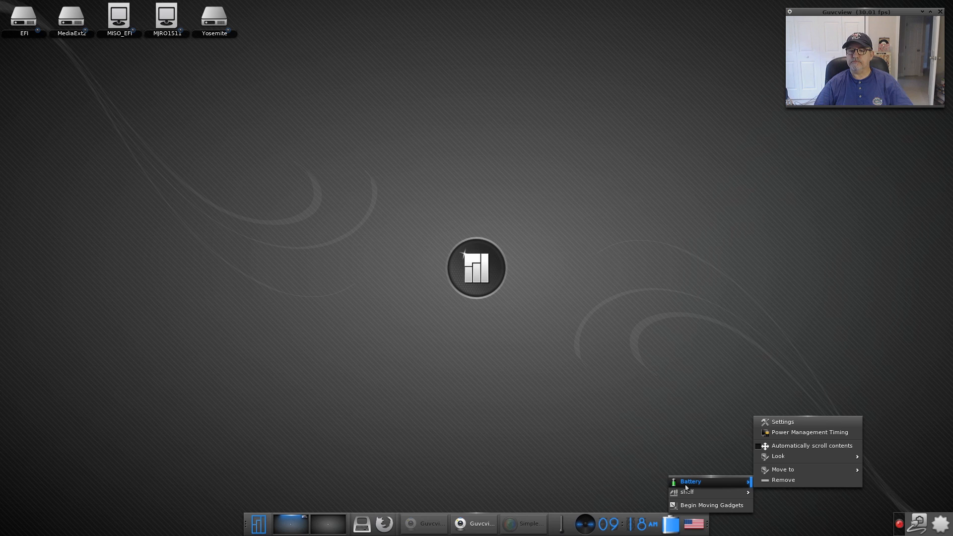
mouse_move(779, 457)
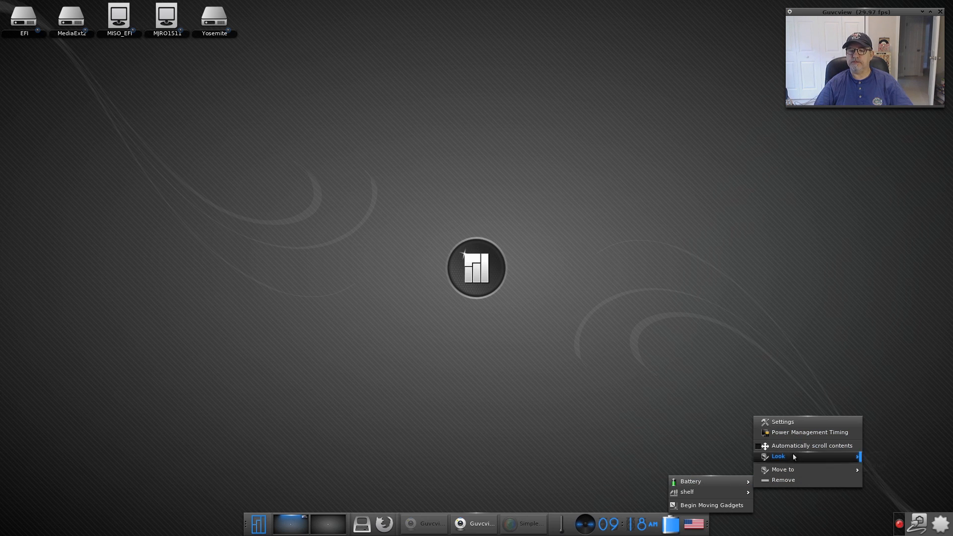
mouse_move(783, 470)
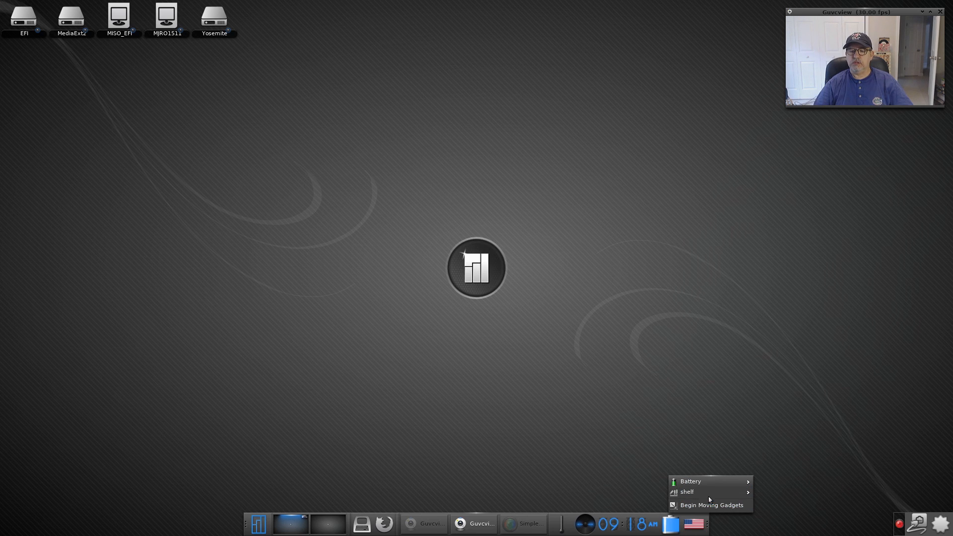
mouse_move(711, 505)
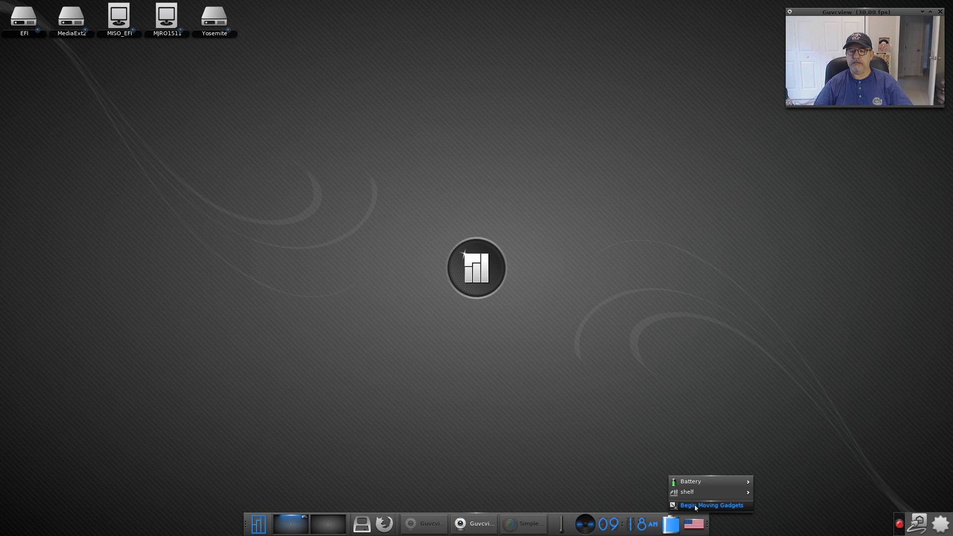
mouse_move(711, 506)
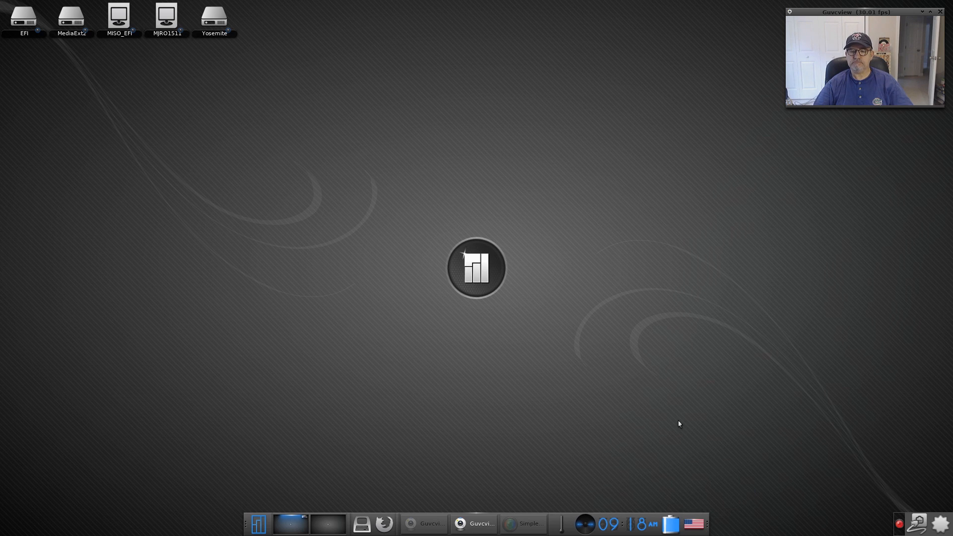
mouse_move(599, 521)
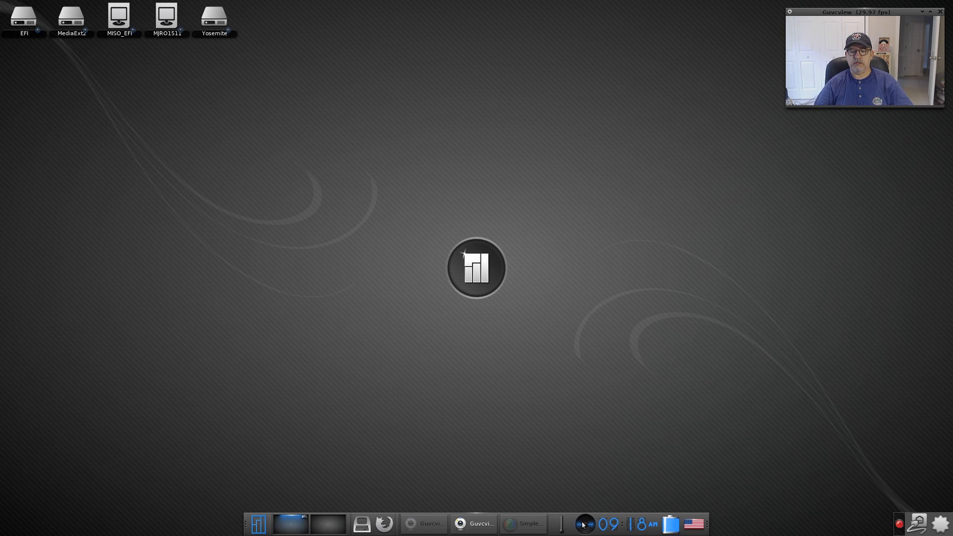
left_click(583, 524)
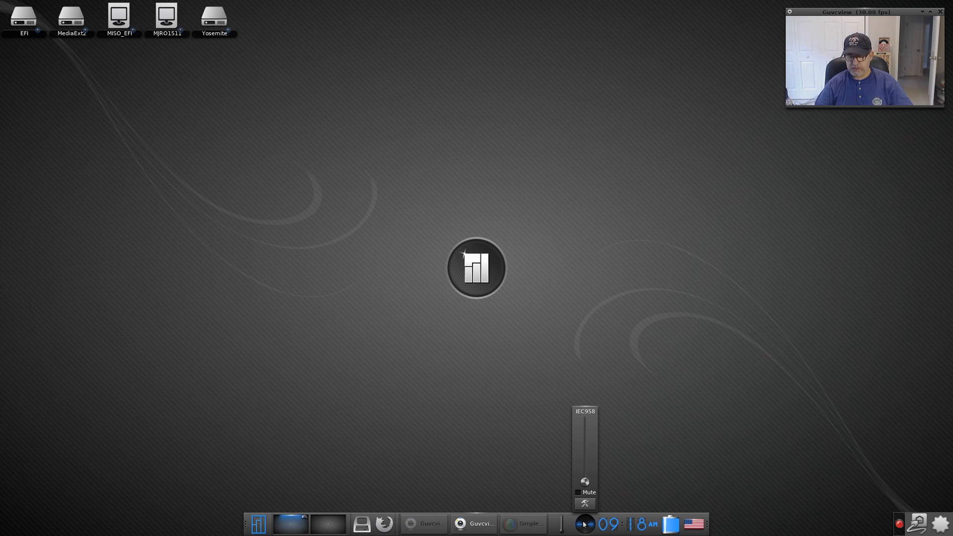
left_click_drag(584, 482, 585, 427)
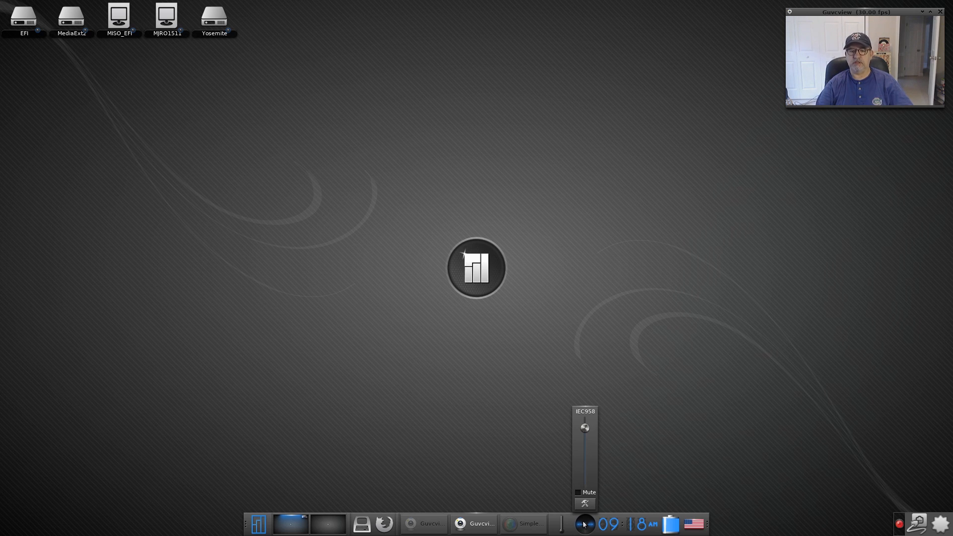
left_click_drag(584, 427, 584, 458)
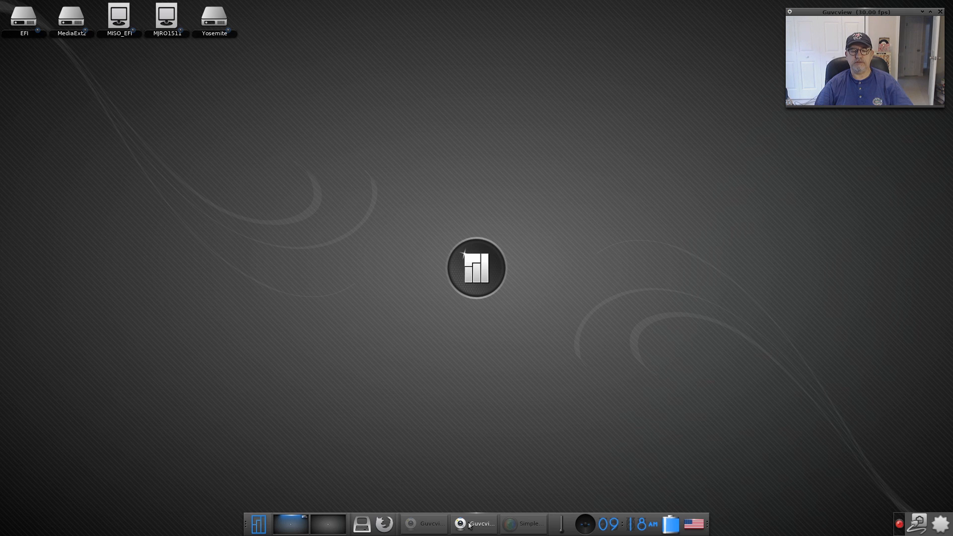
mouse_move(383, 525)
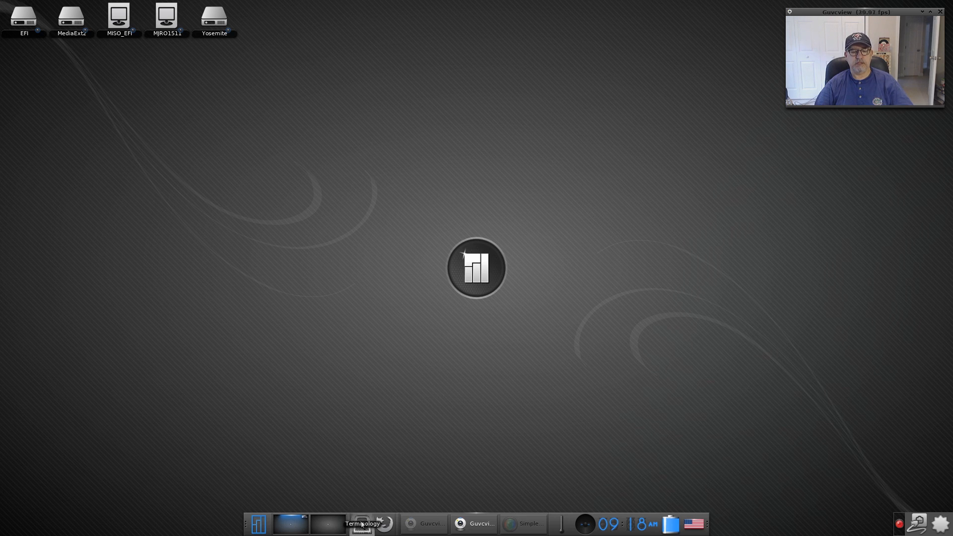
mouse_move(361, 490)
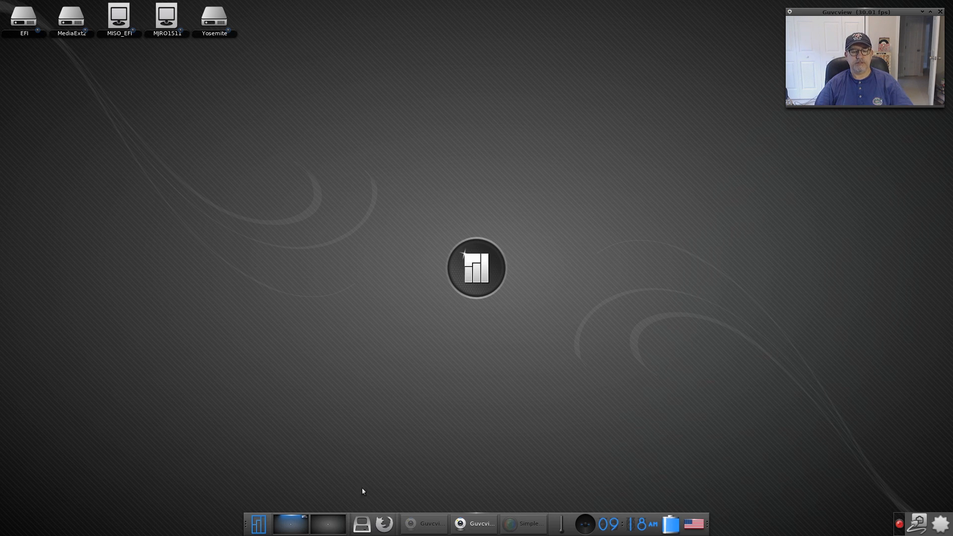
mouse_move(327, 518)
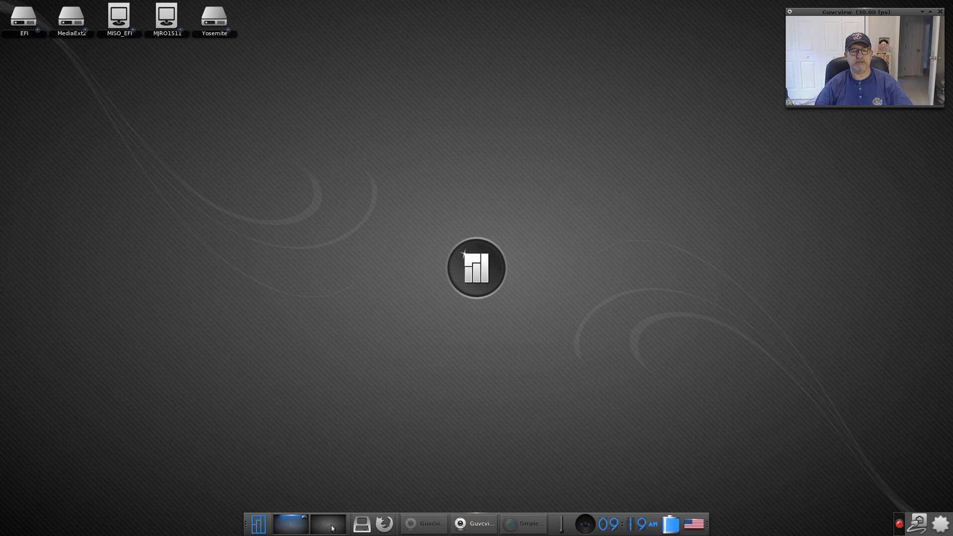
Bring up the main menu from the Manjaro launcher on the shelf.
left_click(257, 524)
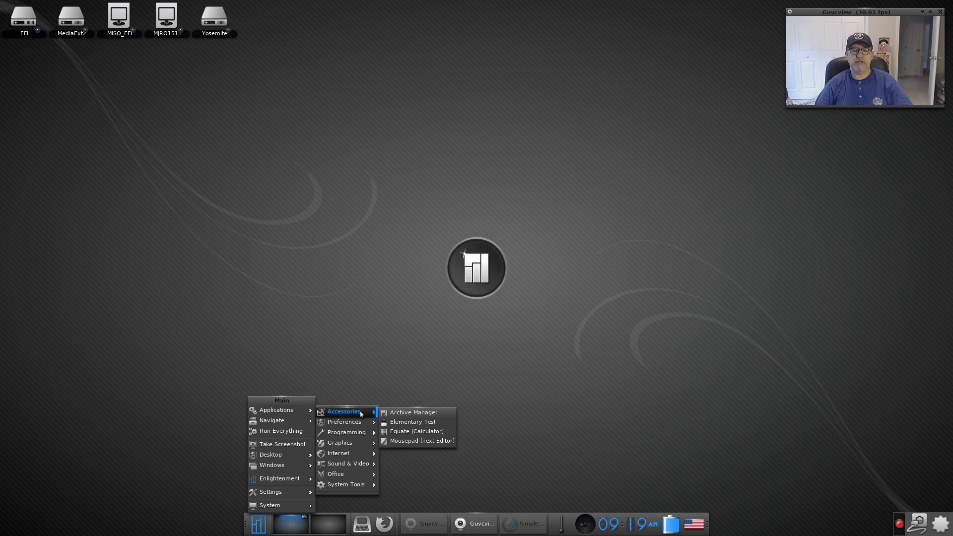
mouse_move(343, 422)
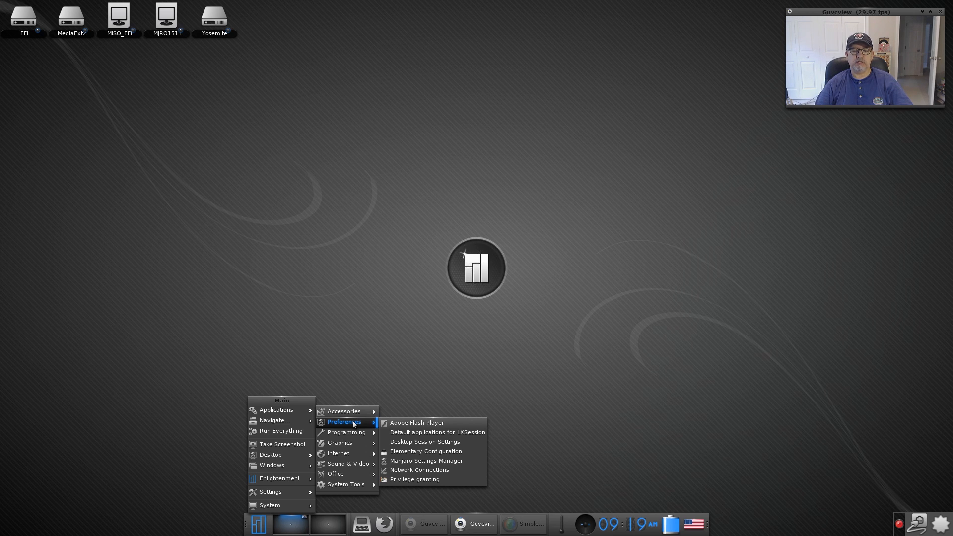
mouse_move(426, 459)
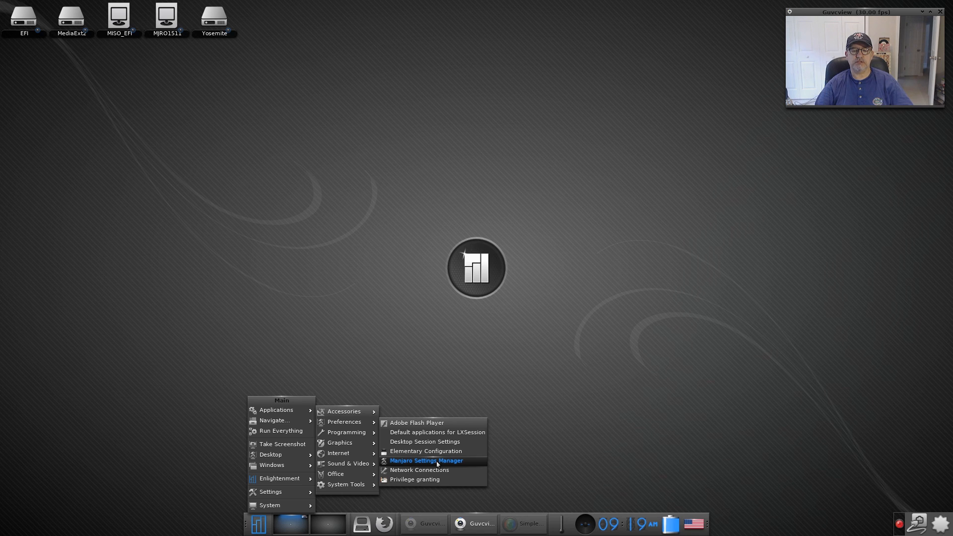
Launch Manjaro Settings Manager, authenticate, and show the Kernel page listing available Linux kernels.
left_click(426, 461)
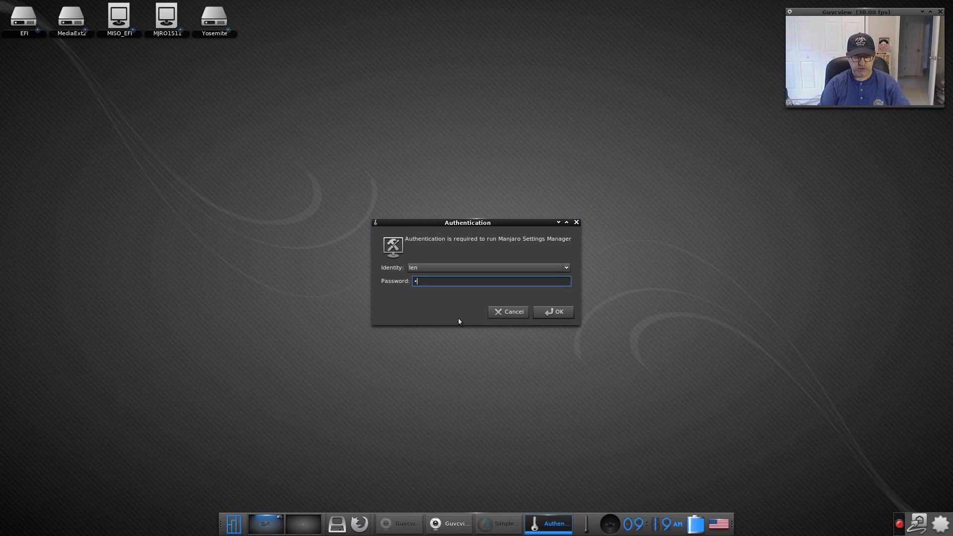
left_click(552, 311)
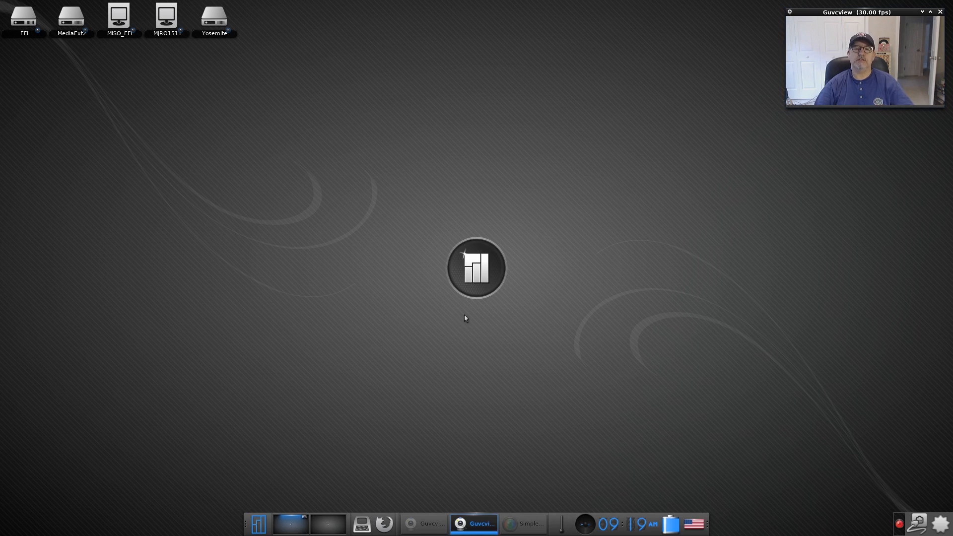
left_click(476, 268)
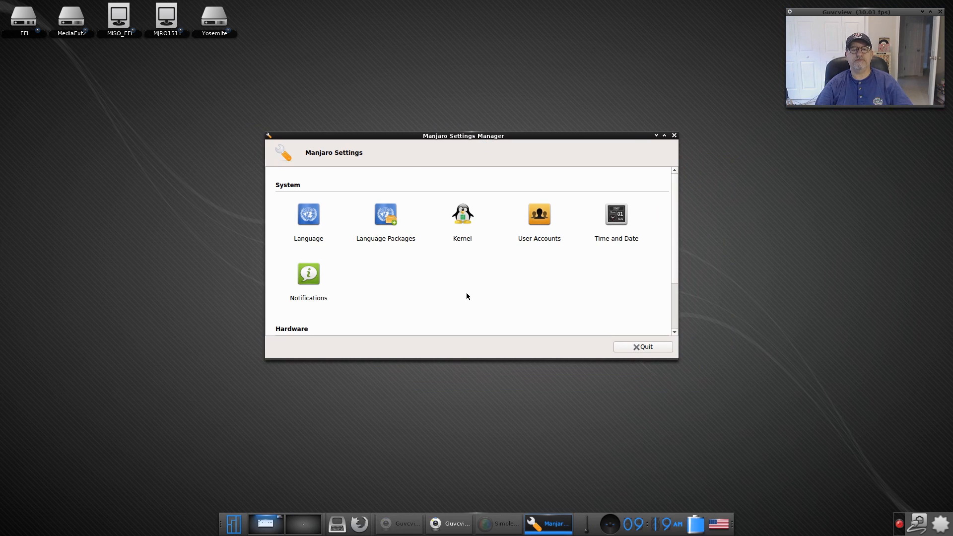
mouse_move(521, 305)
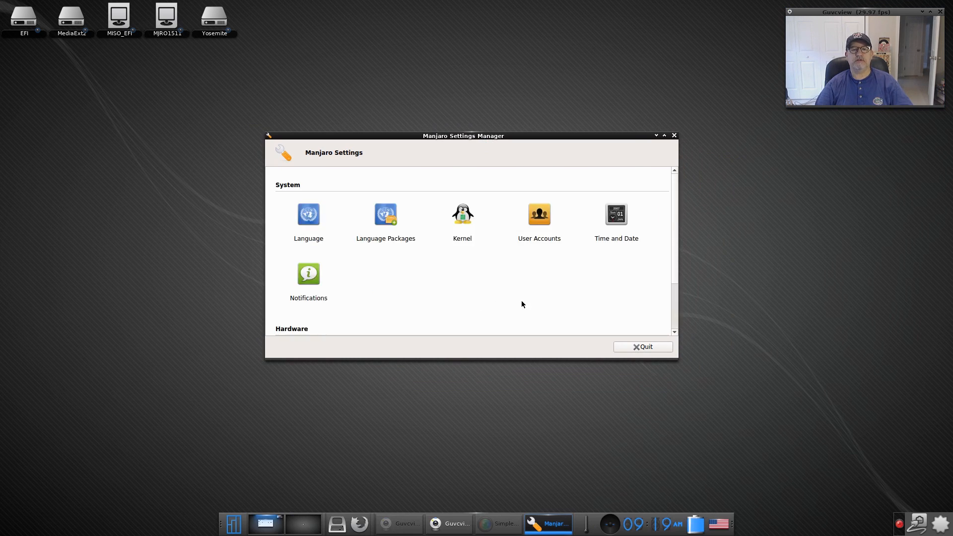
left_click(462, 215)
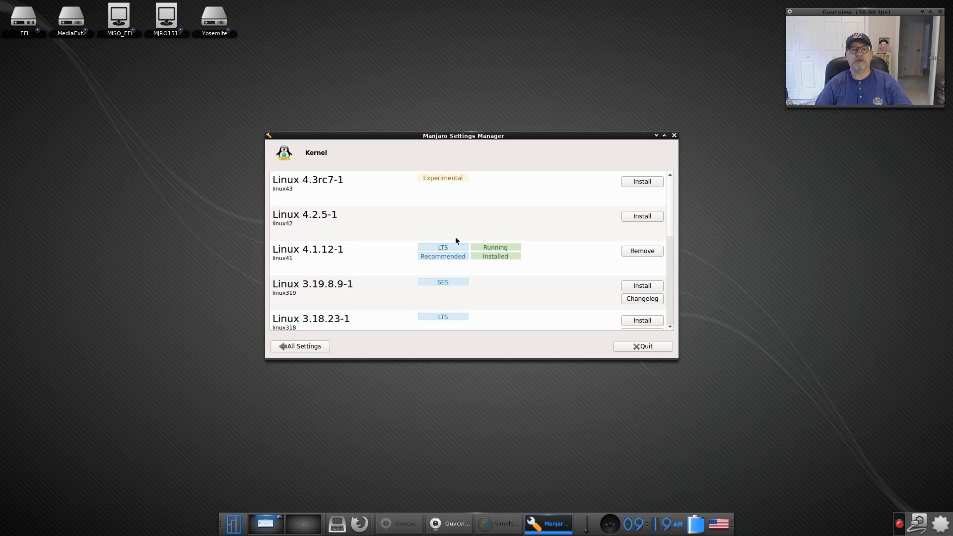
mouse_move(324, 261)
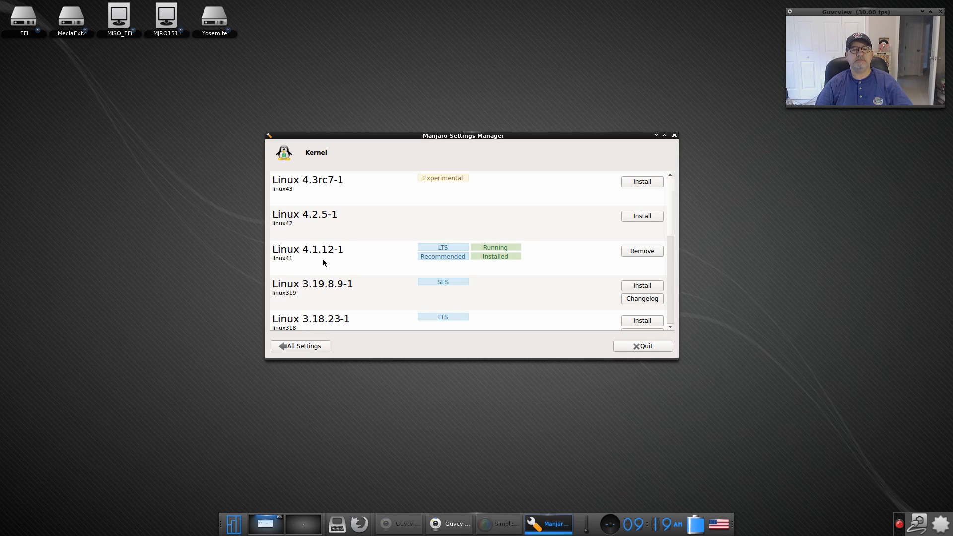
mouse_move(450, 275)
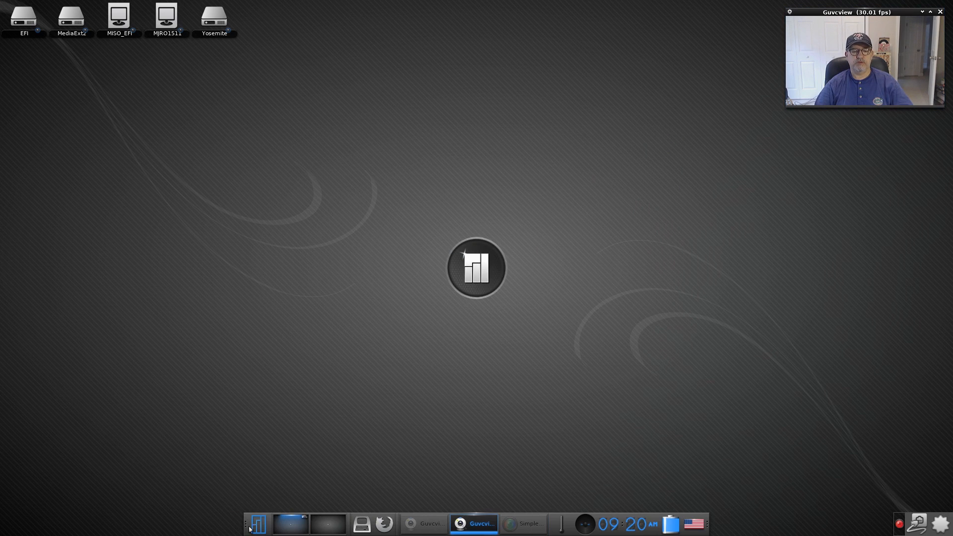
Show the main menu's Applications categories, reaching the System Tools entries.
left_click(256, 524)
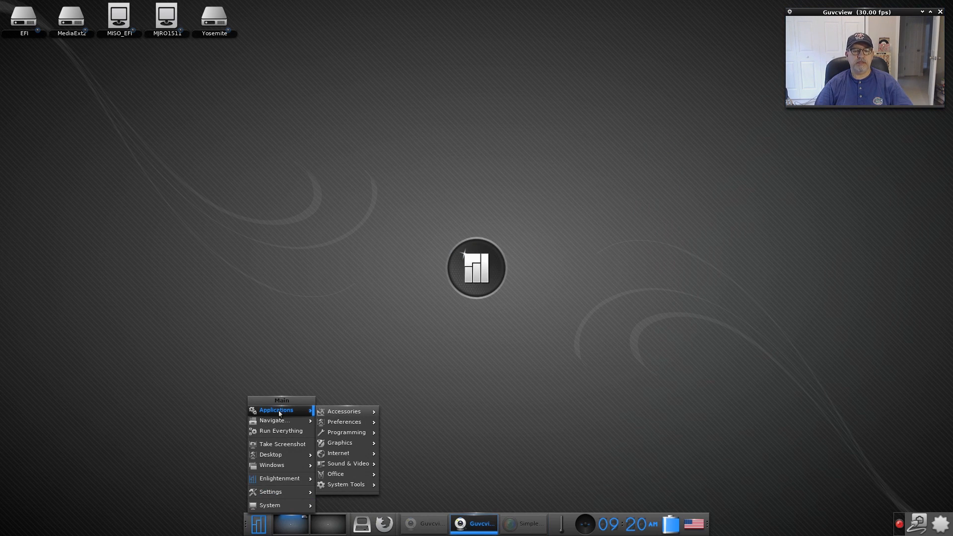
left_click(345, 411)
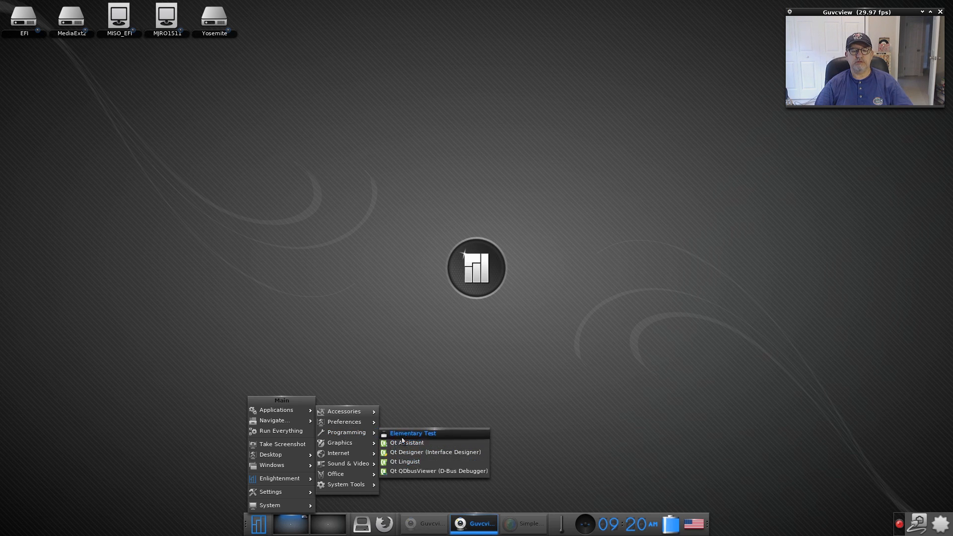
mouse_move(340, 443)
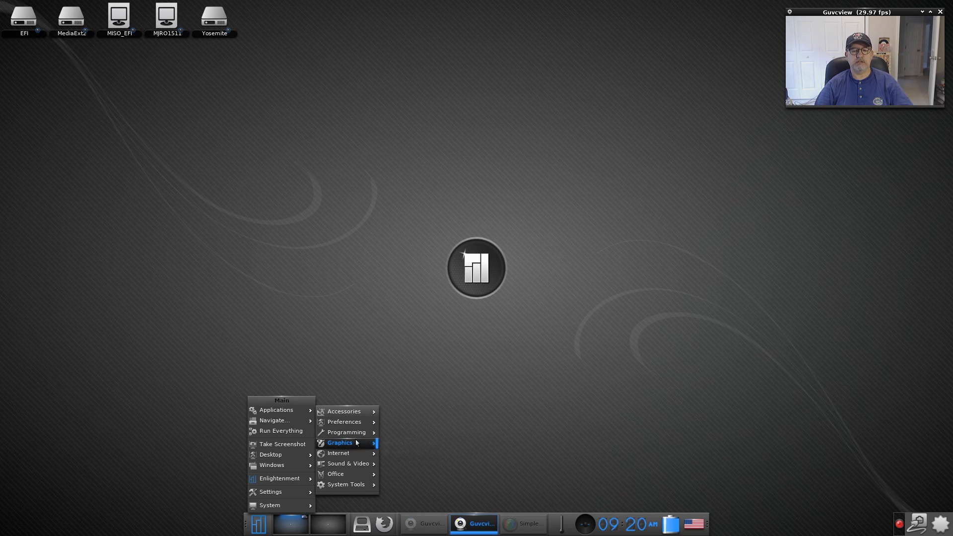
mouse_move(340, 443)
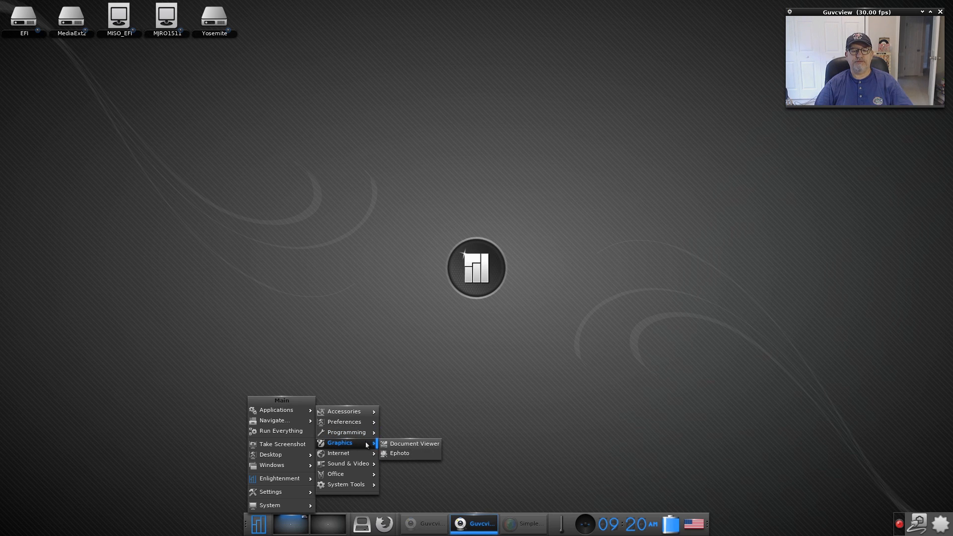
mouse_move(399, 452)
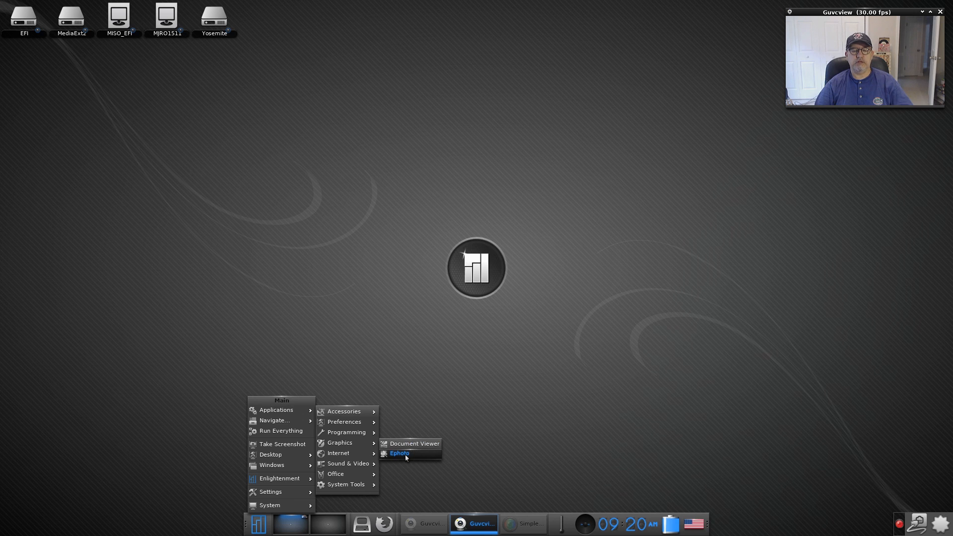
mouse_move(337, 453)
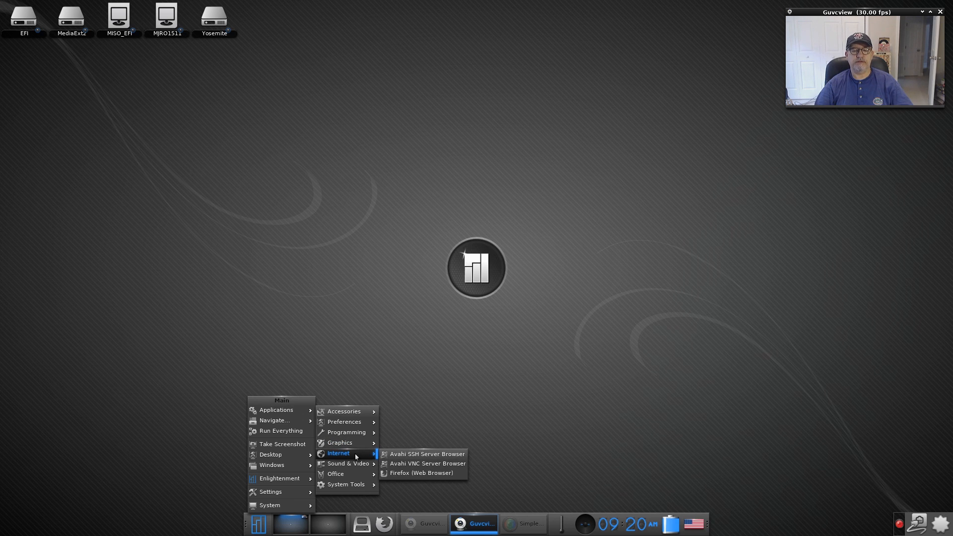
mouse_move(337, 455)
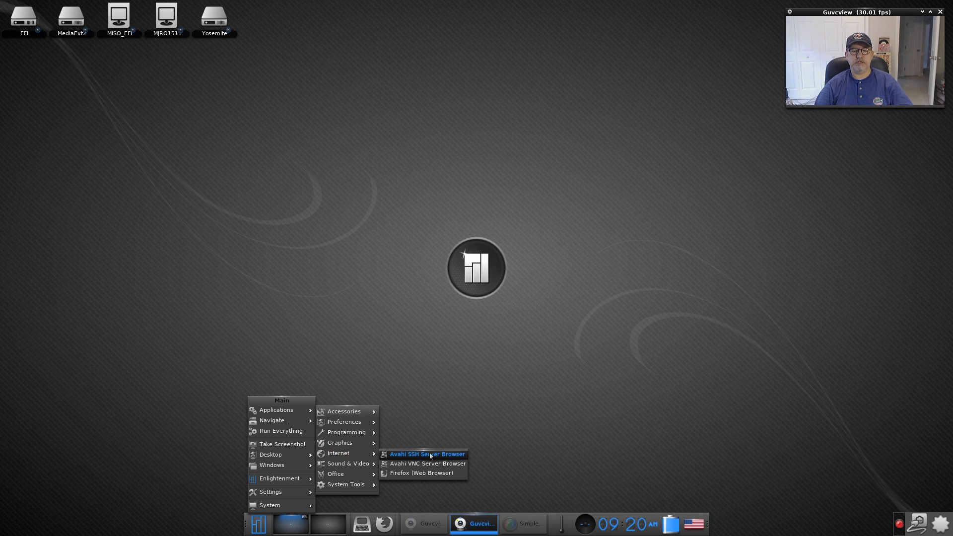
mouse_move(427, 463)
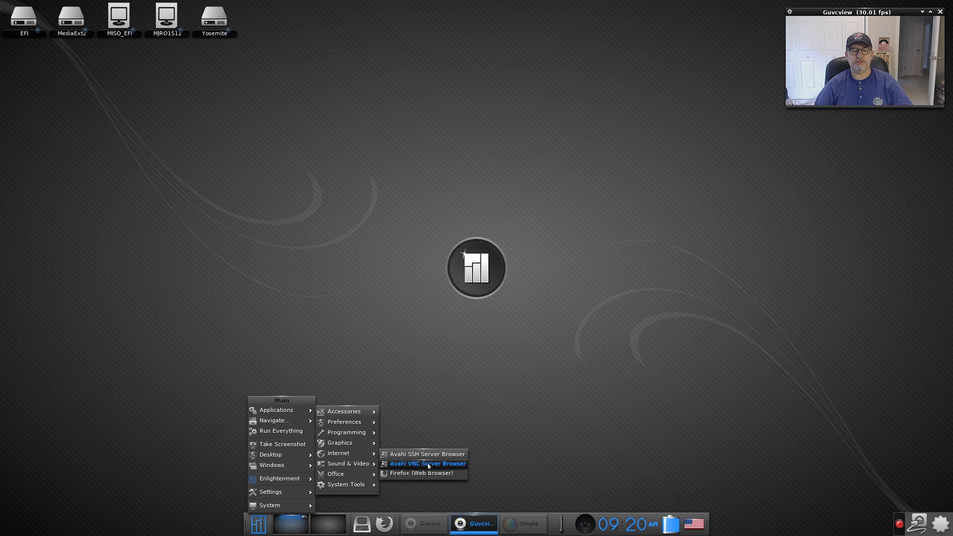
mouse_move(407, 475)
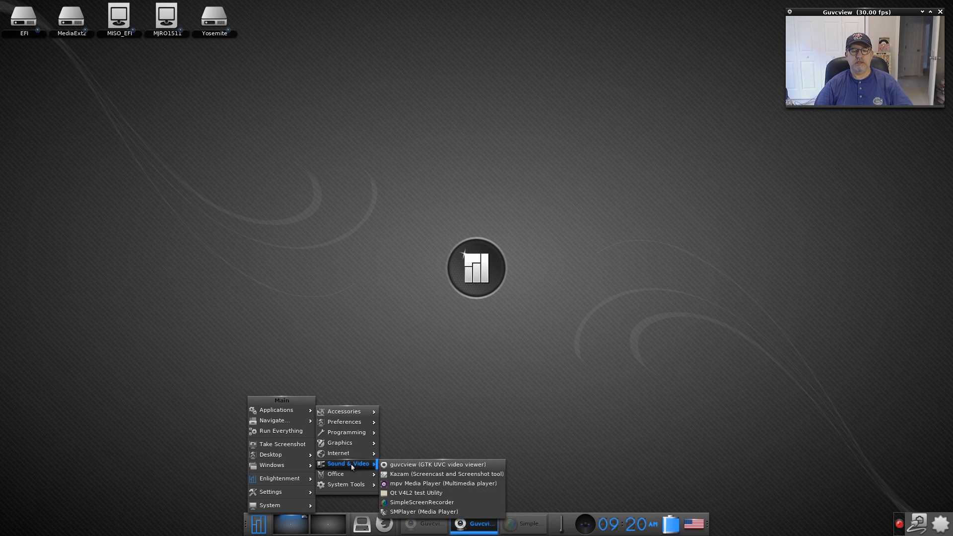
mouse_move(437, 464)
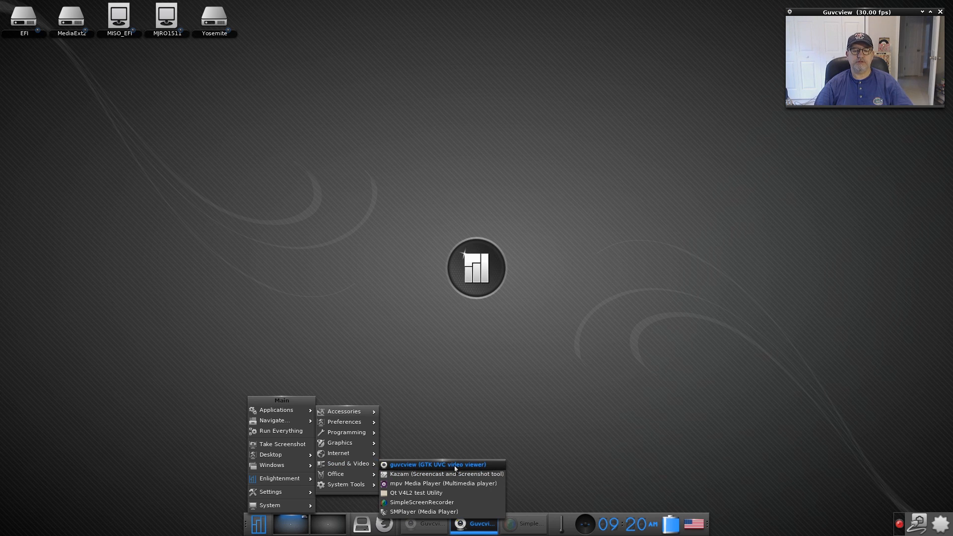
mouse_move(464, 478)
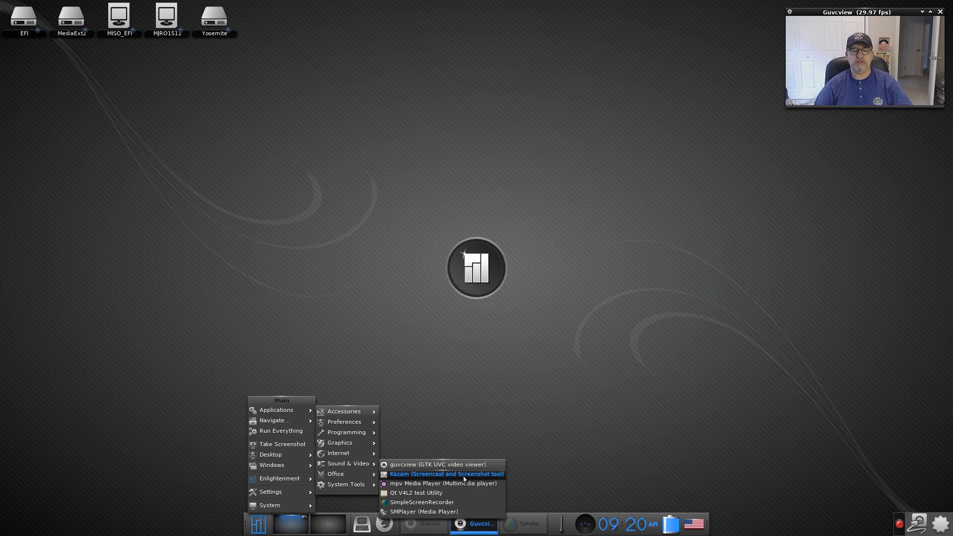
mouse_move(443, 483)
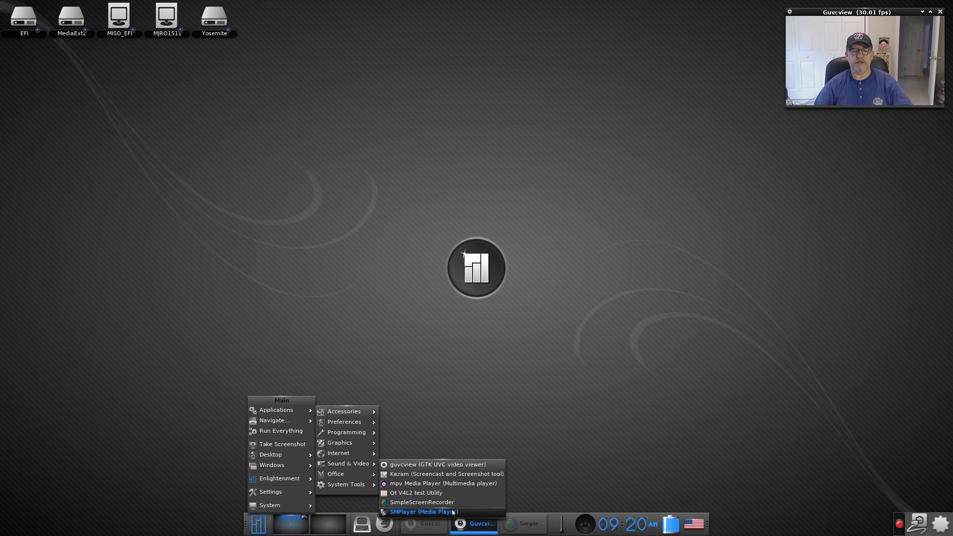
mouse_move(416, 492)
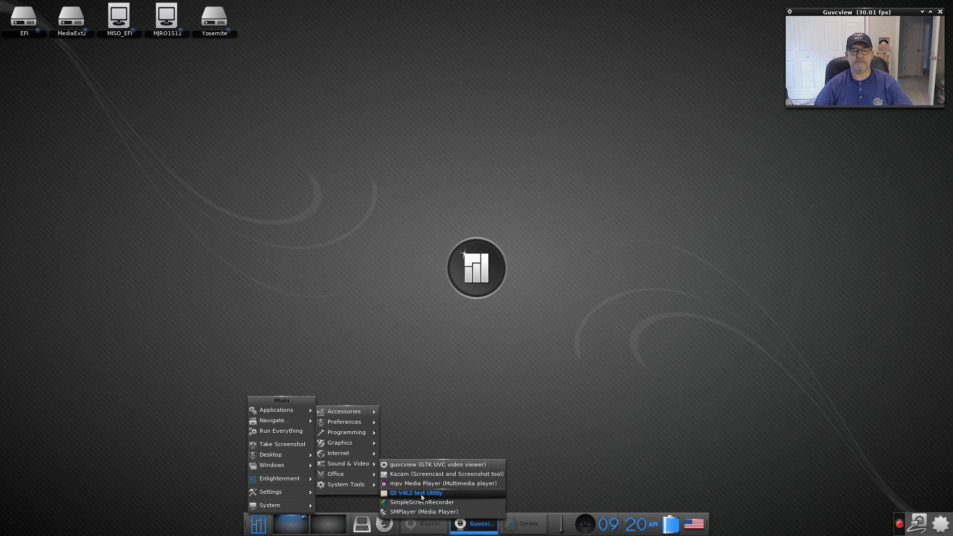
mouse_move(443, 483)
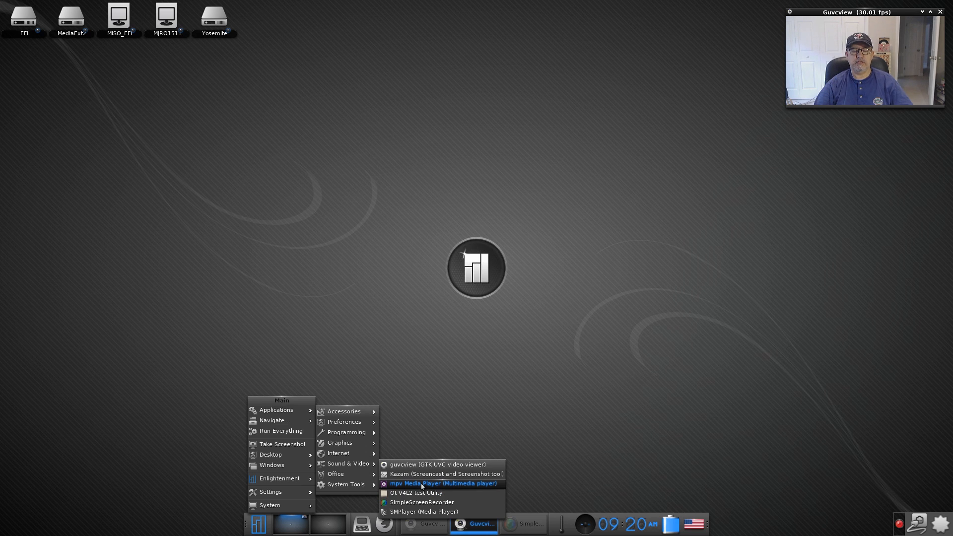
mouse_move(416, 493)
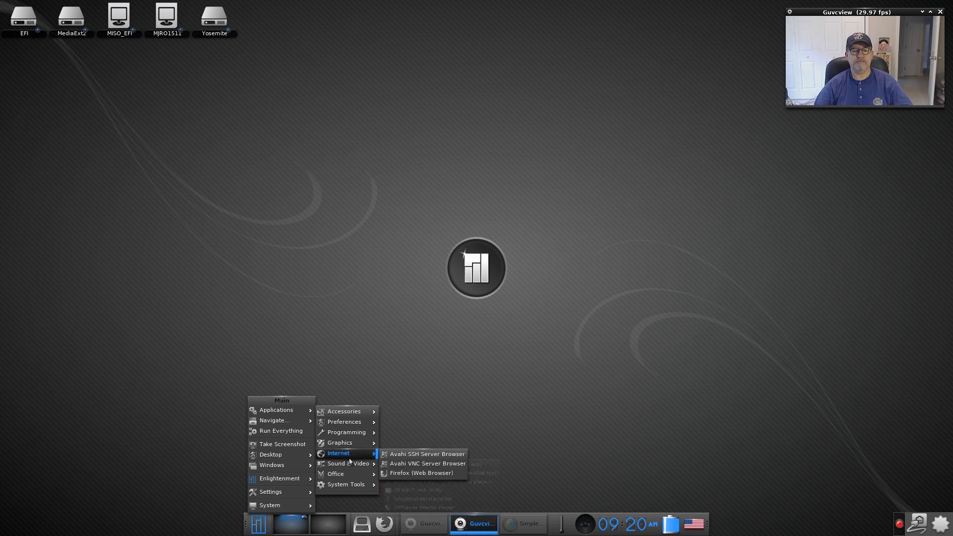
mouse_move(335, 475)
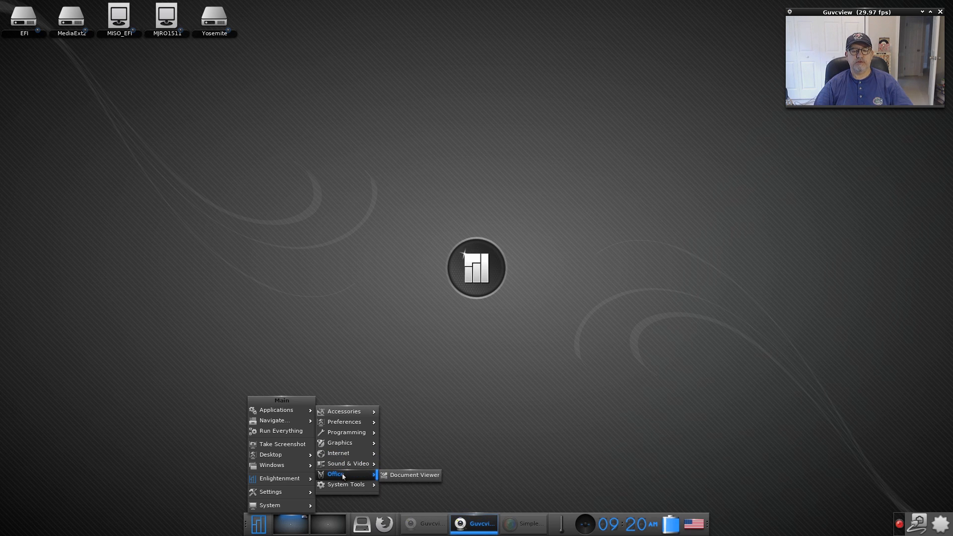
mouse_move(345, 485)
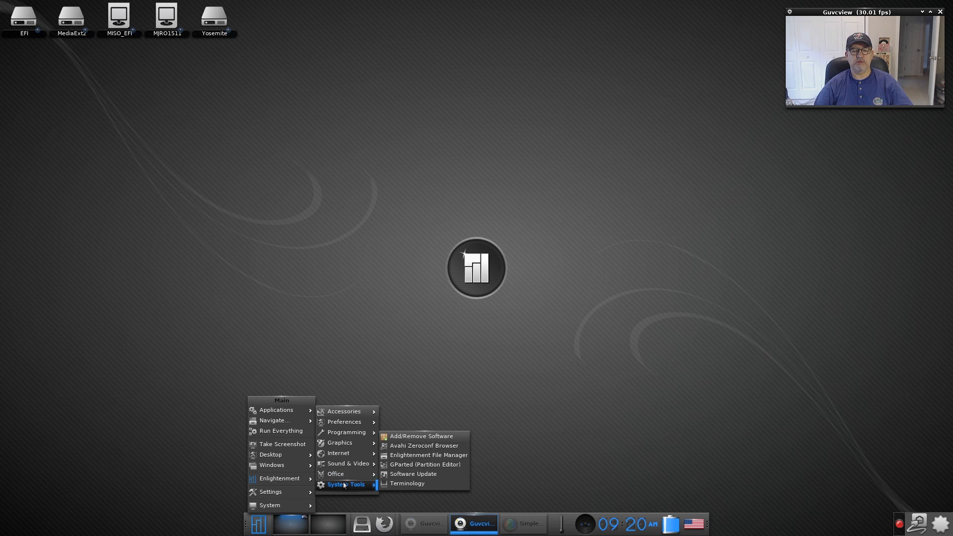
mouse_move(421, 436)
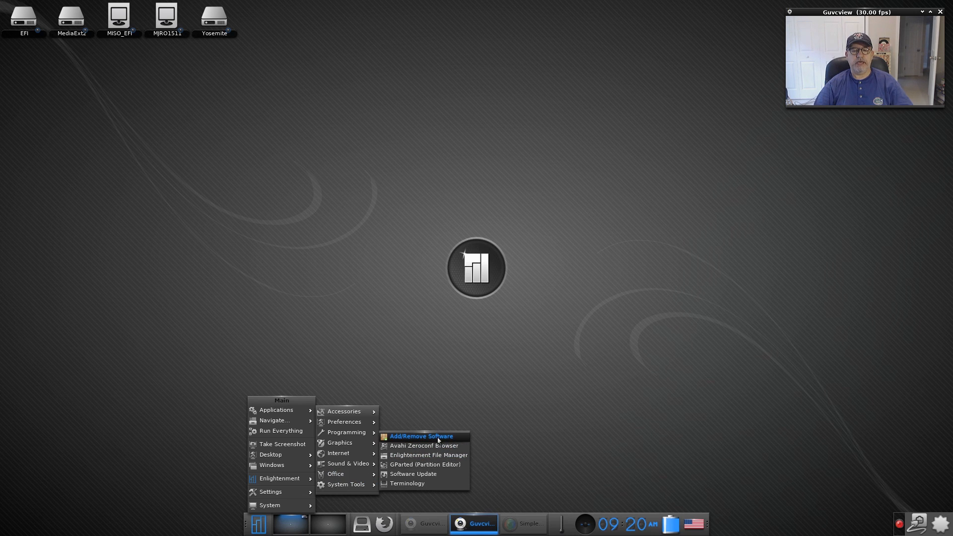
mouse_move(438, 442)
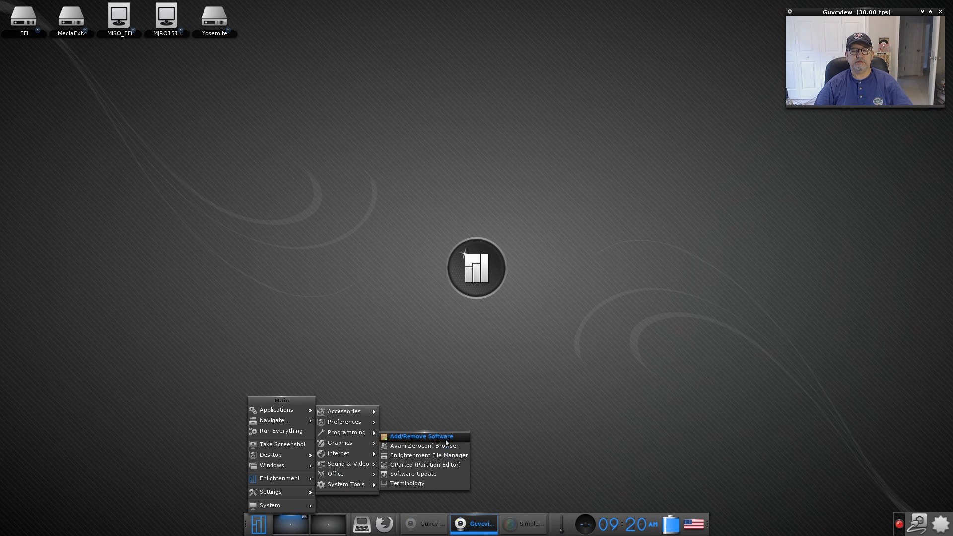
mouse_move(424, 446)
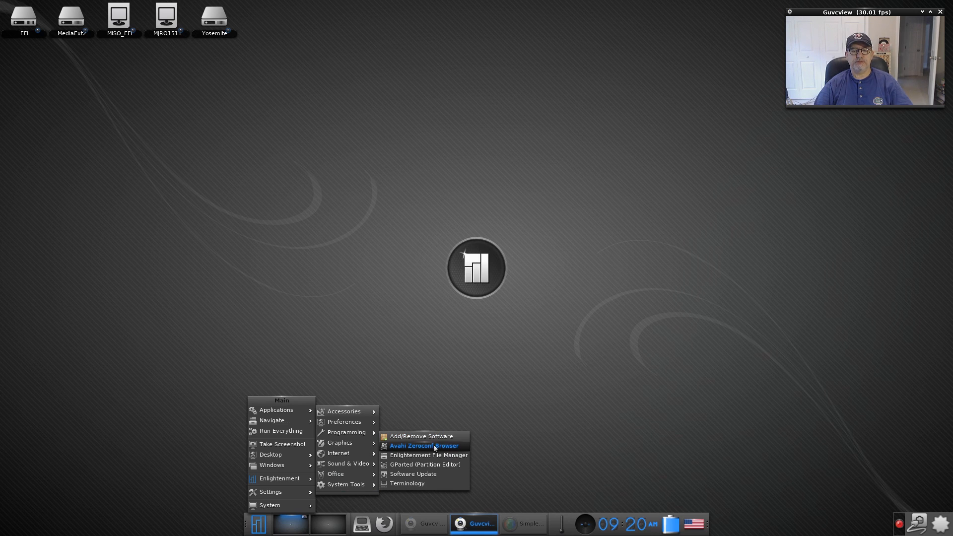
mouse_move(453, 456)
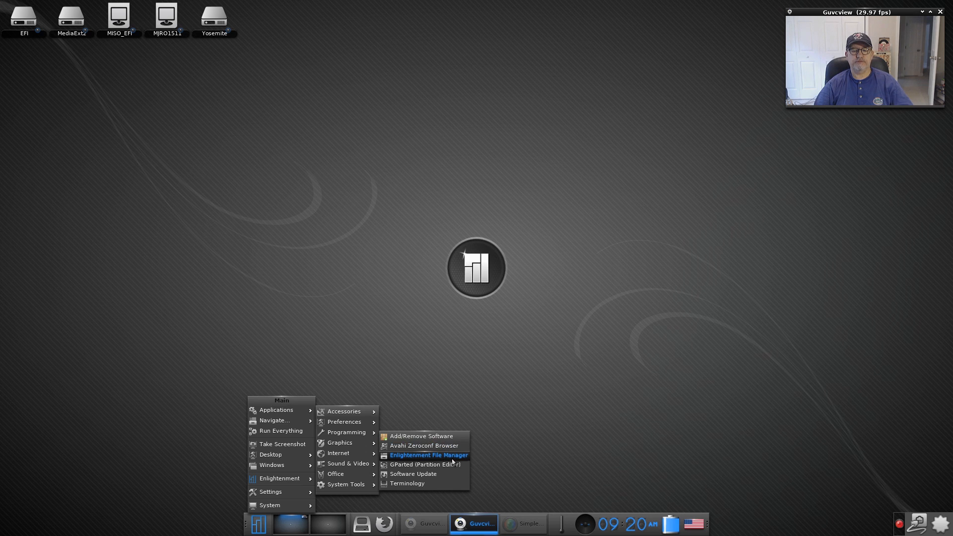
mouse_move(419, 474)
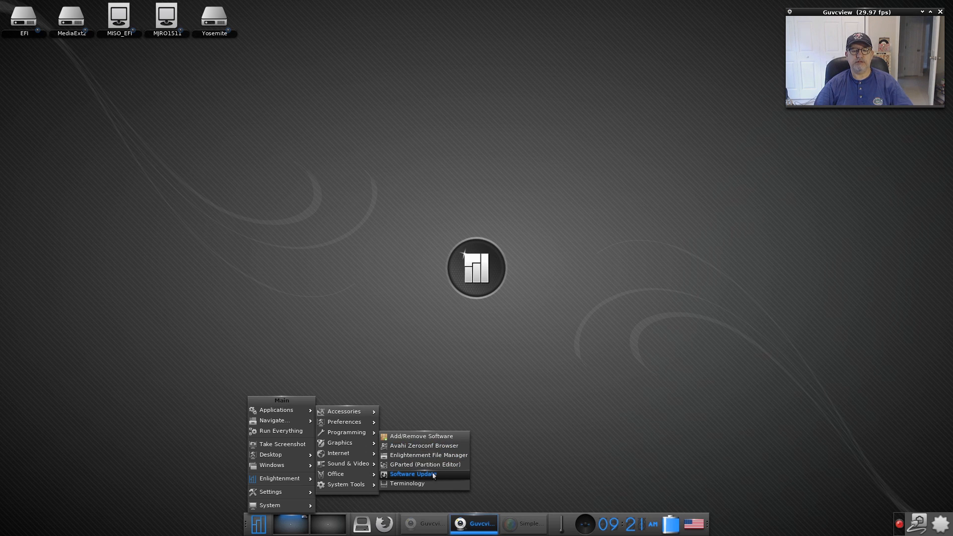
mouse_move(407, 483)
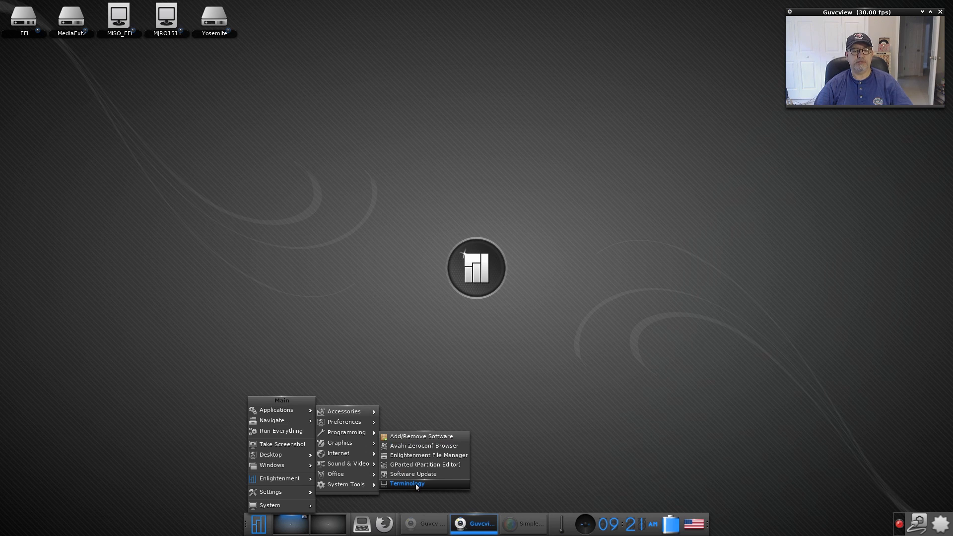
mouse_move(421, 465)
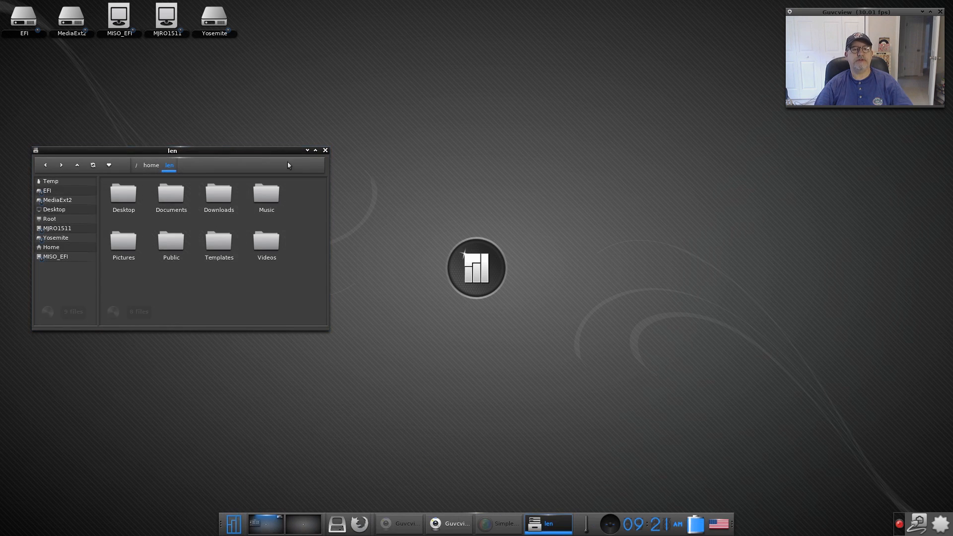
Centre the Enlightenment File Manager window and go up to the /home directory.
left_click_drag(172, 150, 536, 194)
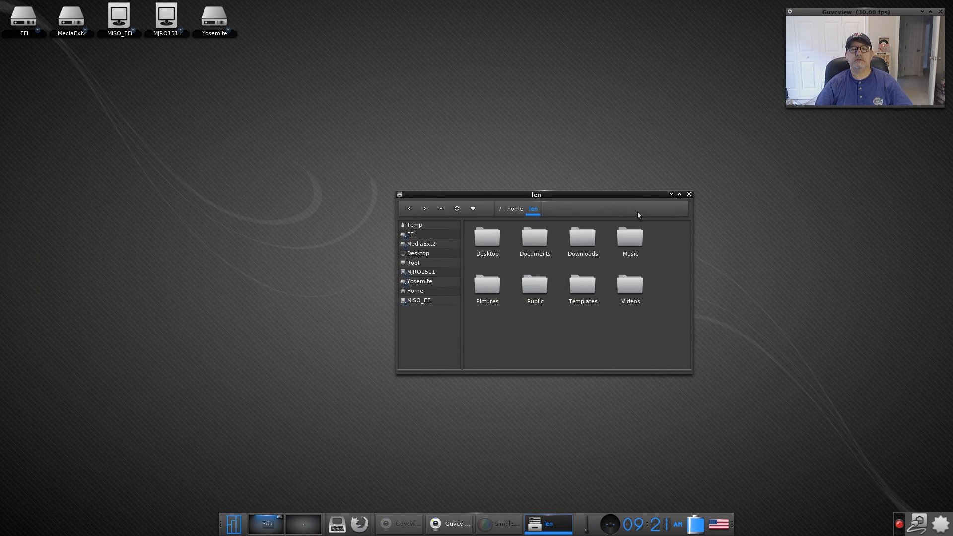
mouse_move(429, 303)
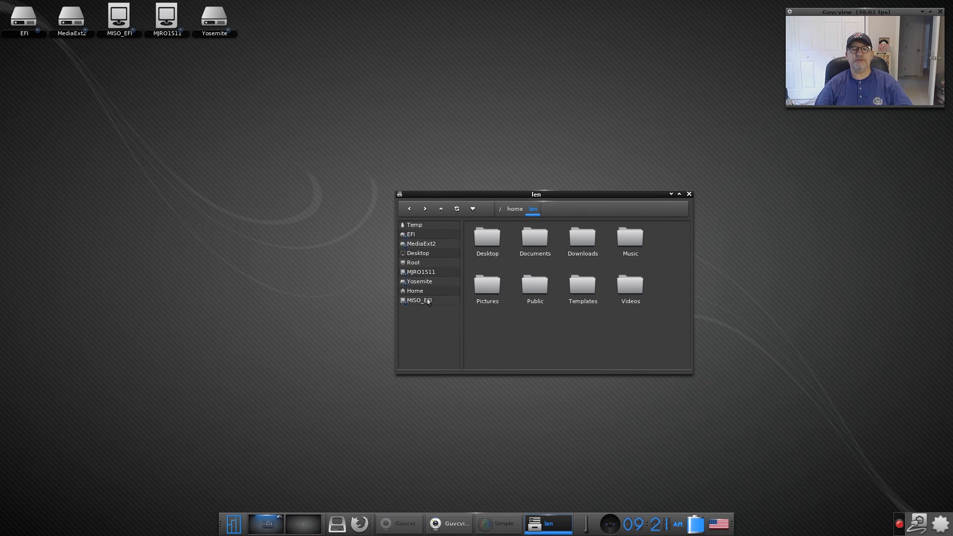
mouse_move(460, 229)
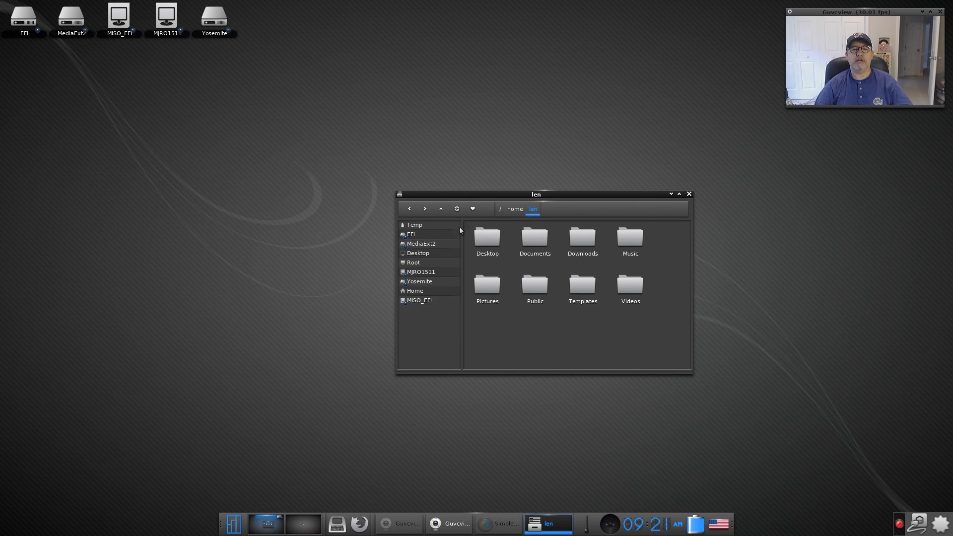
mouse_move(421, 231)
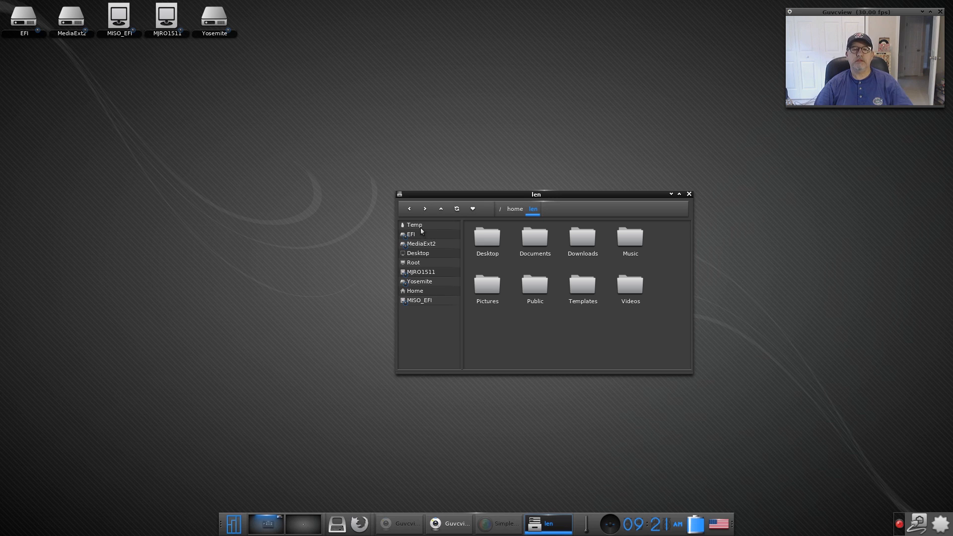
mouse_move(421, 351)
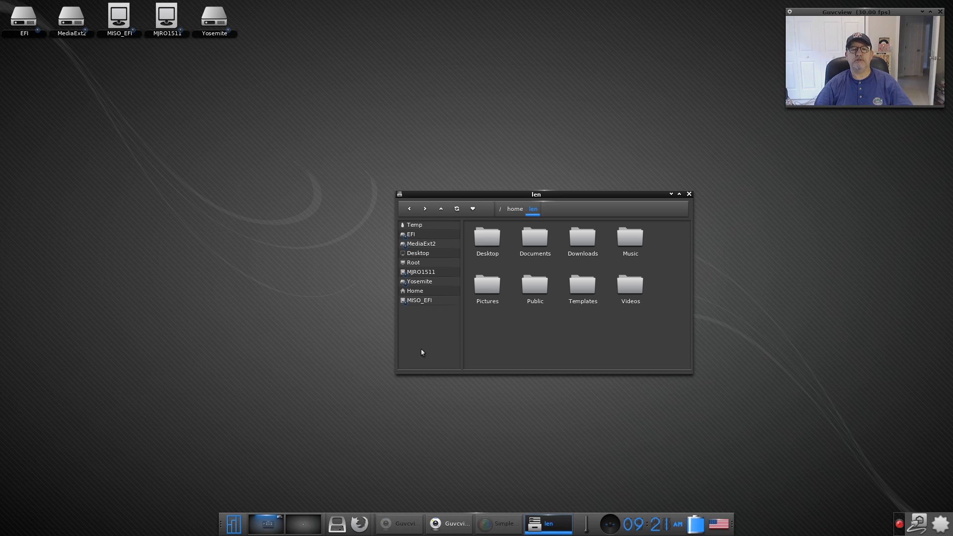
mouse_move(584, 262)
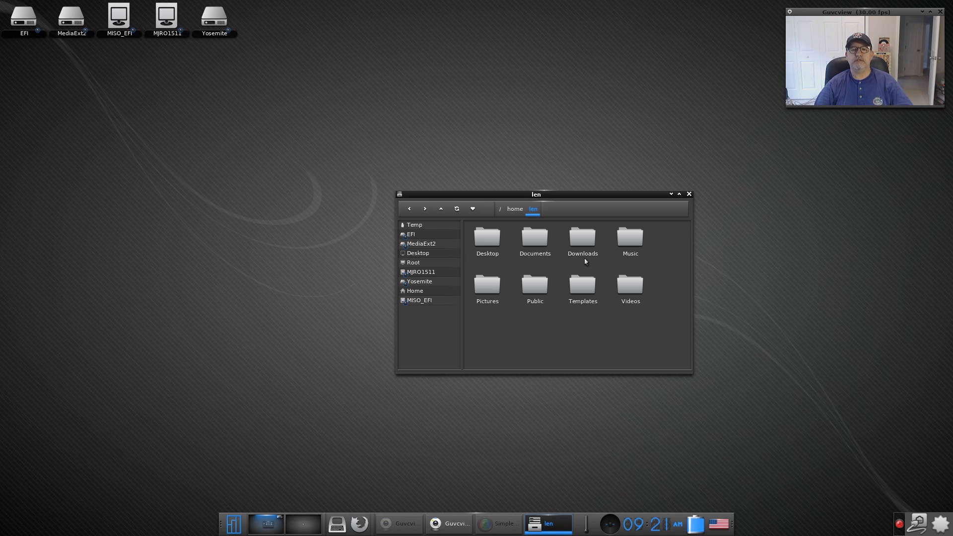
mouse_move(487, 244)
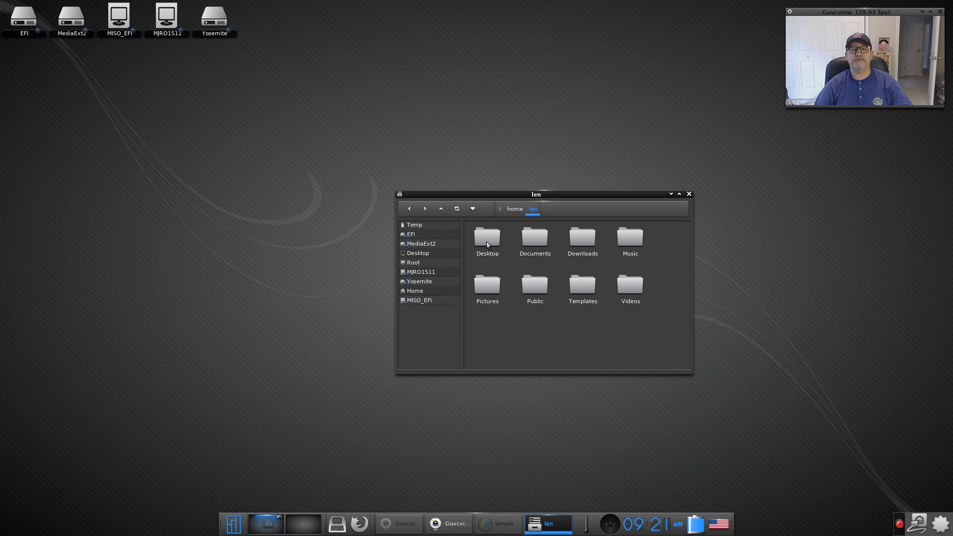
mouse_move(536, 230)
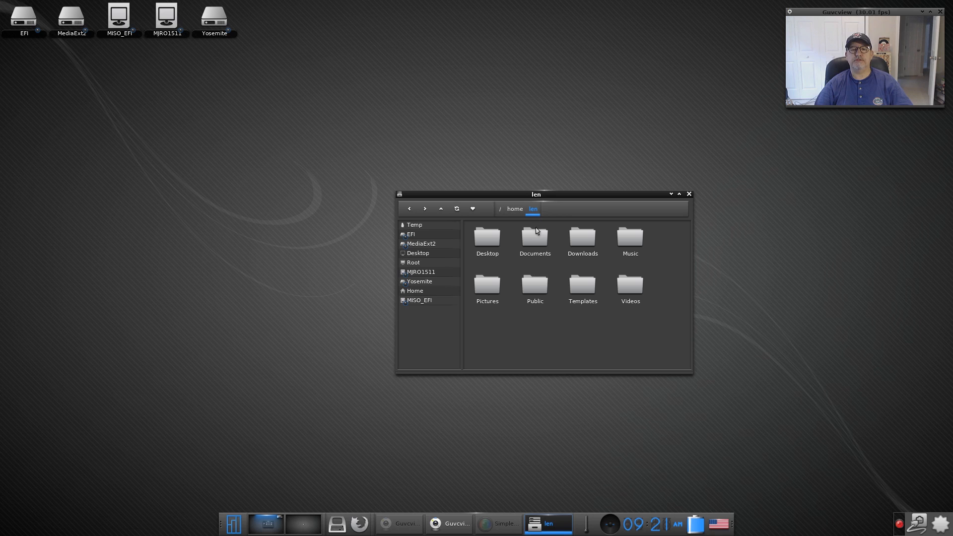
left_click(514, 209)
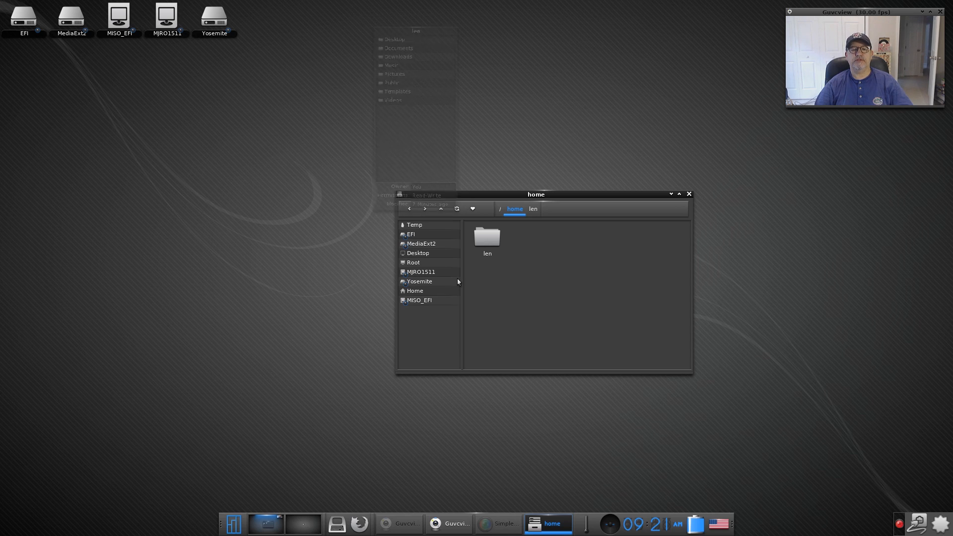
Re-enter the len home folder showing Desktop, Documents, Downloads, Music and the rest.
double_click(487, 237)
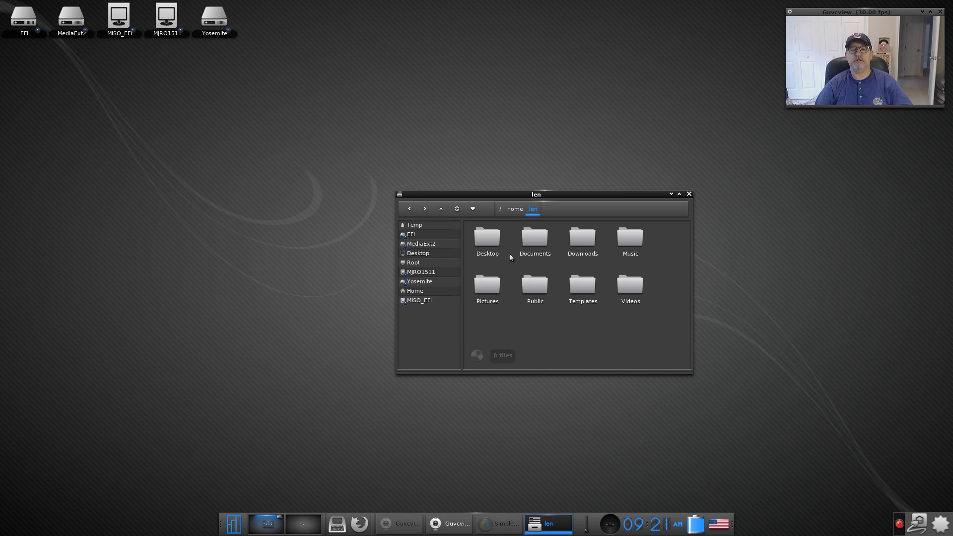
mouse_move(511, 270)
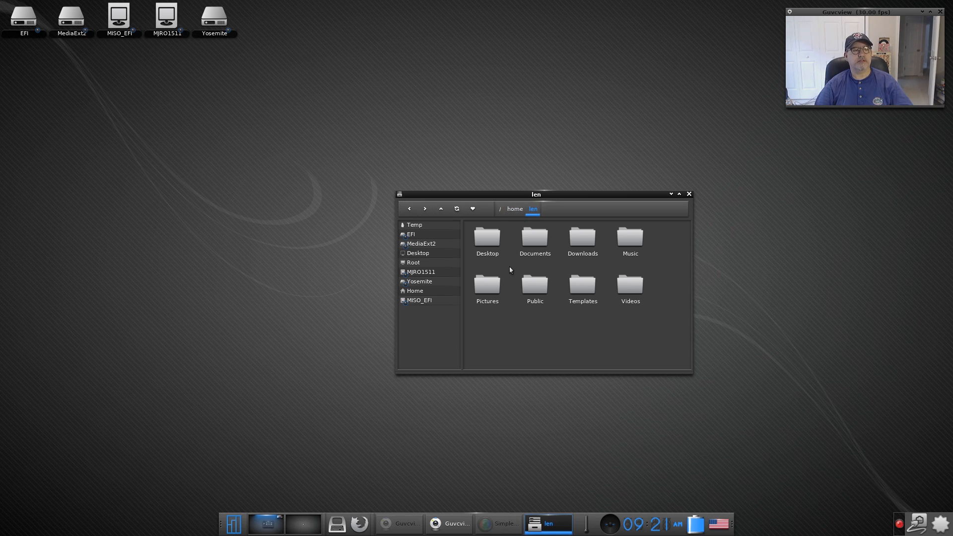
mouse_move(508, 264)
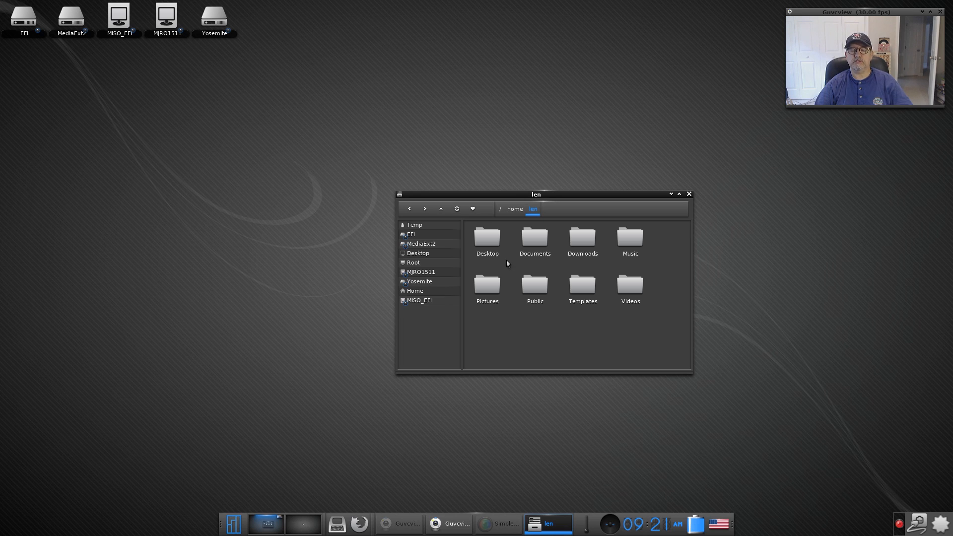
mouse_move(509, 266)
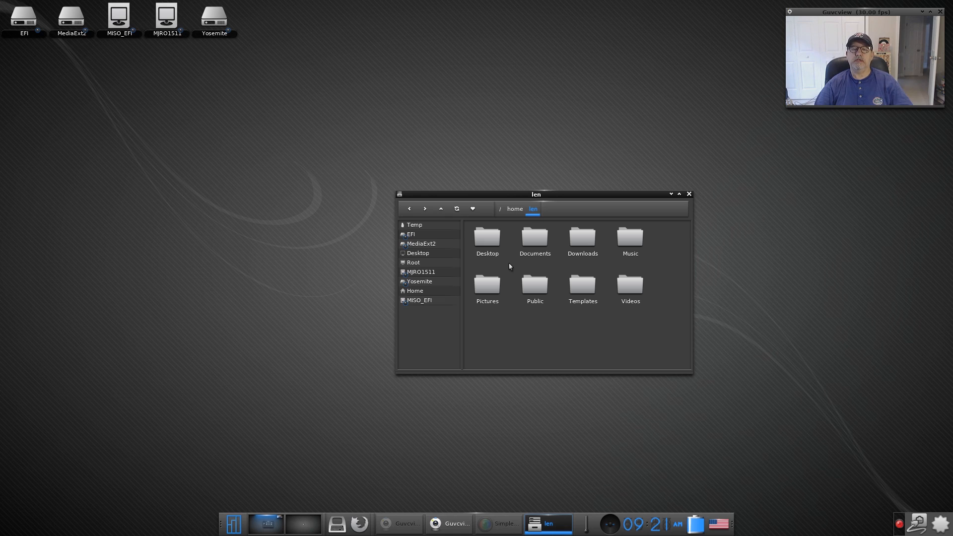
mouse_move(510, 266)
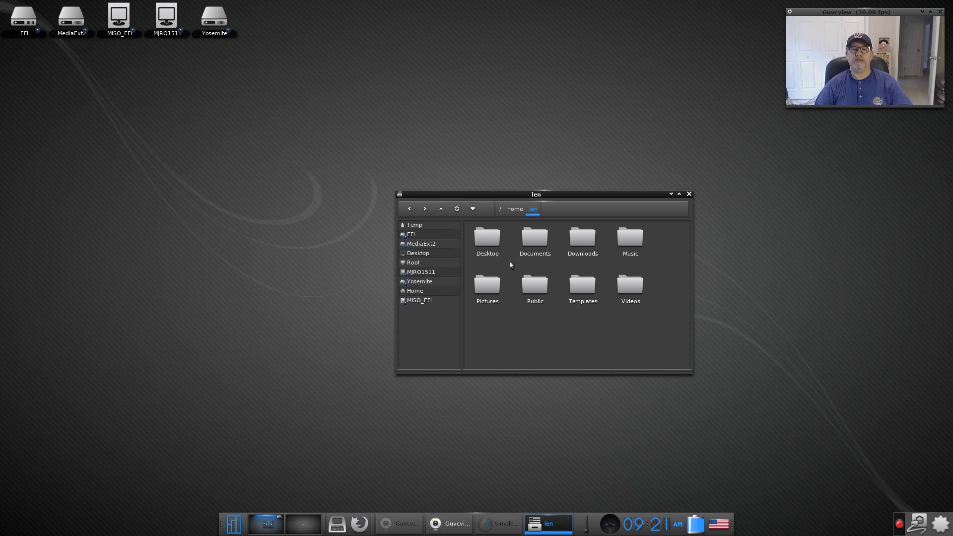
mouse_move(507, 266)
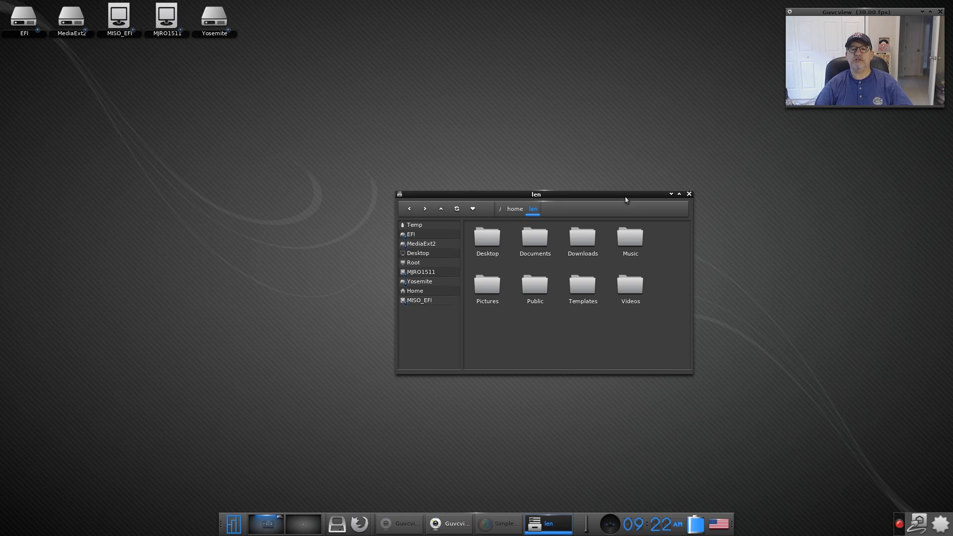
mouse_move(623, 307)
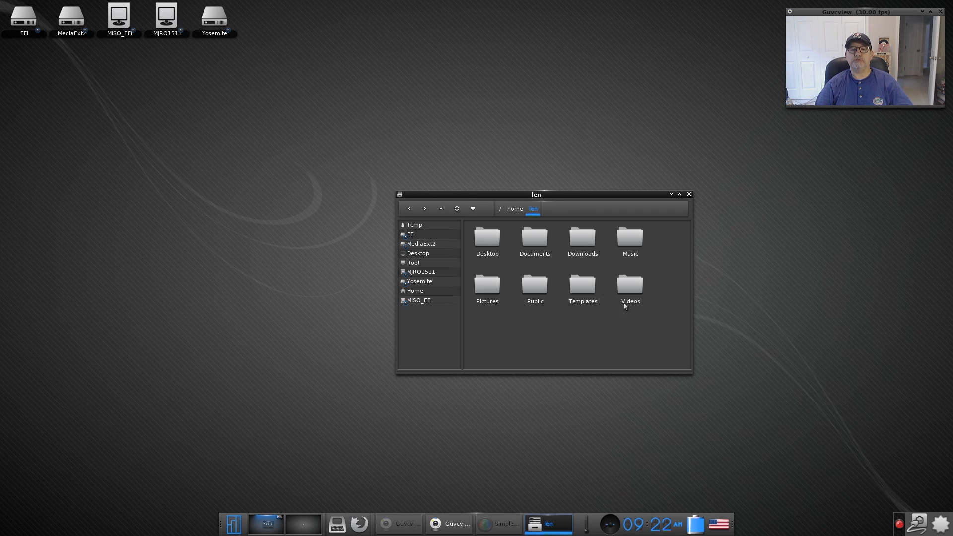
mouse_move(554, 332)
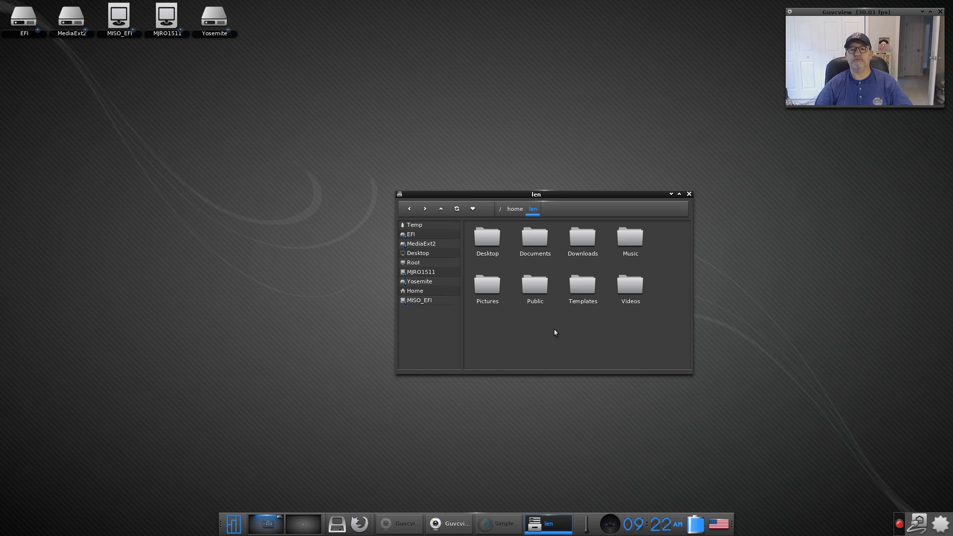
right_click(554, 332)
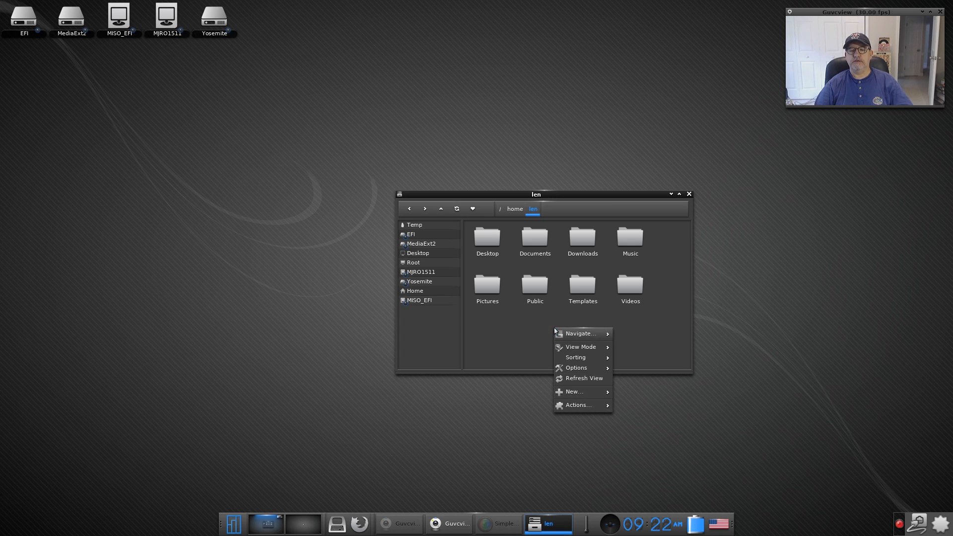
mouse_move(572, 391)
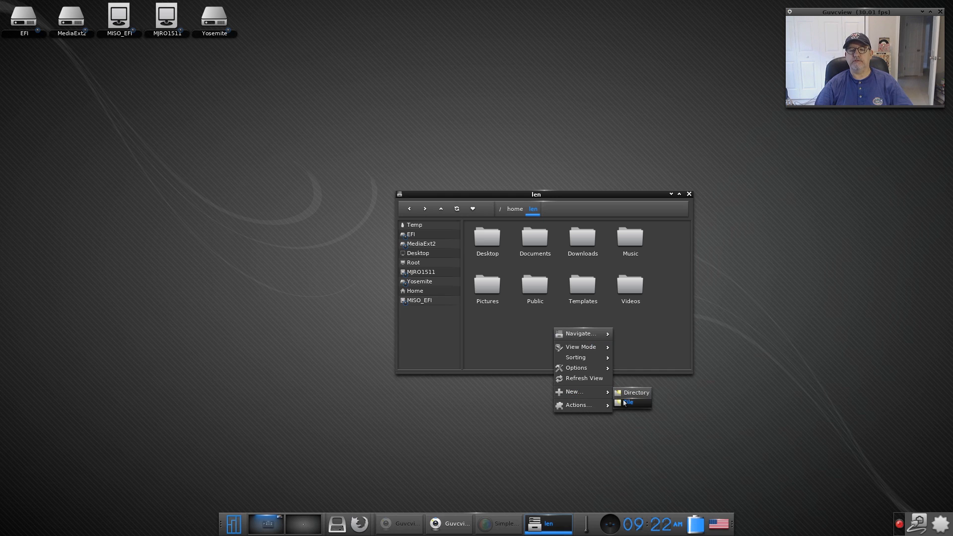
mouse_move(576, 367)
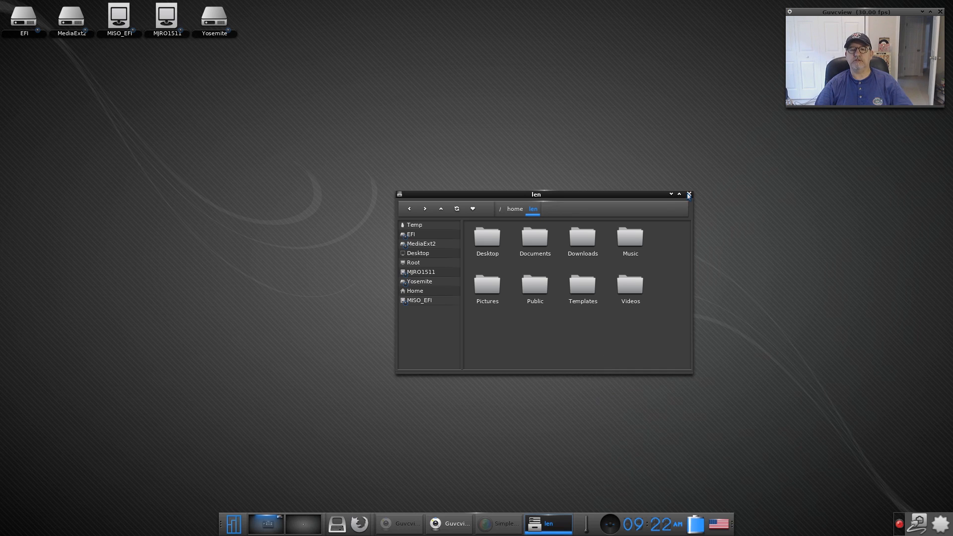
Close the file manager and bring up the main menu with its System power options and Settings entries.
left_click(688, 194)
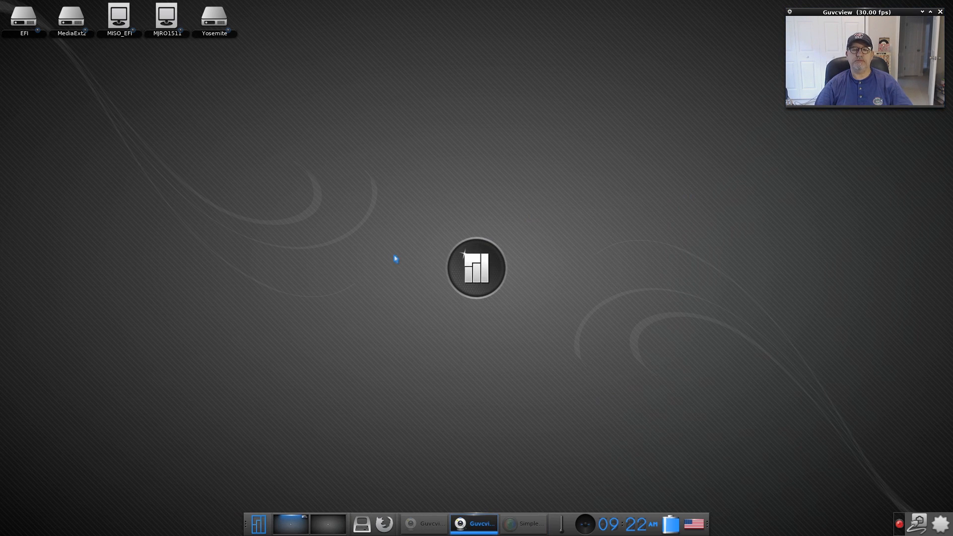
mouse_move(396, 233)
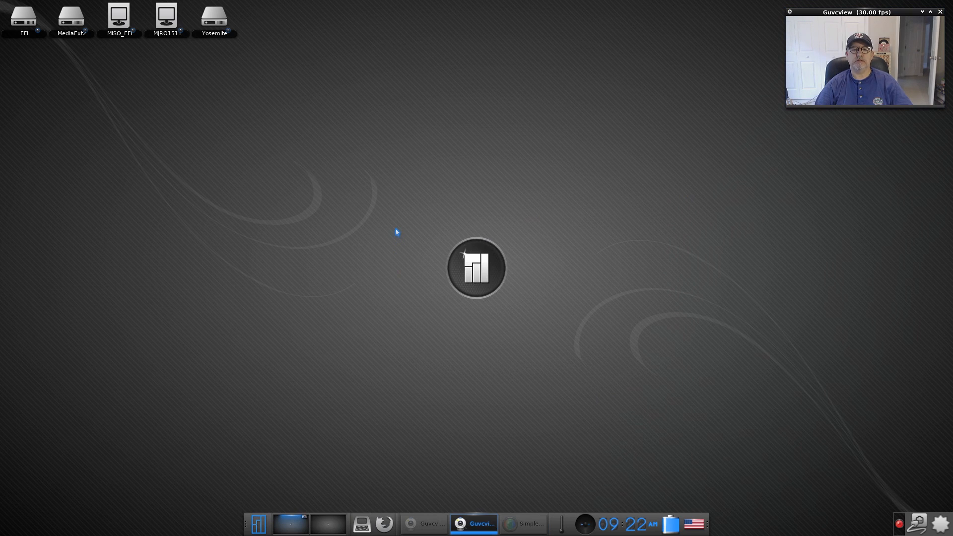
right_click(397, 233)
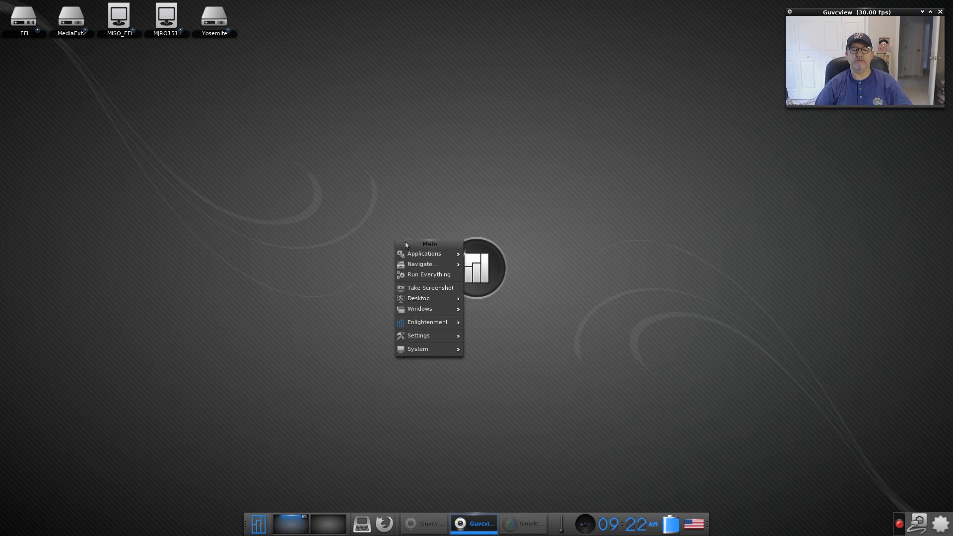
left_click(418, 348)
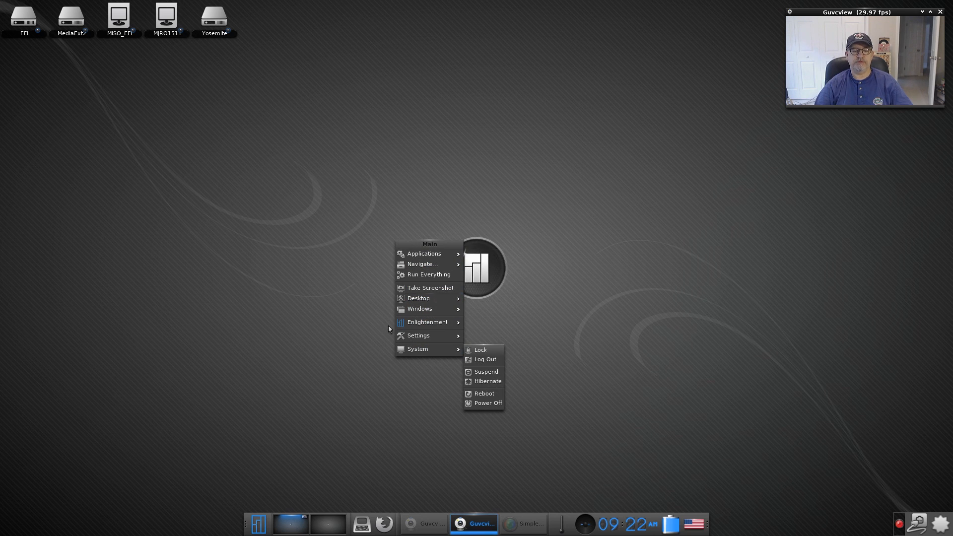
left_click(256, 525)
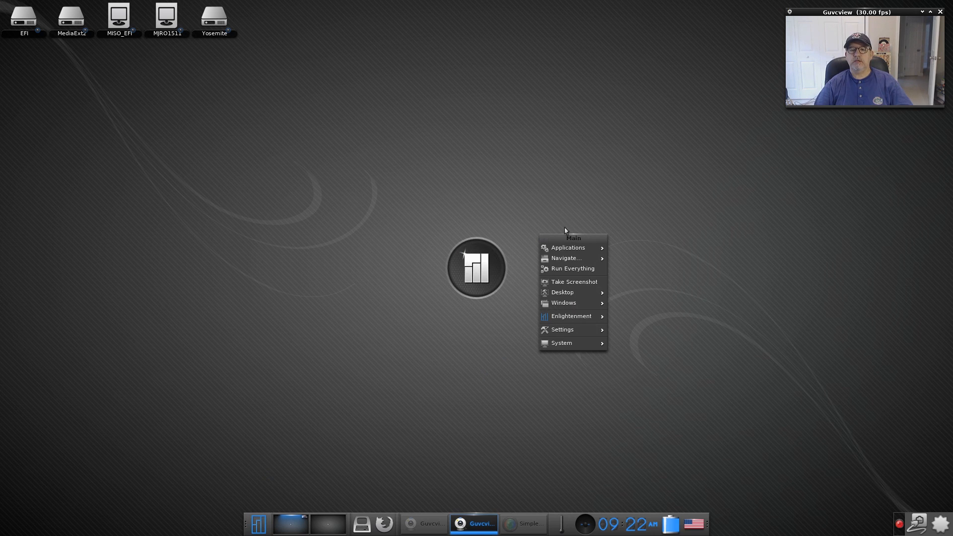
mouse_move(562, 292)
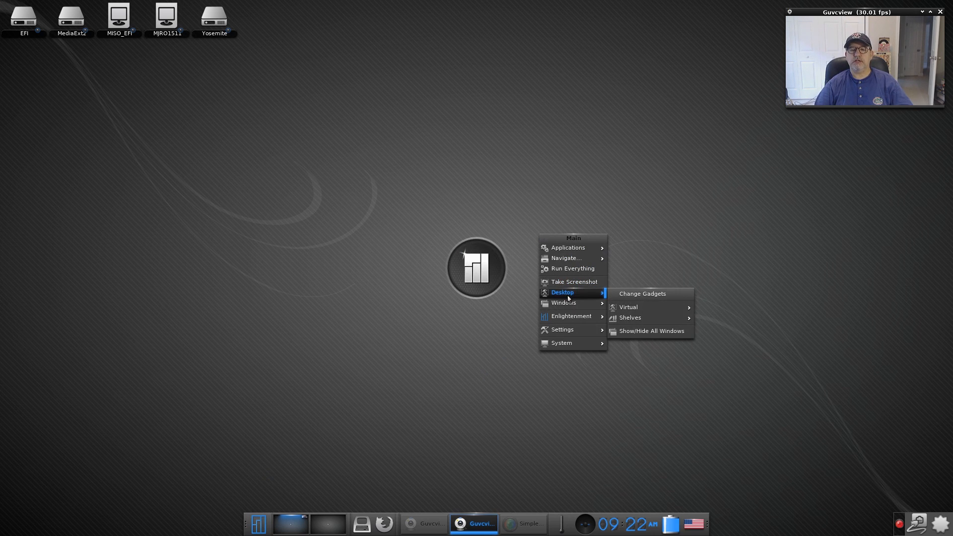
mouse_move(642, 294)
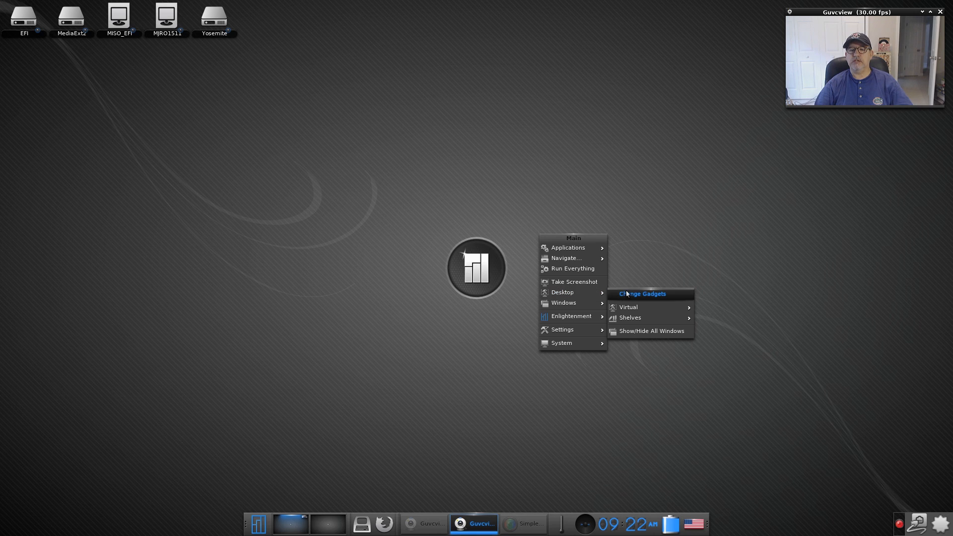
mouse_move(628, 306)
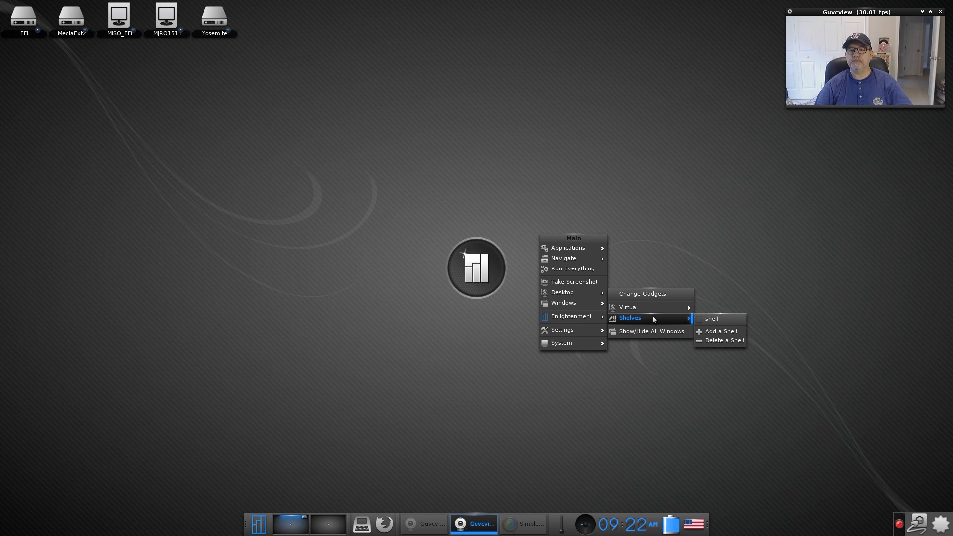
mouse_move(712, 319)
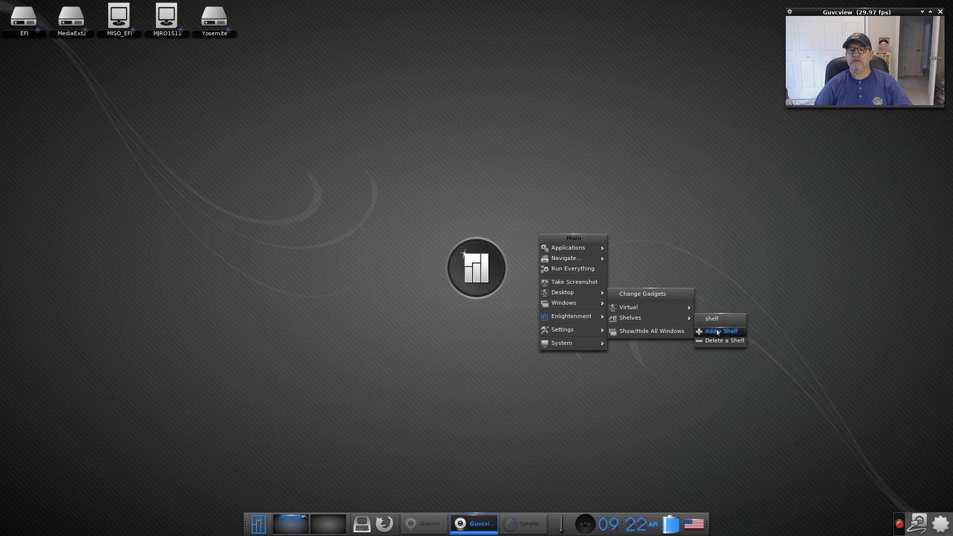
mouse_move(519, 490)
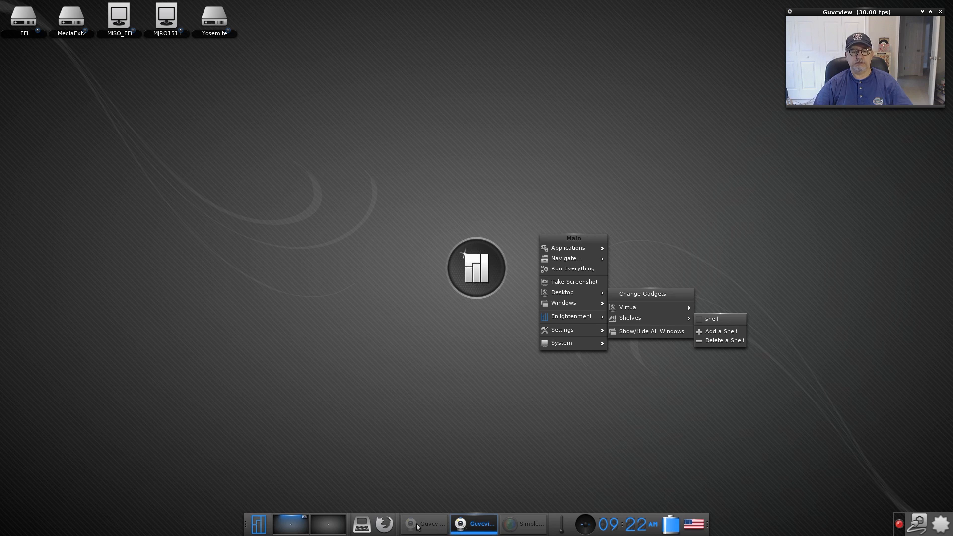
mouse_move(716, 400)
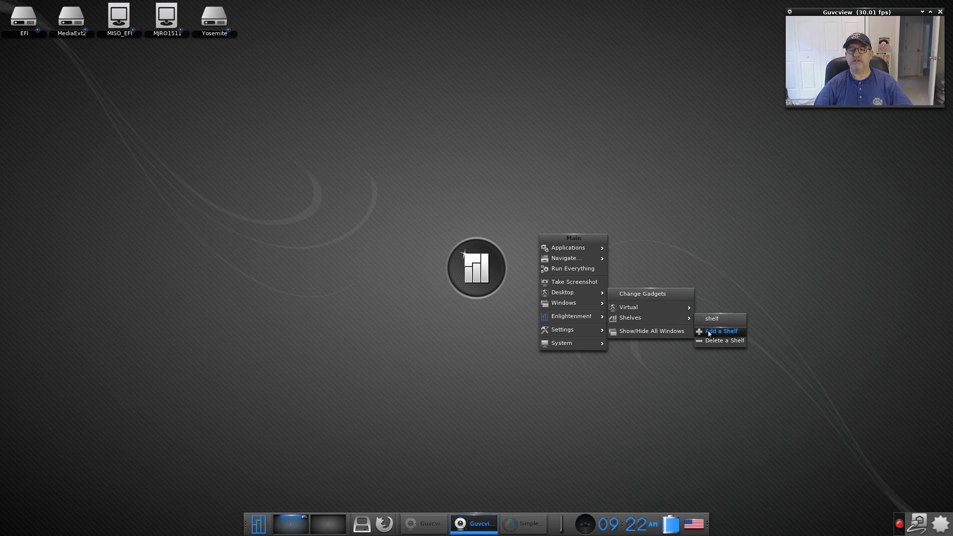
mouse_move(631, 318)
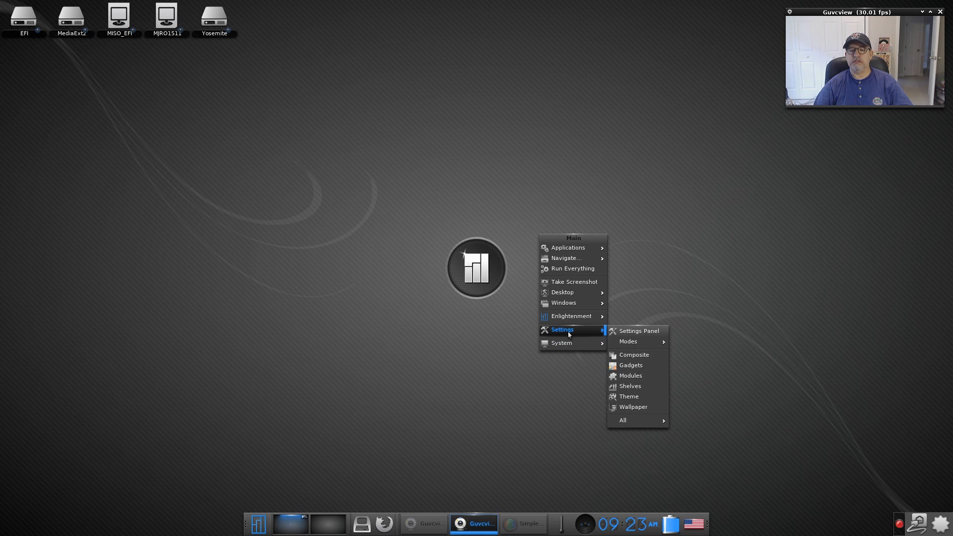
mouse_move(629, 396)
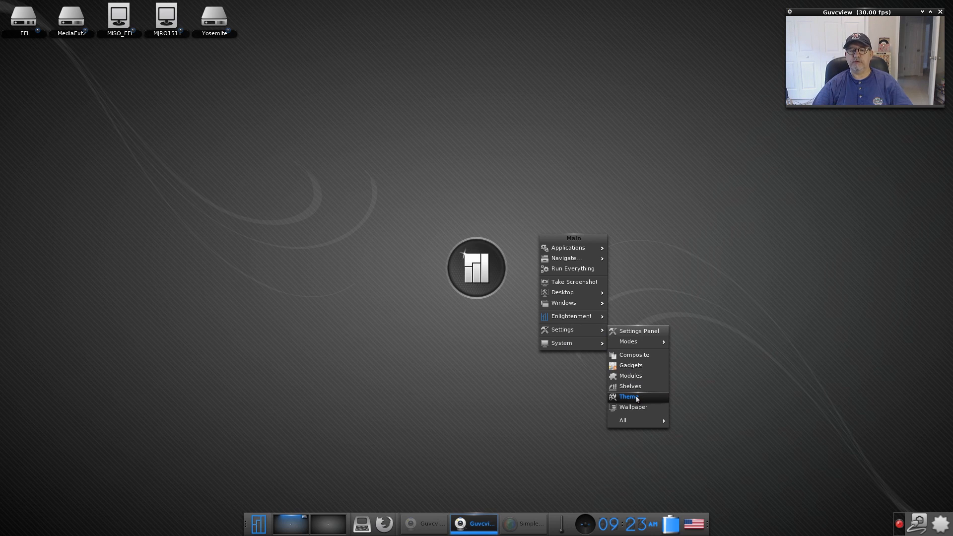
Show the Theme Selector centred on screen, switching between the System and empty Personal lists.
left_click(628, 396)
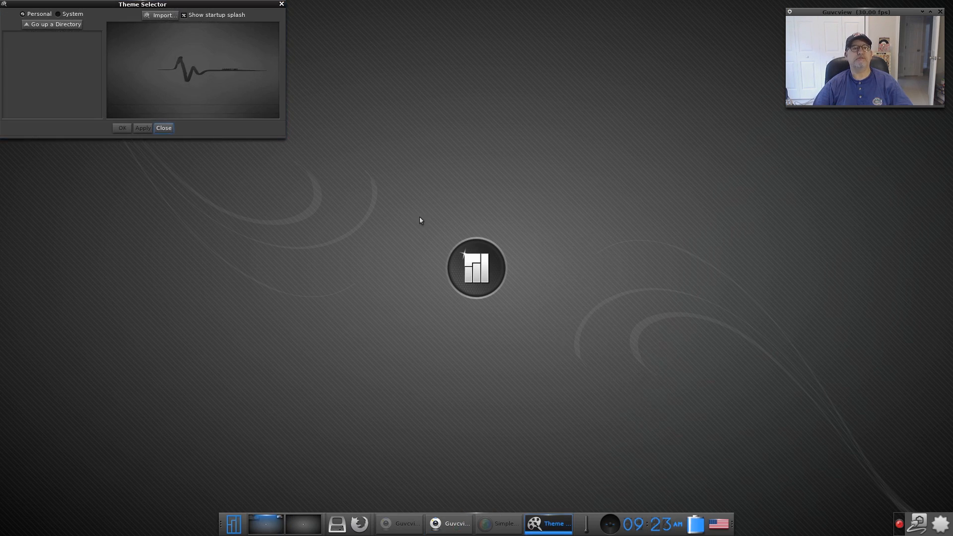
left_click_drag(143, 4, 534, 222)
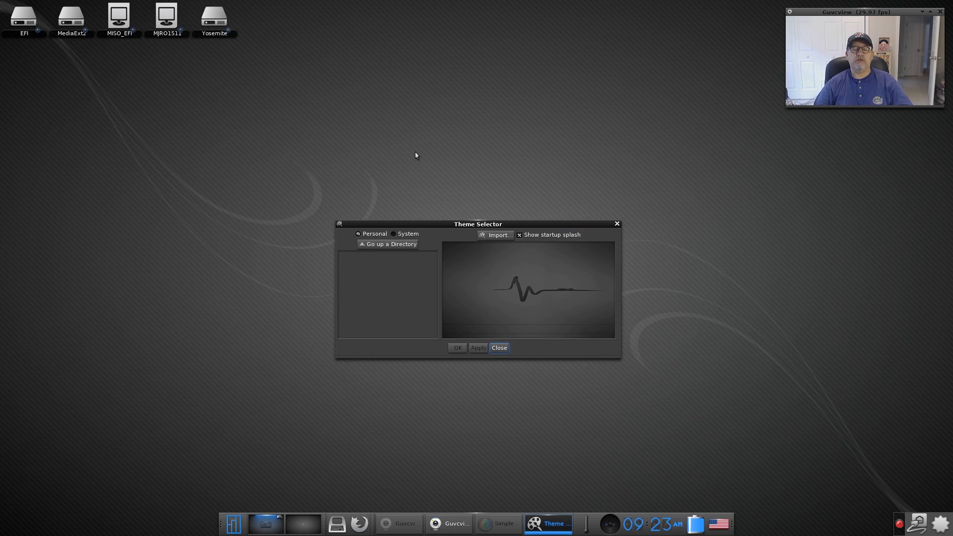
mouse_move(465, 258)
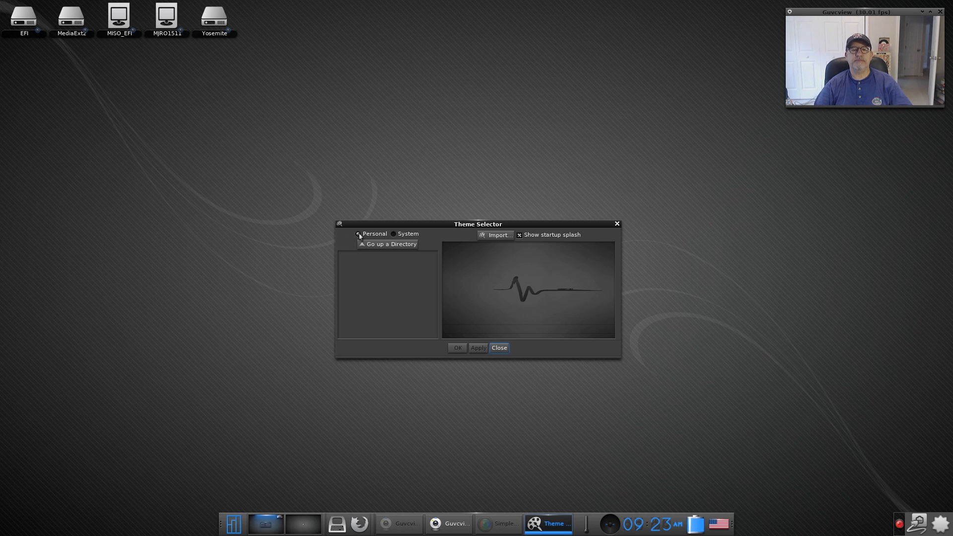
mouse_move(359, 234)
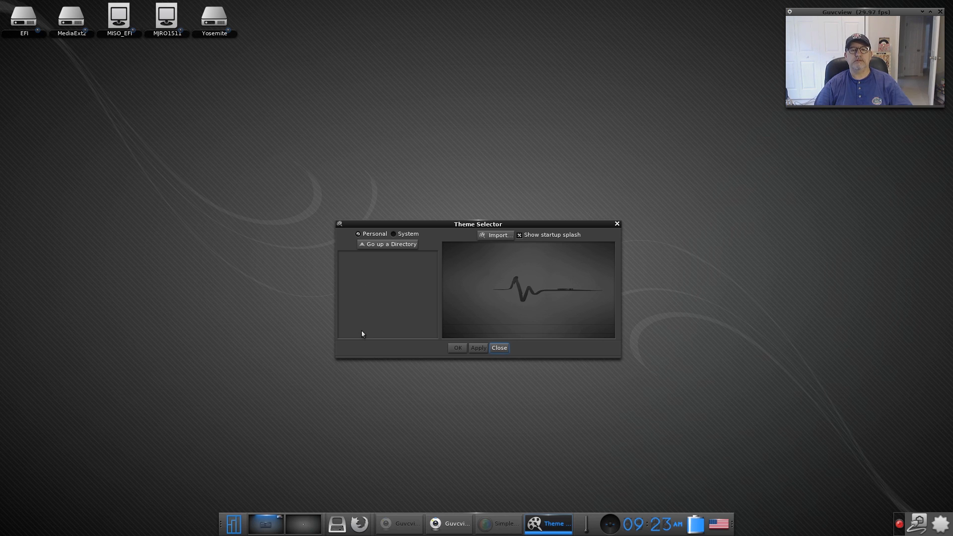
left_click(394, 234)
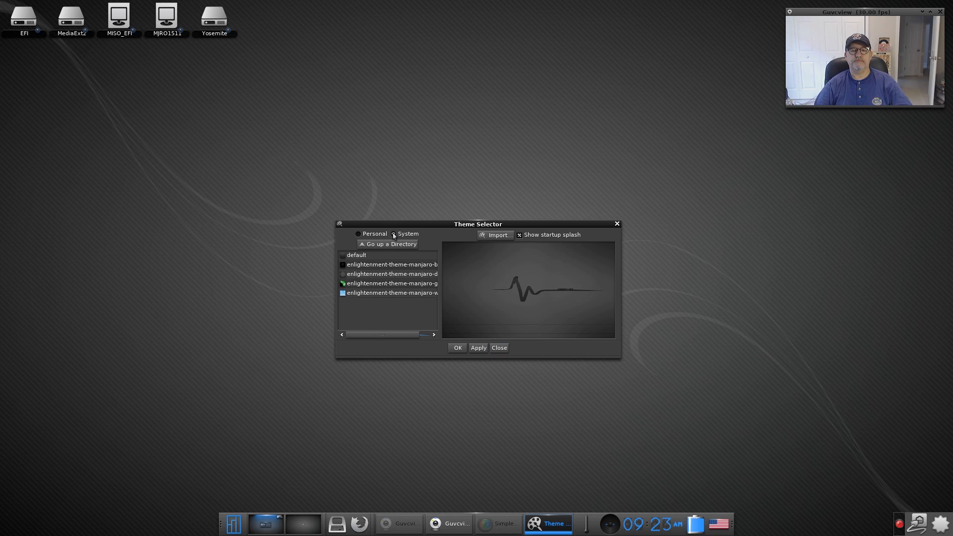
left_click(358, 234)
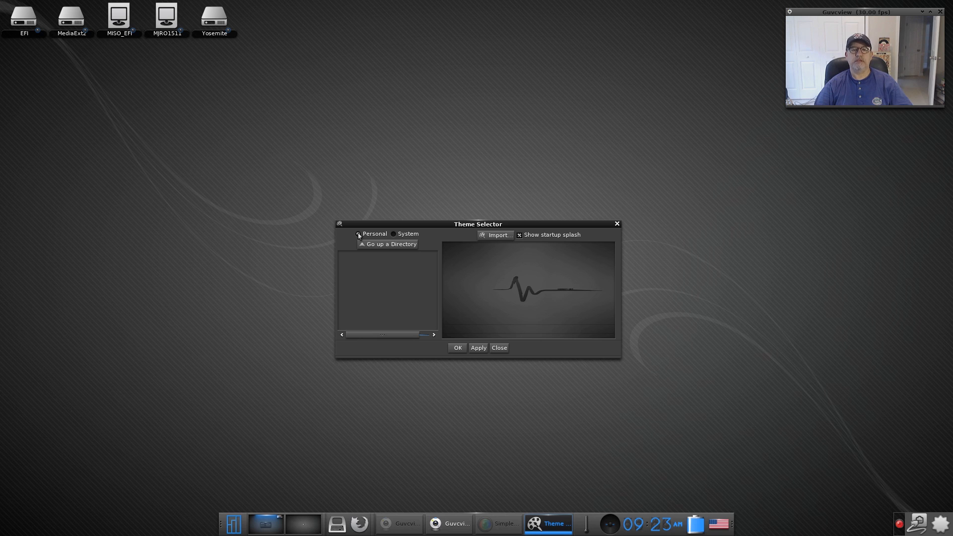
mouse_move(383, 295)
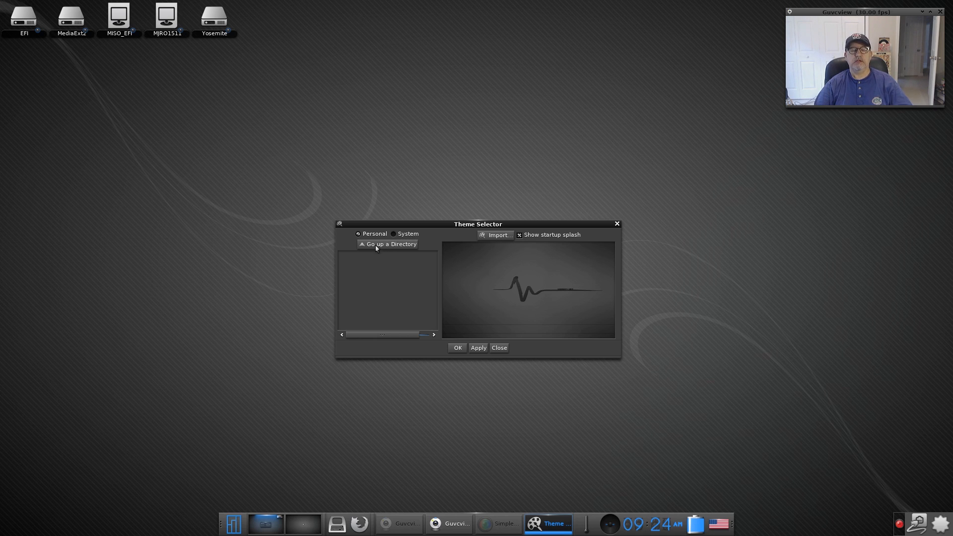
Preview the System Manjaro themes in turn, ending on the light sky-blue one after the green one.
left_click(395, 234)
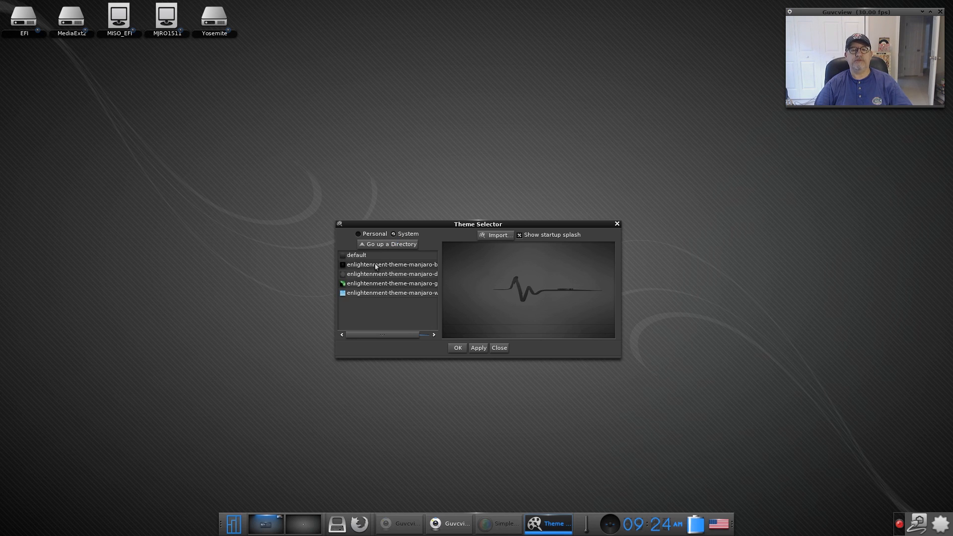
left_click(391, 264)
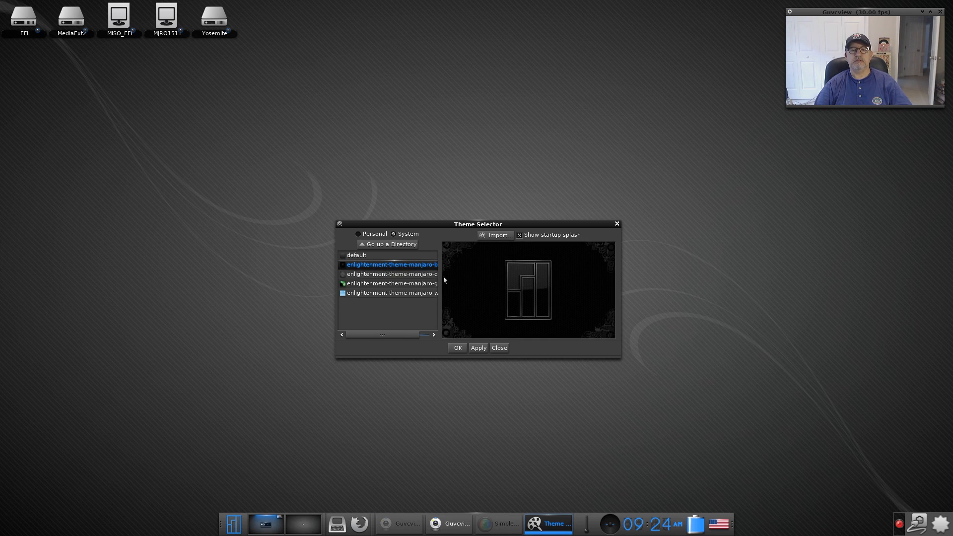
mouse_move(334, 285)
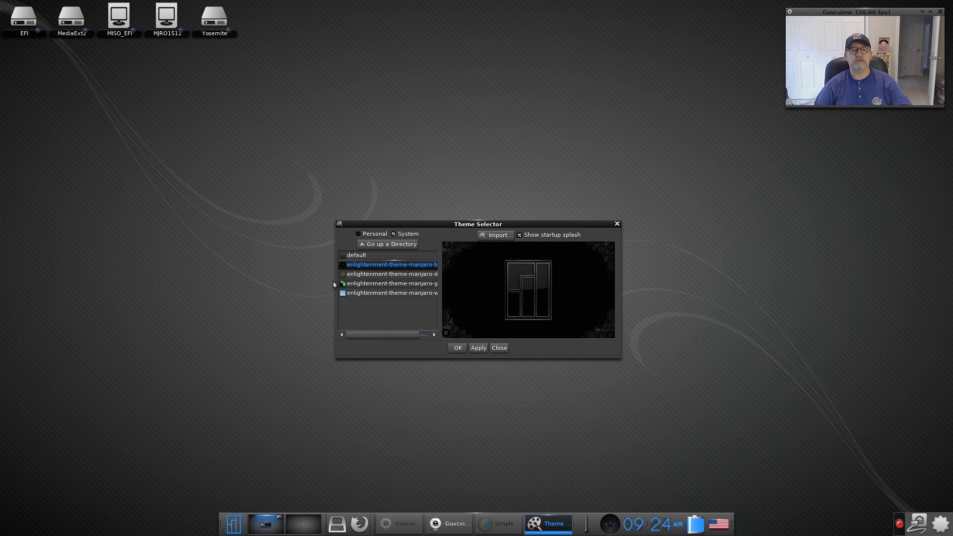
mouse_move(621, 285)
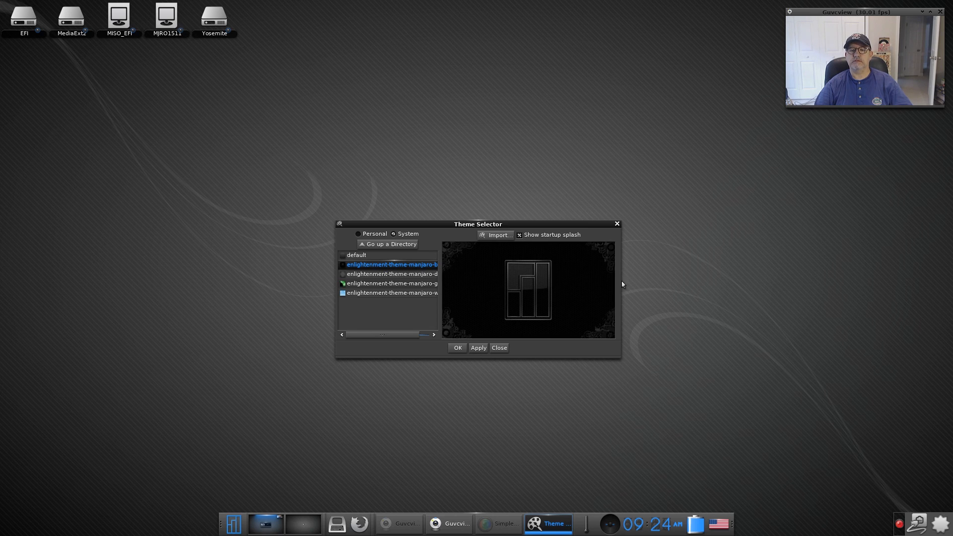
left_click_drag(478, 223, 434, 174)
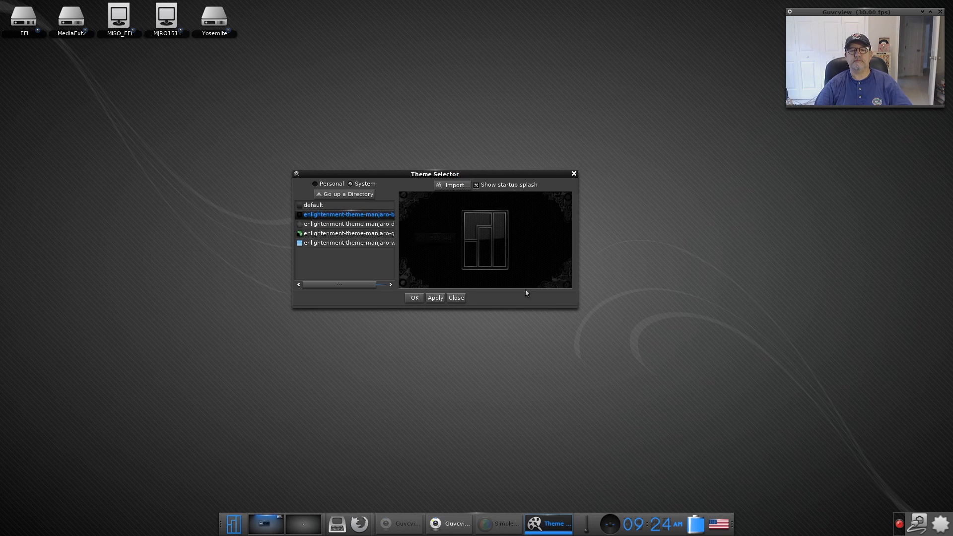
mouse_move(580, 311)
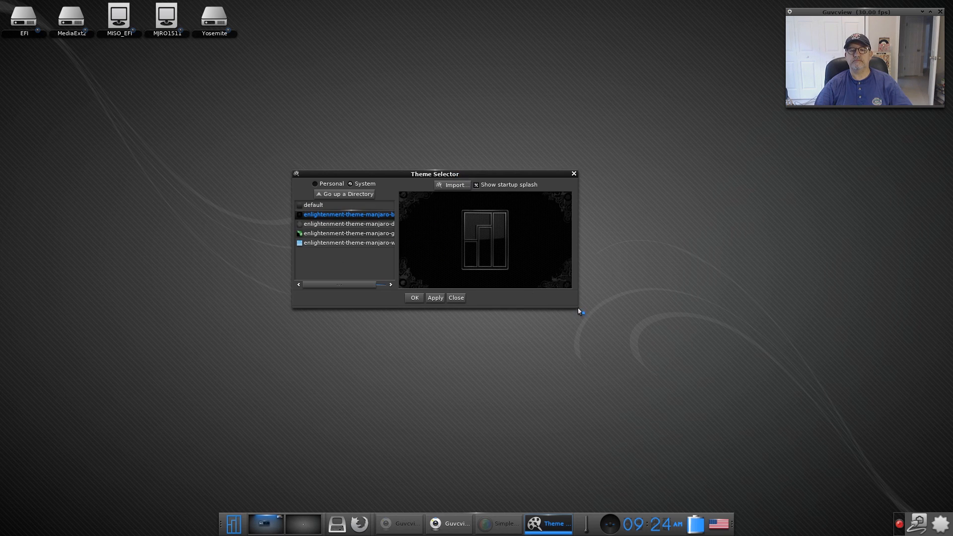
mouse_move(296, 306)
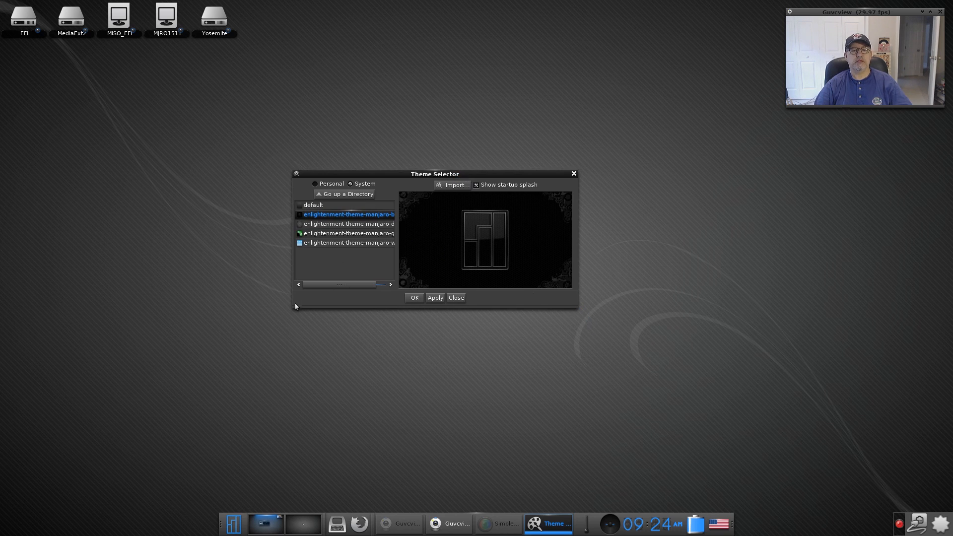
mouse_move(299, 300)
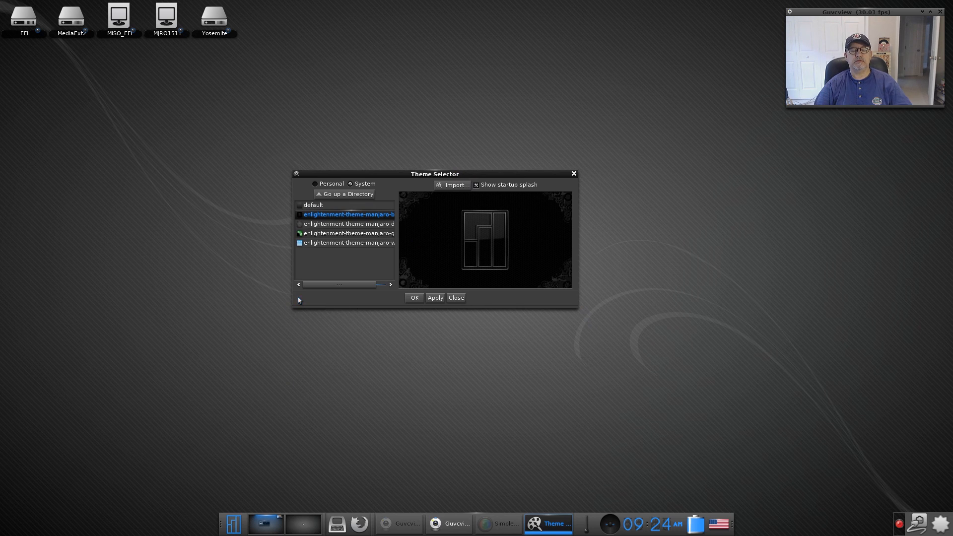
mouse_move(289, 256)
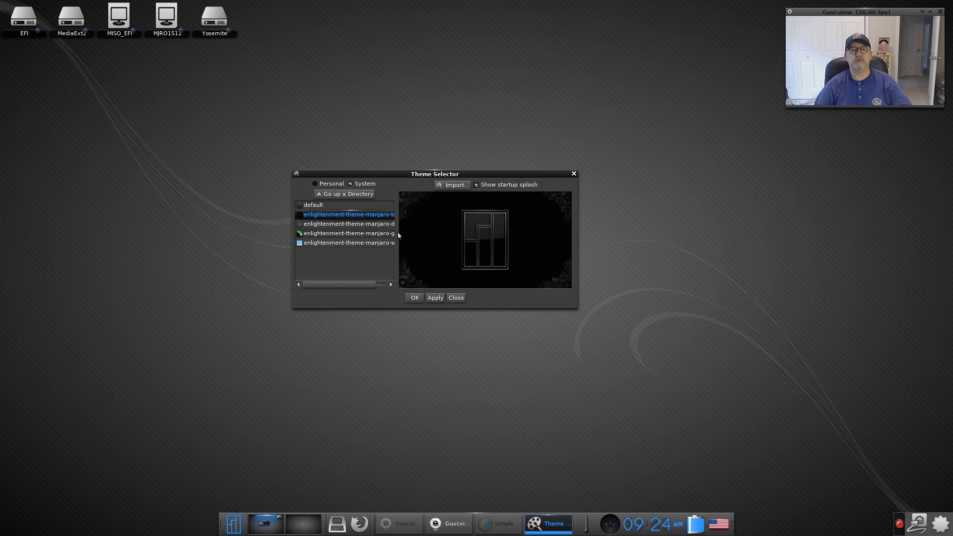
left_click_drag(434, 174, 500, 187)
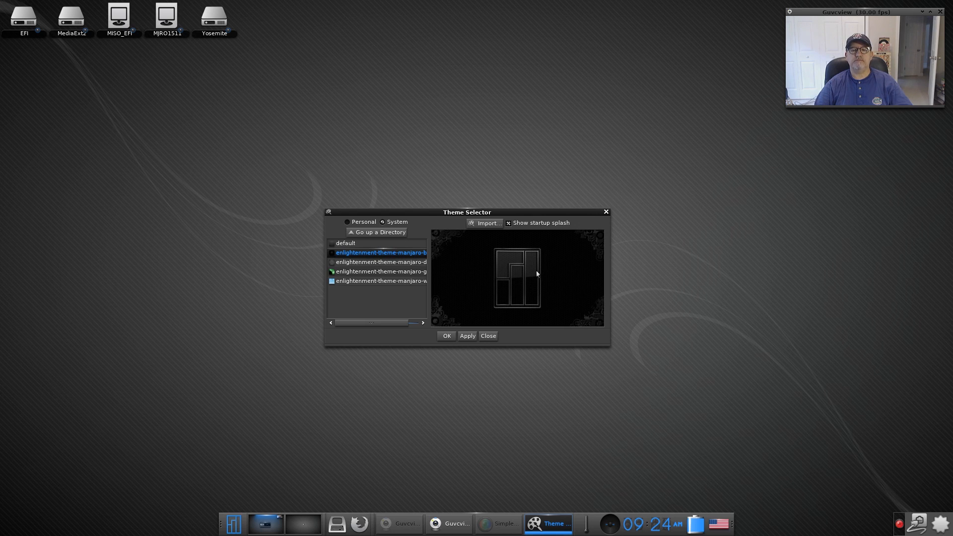
mouse_move(505, 274)
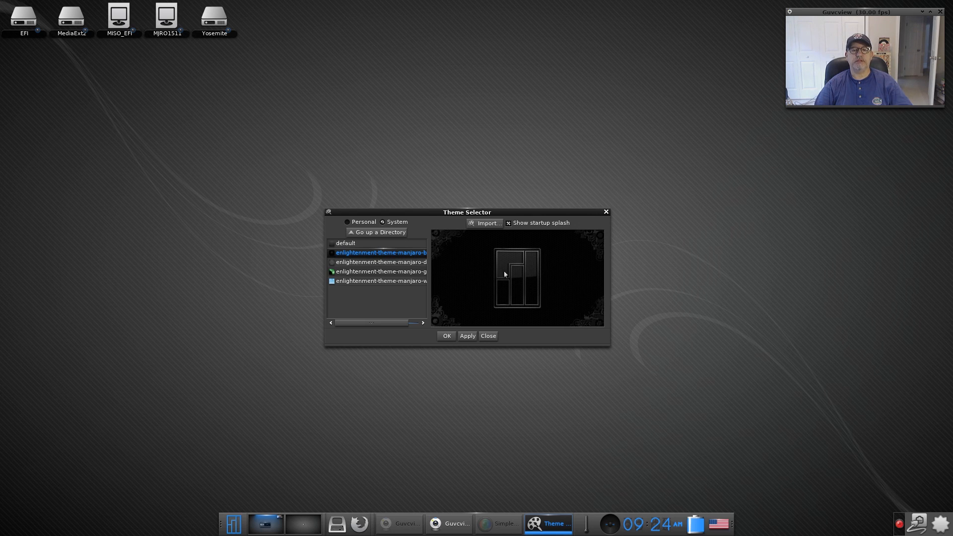
left_click(380, 262)
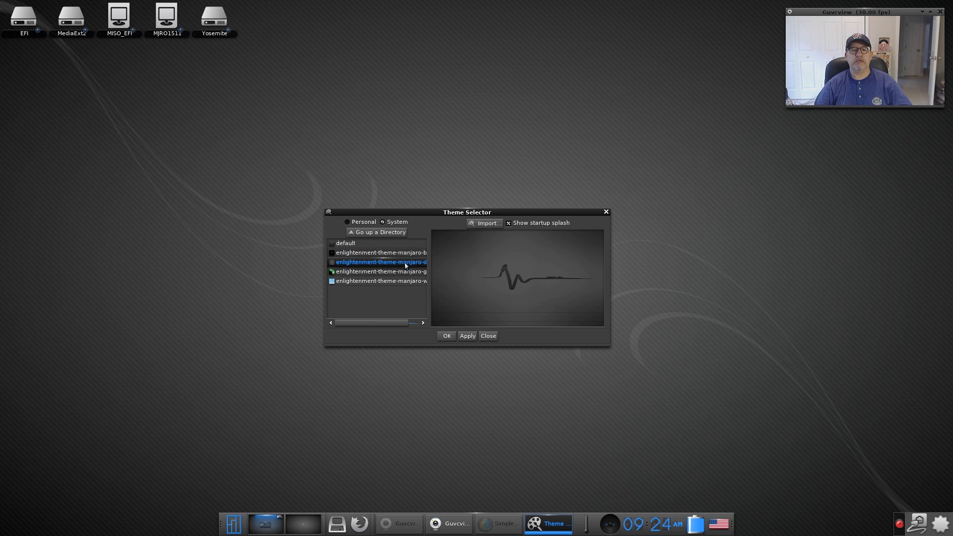
mouse_move(463, 283)
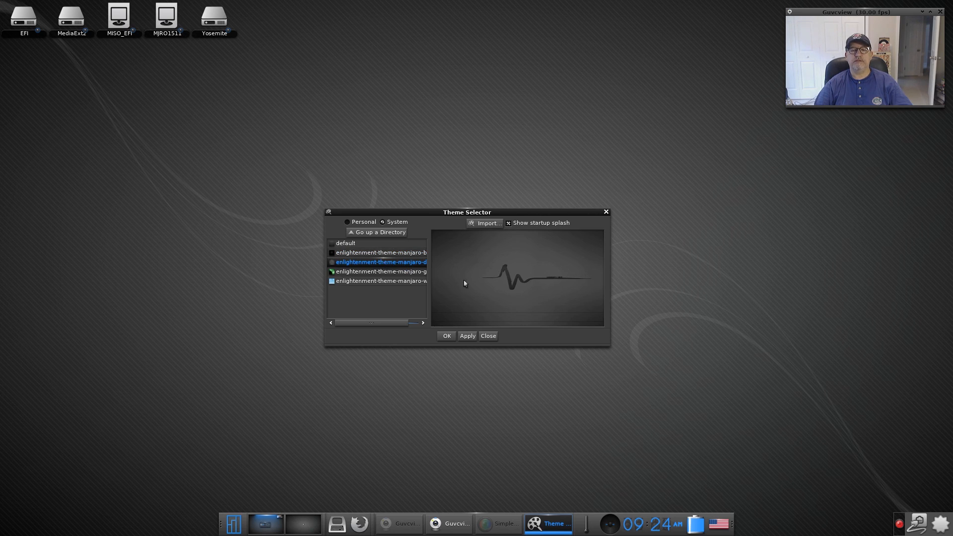
mouse_move(375, 278)
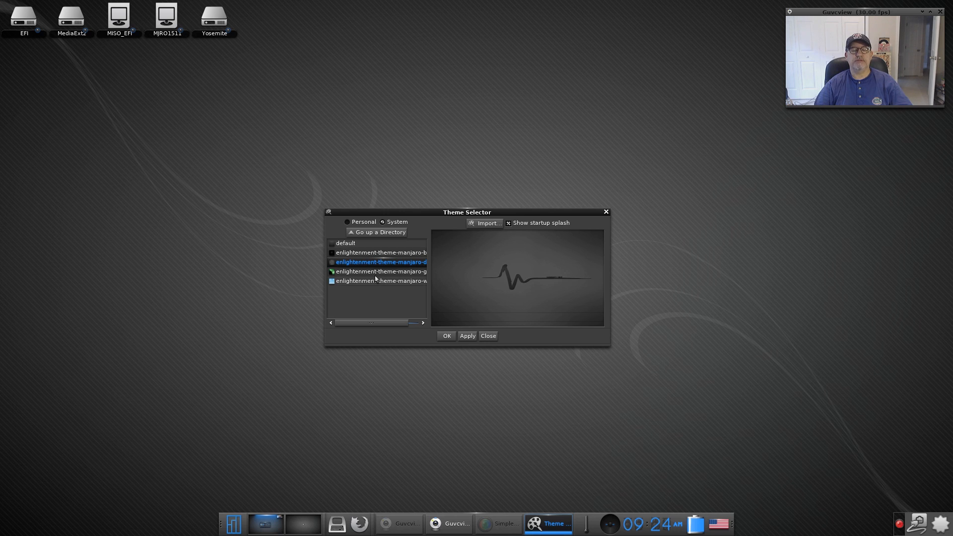
left_click(380, 271)
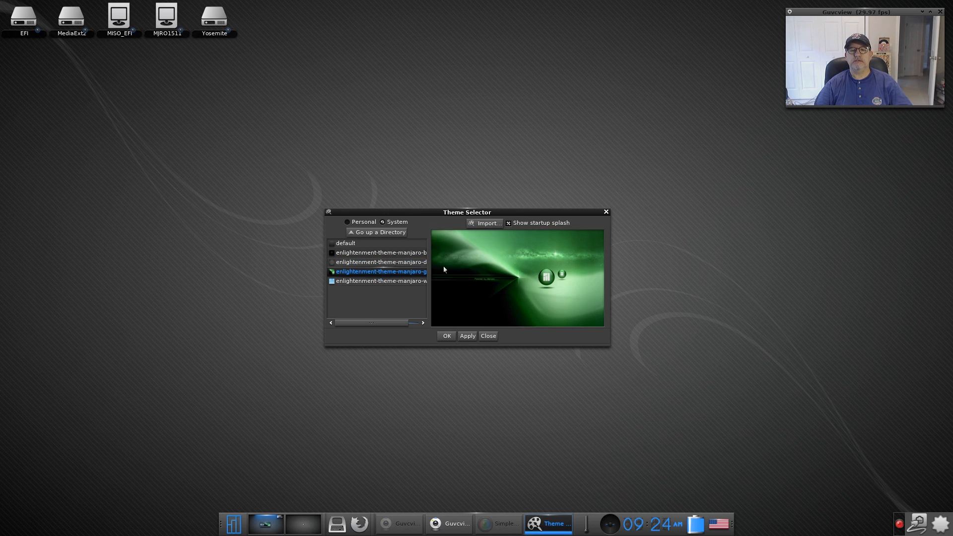
mouse_move(553, 278)
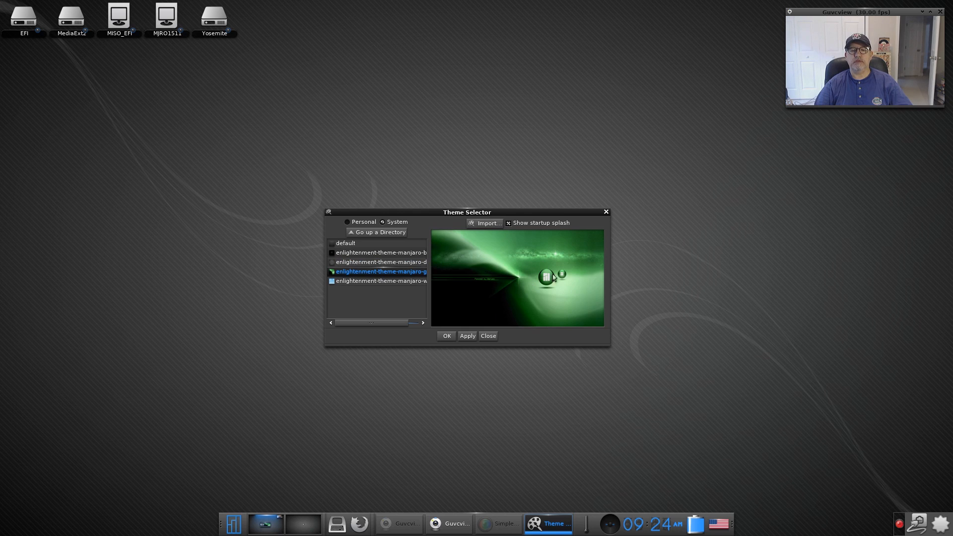
left_click(380, 281)
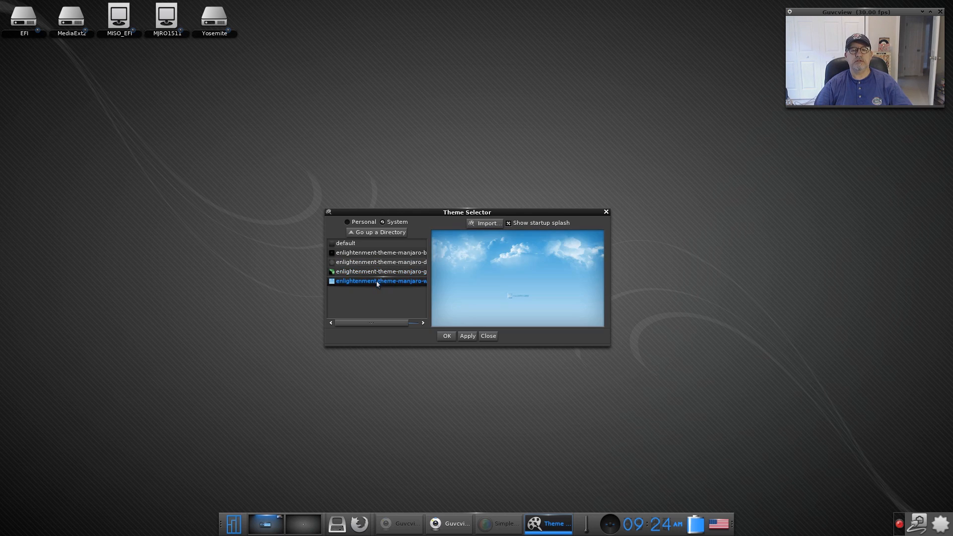
mouse_move(500, 268)
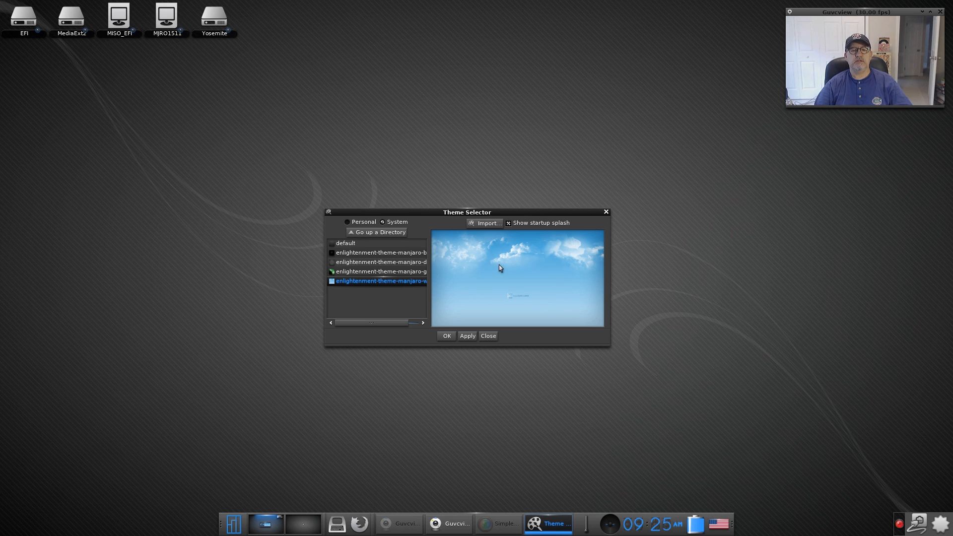
mouse_move(525, 207)
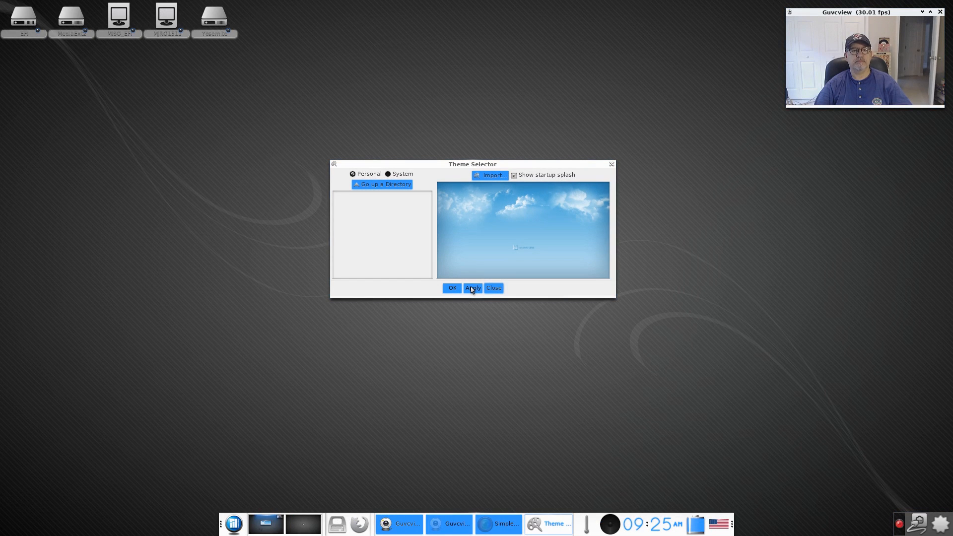
mouse_move(461, 283)
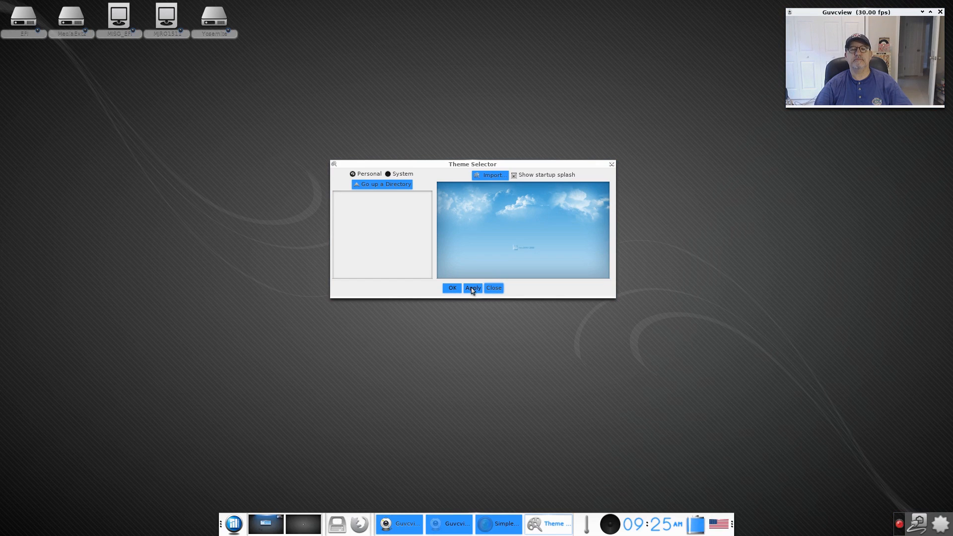
mouse_move(493, 180)
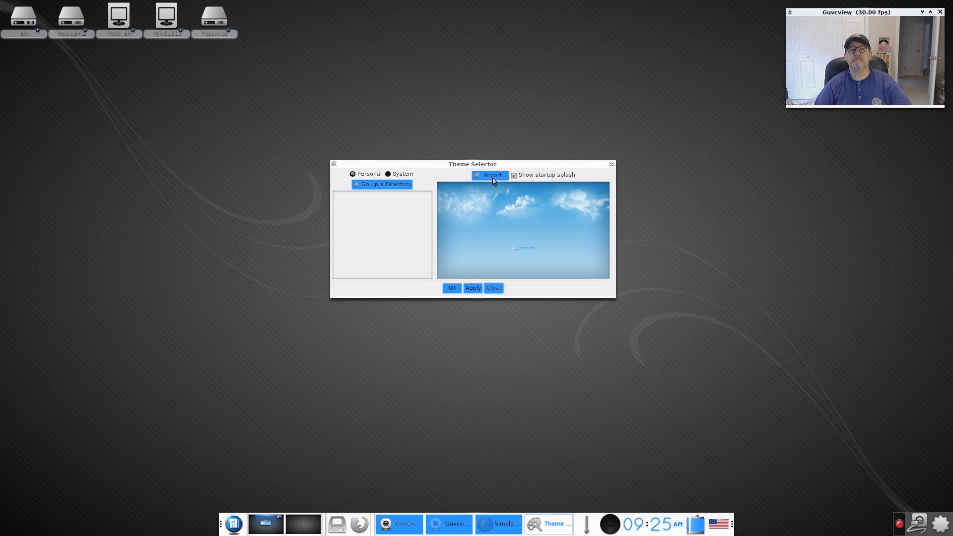
Bring up the theme Import browser and cancel the Select a Theme dialog.
left_click(492, 174)
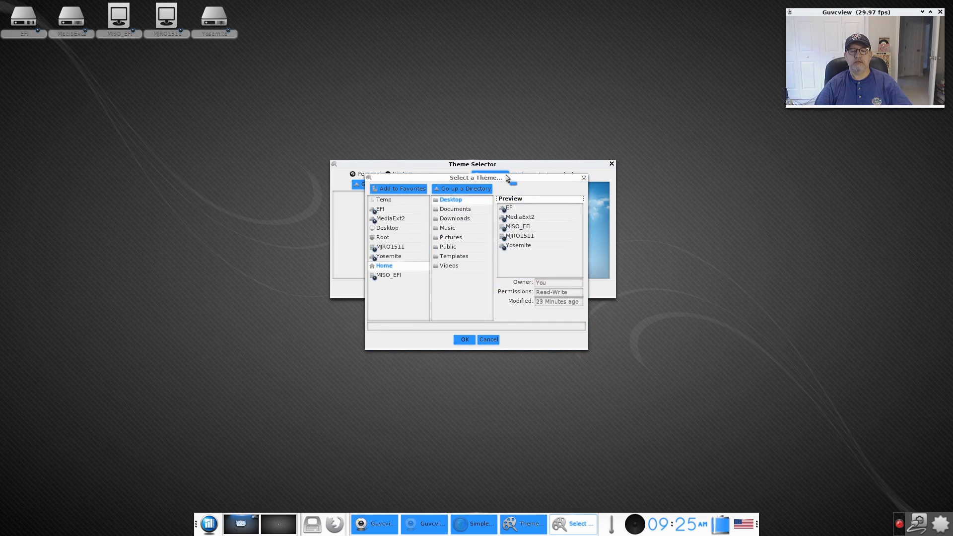
mouse_move(399, 275)
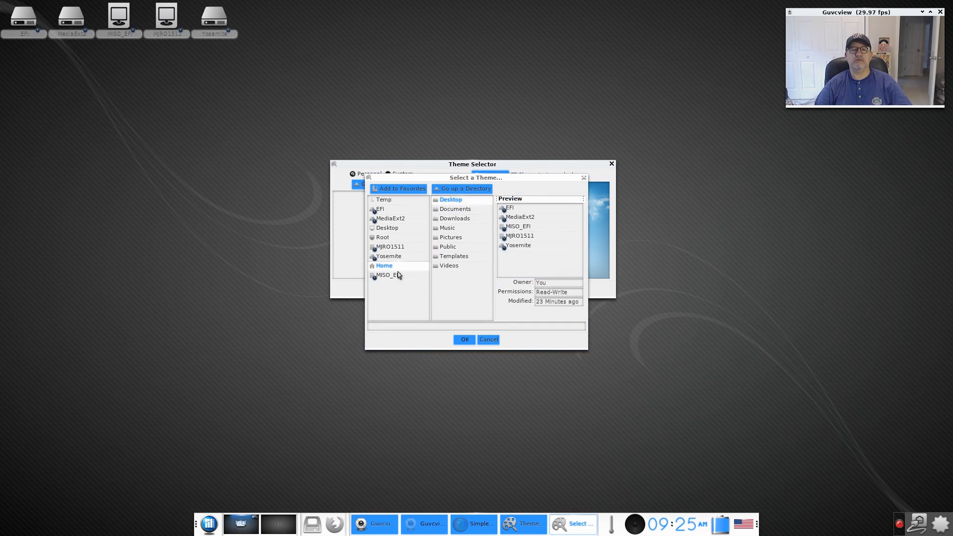
mouse_move(532, 235)
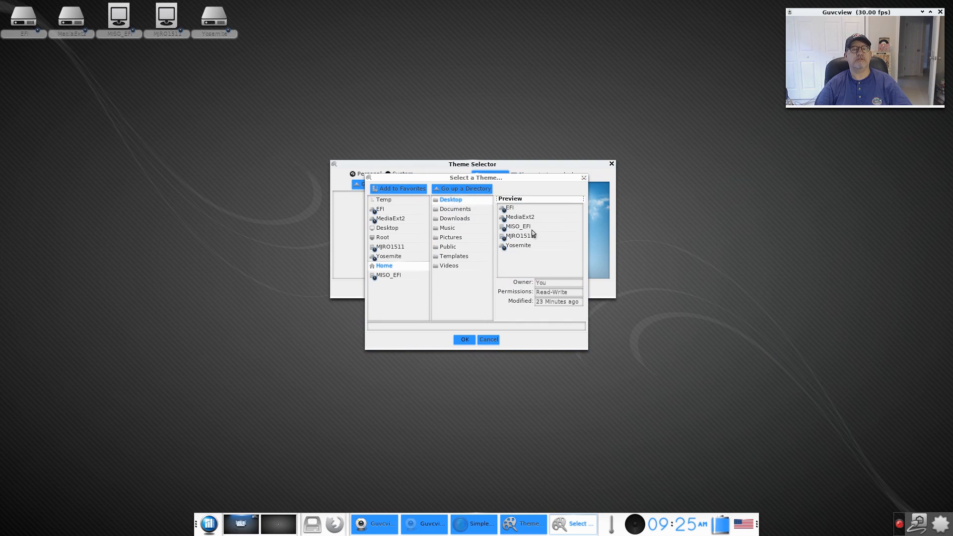
mouse_move(684, 491)
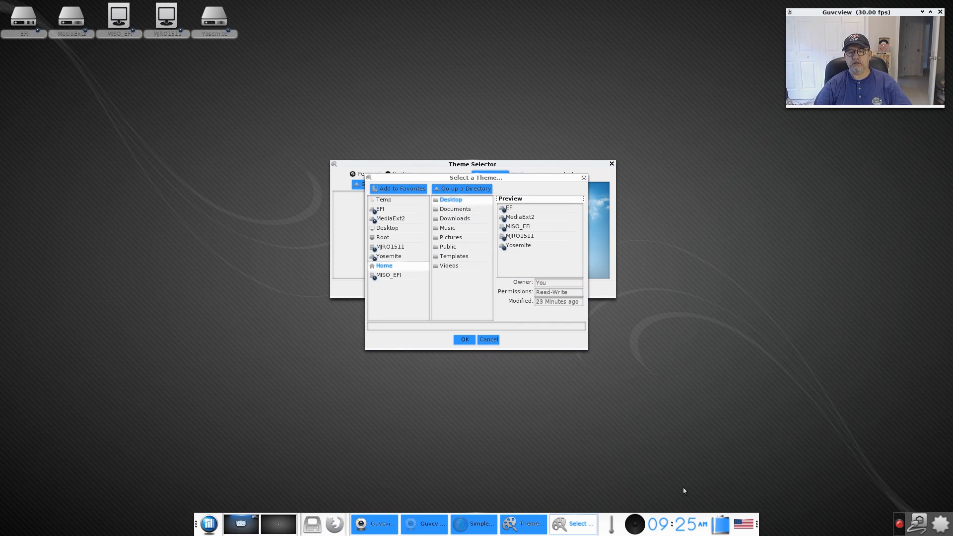
mouse_move(691, 508)
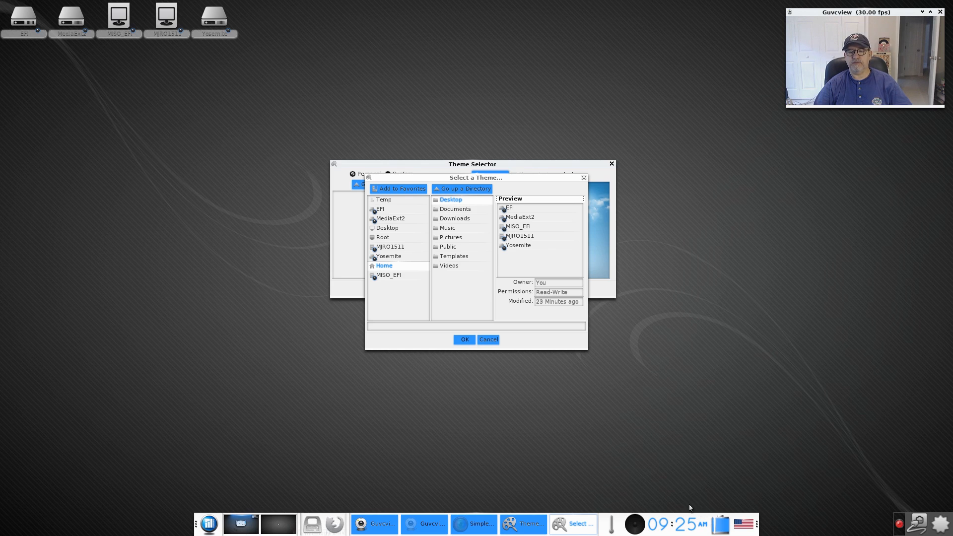
mouse_move(560, 434)
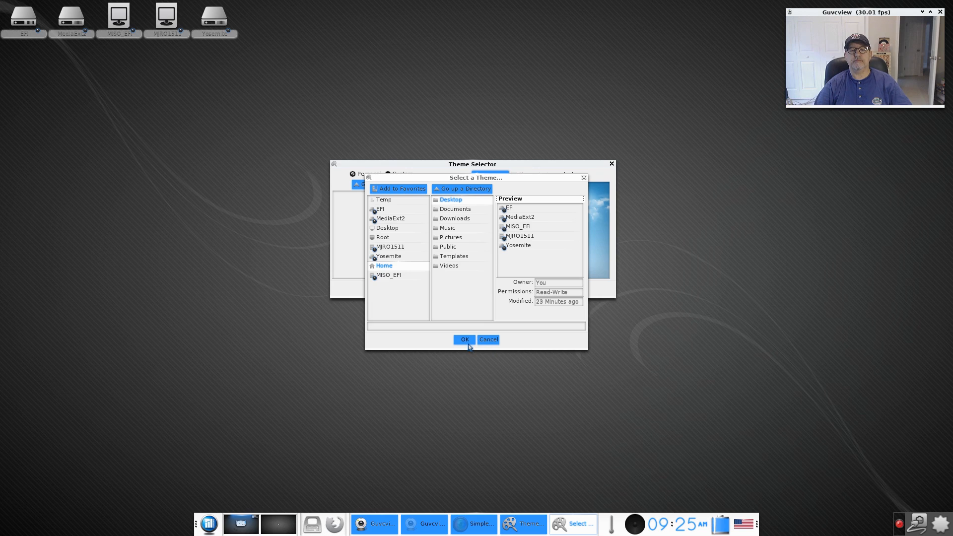
mouse_move(463, 210)
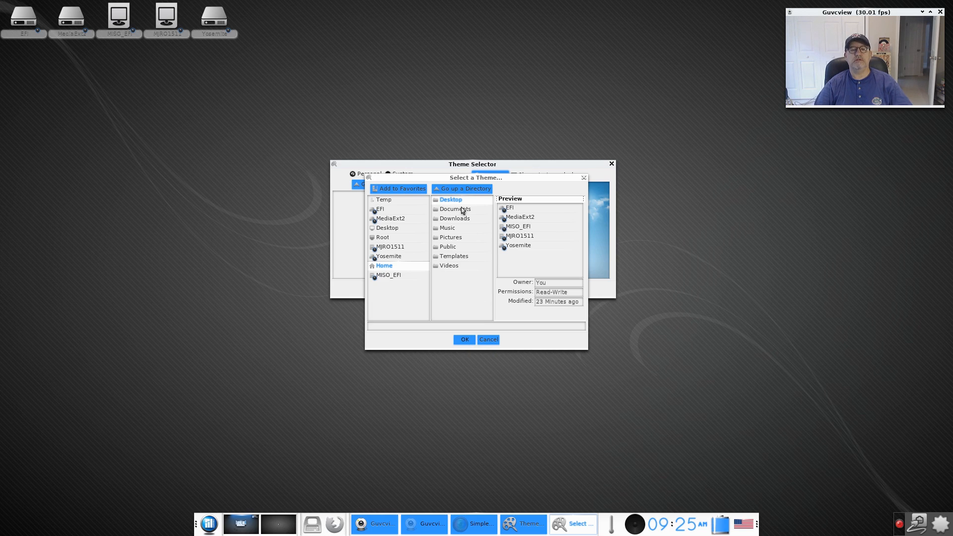
left_click(488, 339)
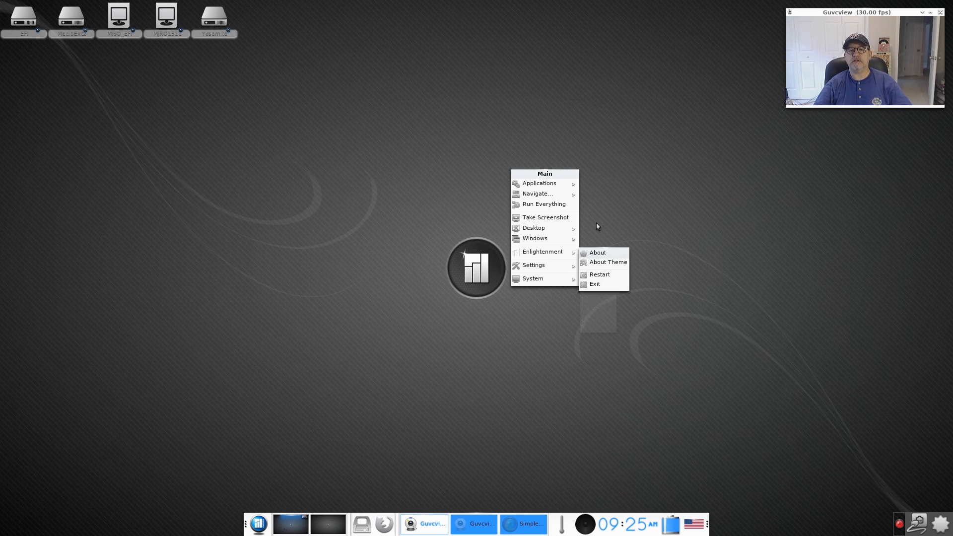
Reach Wallpaper Settings from the desktop's right-click Settings menu.
left_click(417, 215)
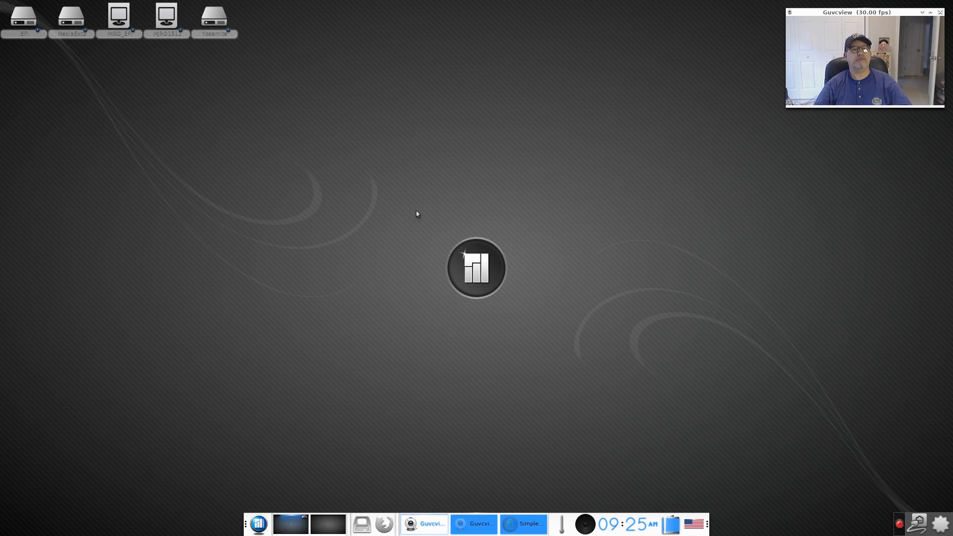
right_click(476, 268)
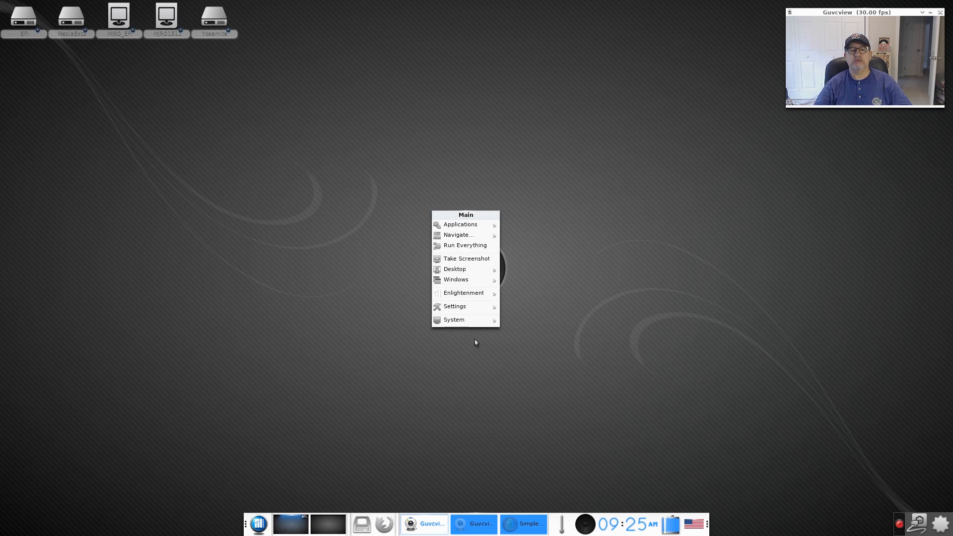
left_click(455, 305)
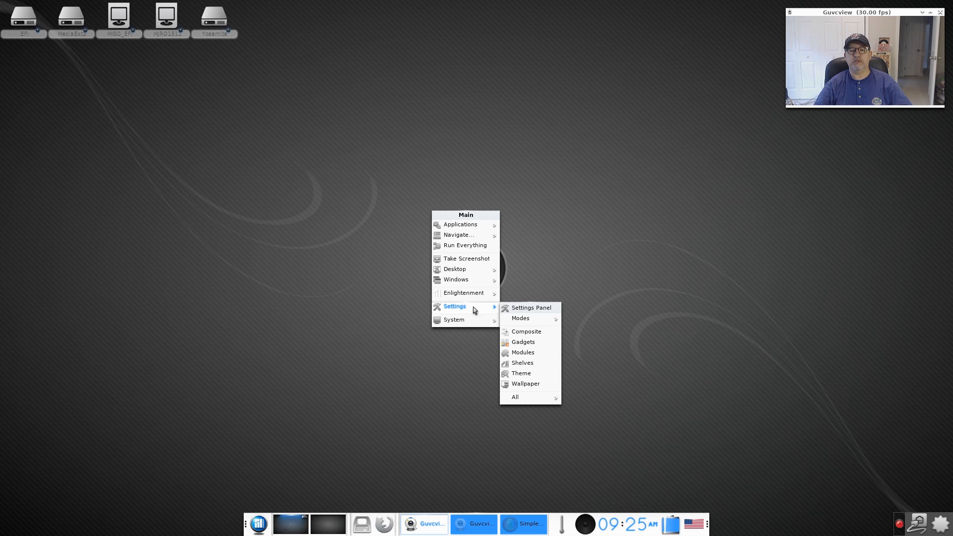
left_click(525, 383)
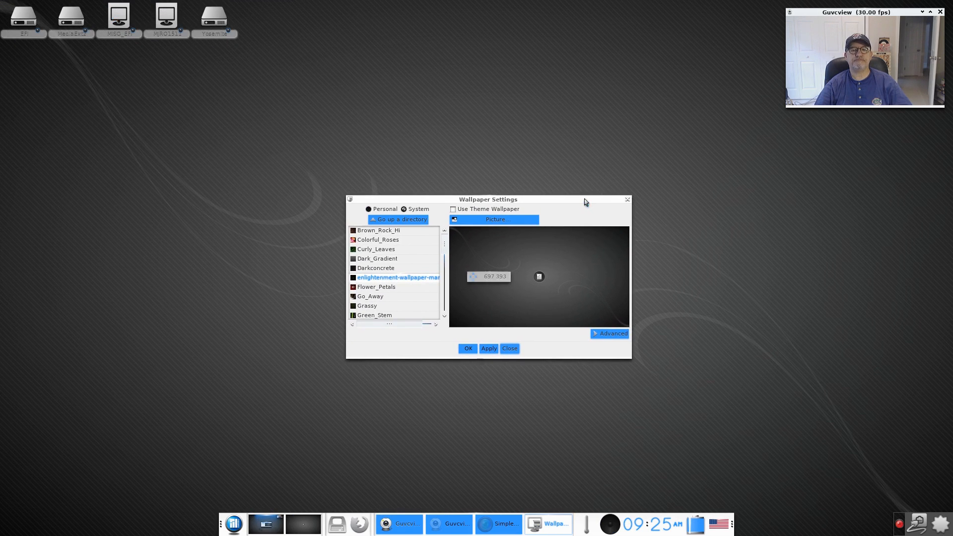
Preview system wallpapers in turn: Brown_Rock_Hi, Colorful_Roses, Curly_Leaves, Darkconcrete, Flower_Petals, Go_Away.
scroll("down", 3)
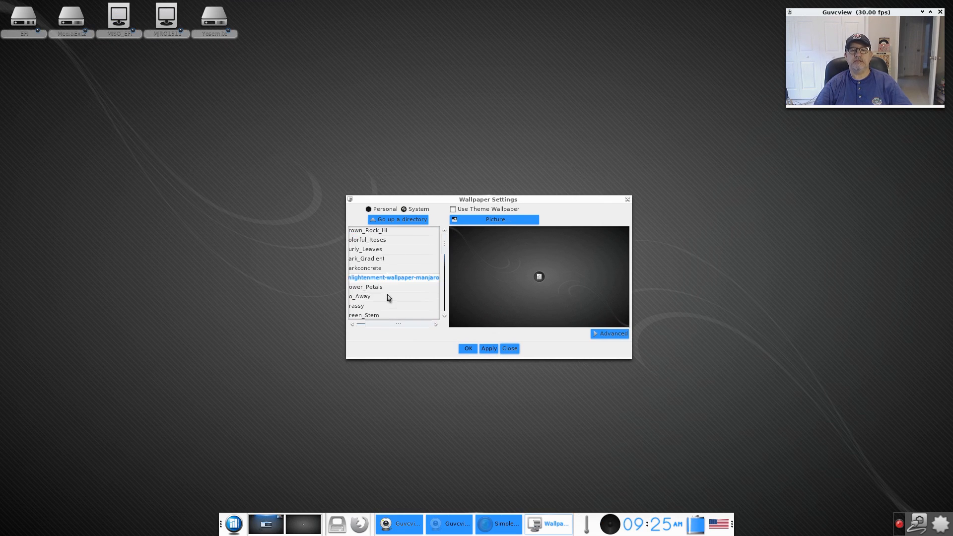
left_click(367, 231)
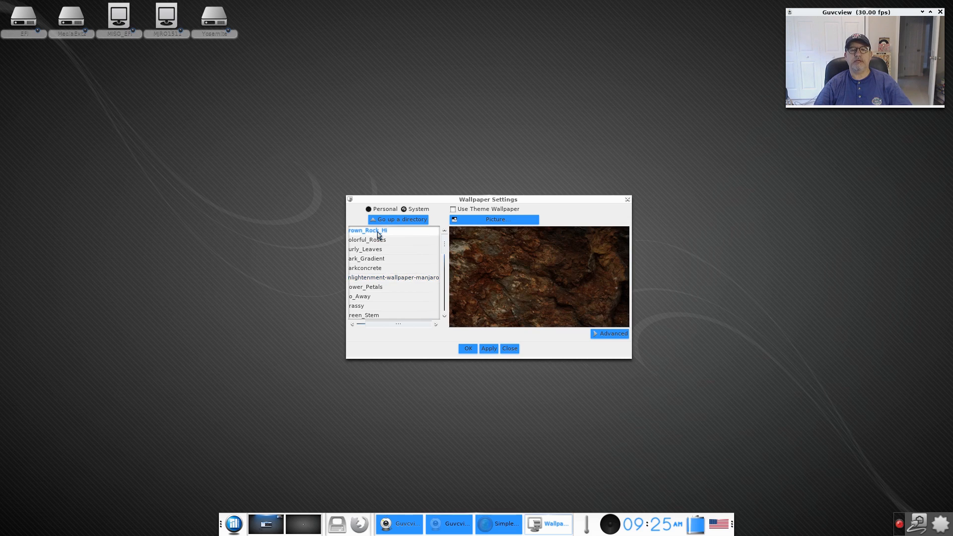
left_click(368, 239)
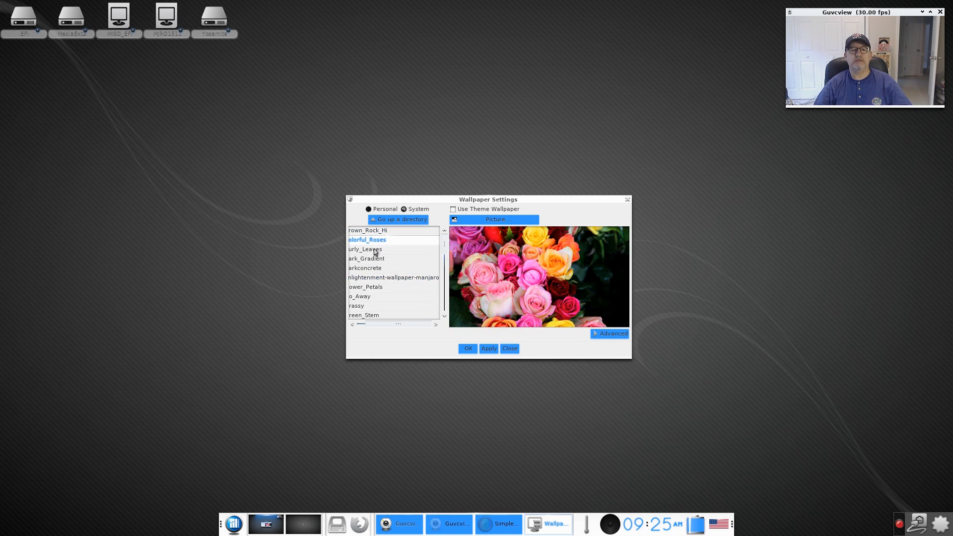
left_click(365, 248)
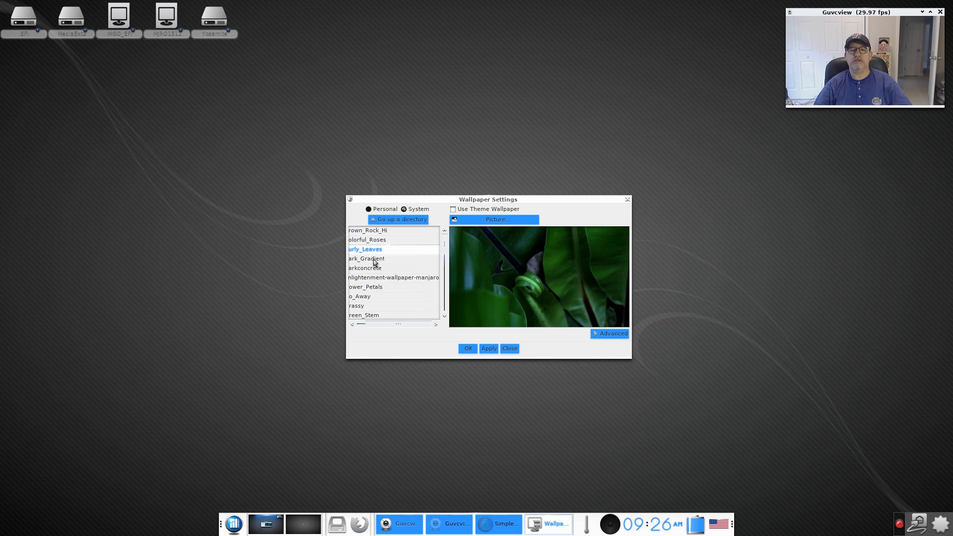
left_click(365, 267)
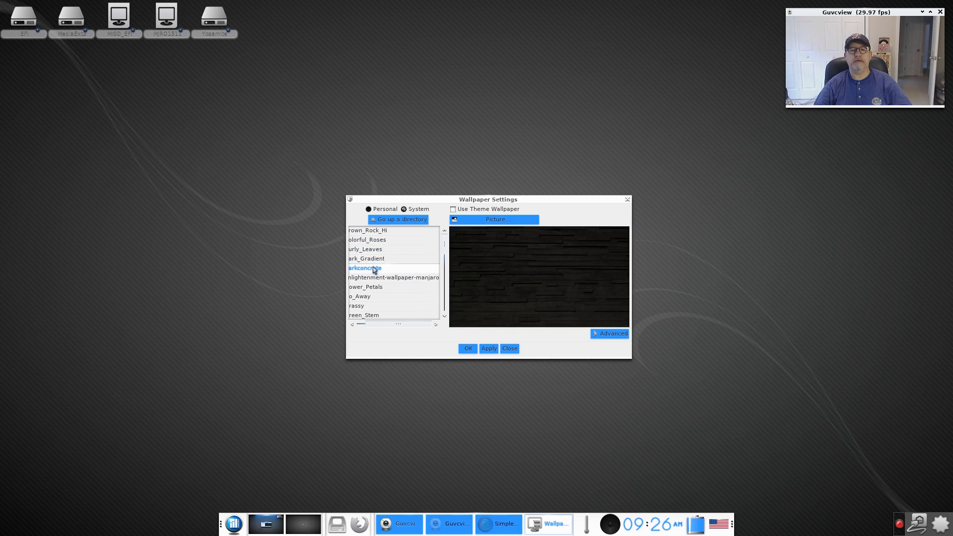
left_click(365, 286)
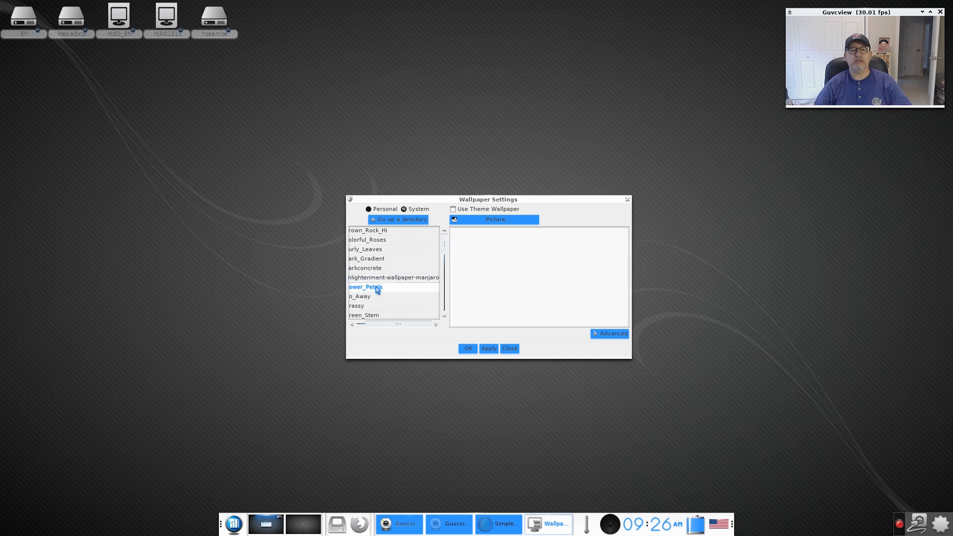
left_click(359, 297)
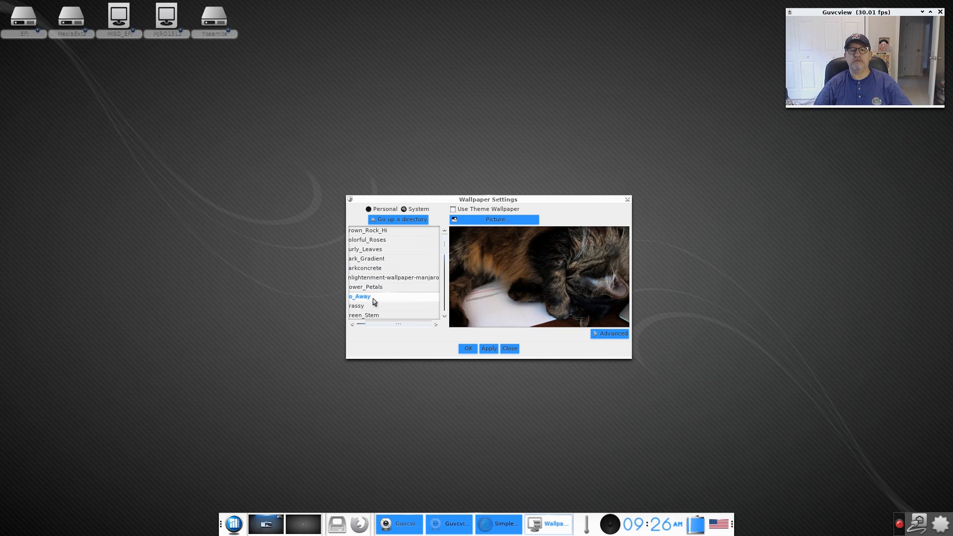
Continue previewing: Grassy, misty mountains, reeds by water, the red tropical flower and one more.
left_click(356, 305)
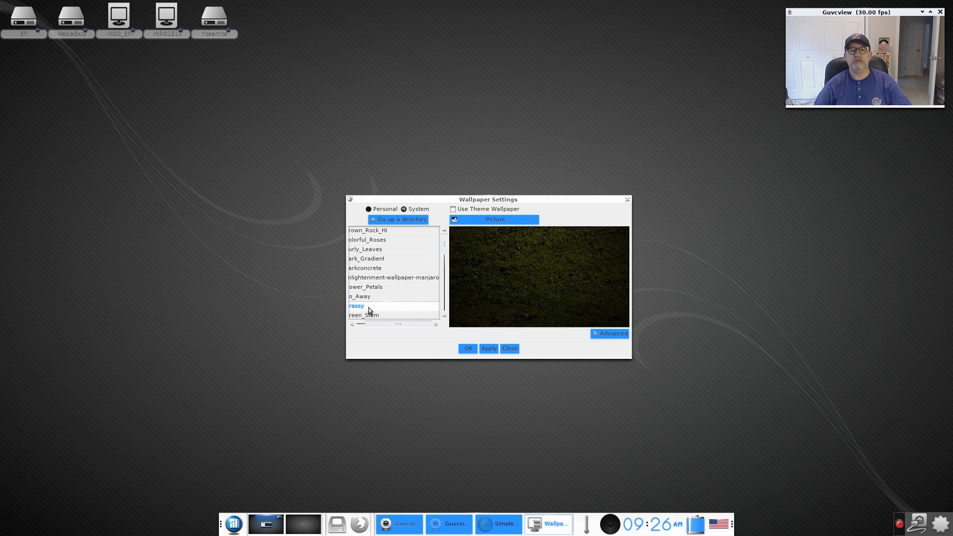
left_click(363, 298)
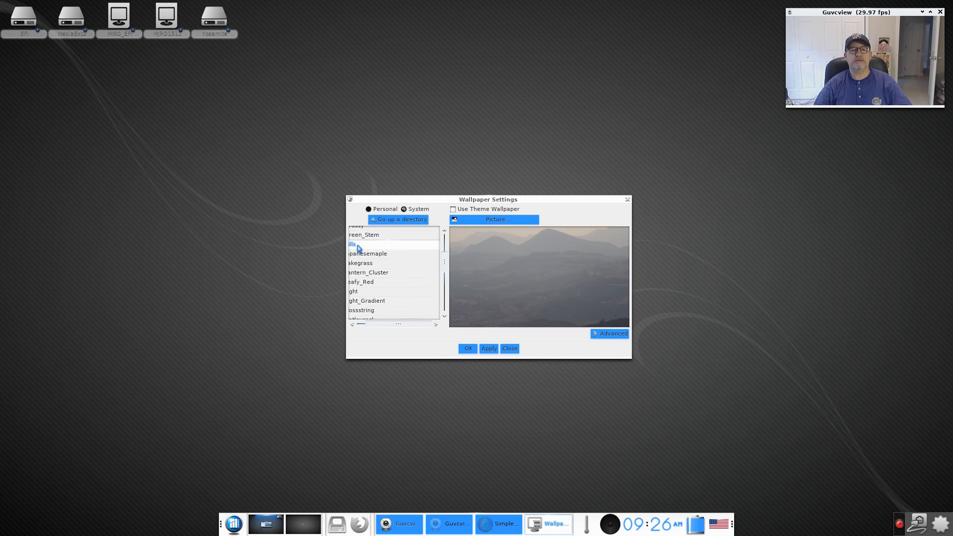
left_click(359, 262)
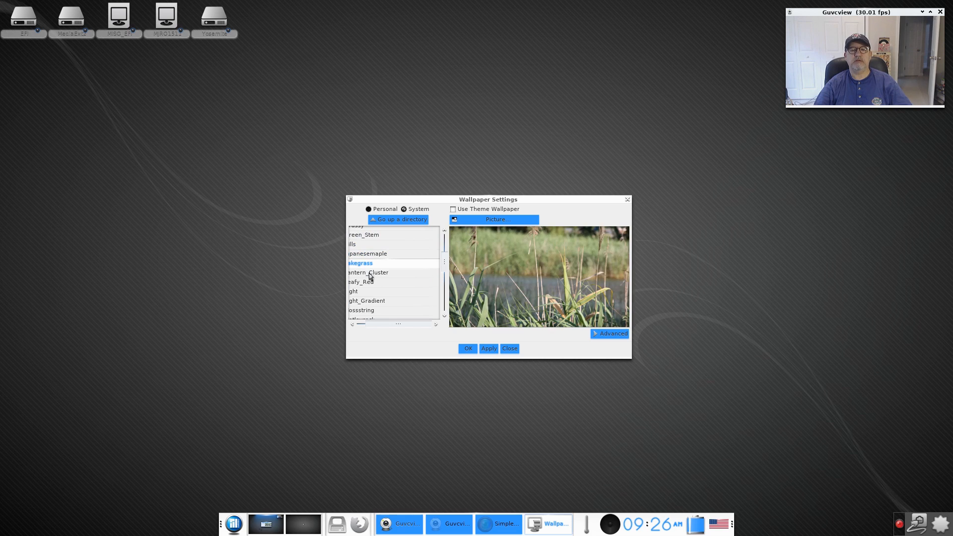
left_click(360, 281)
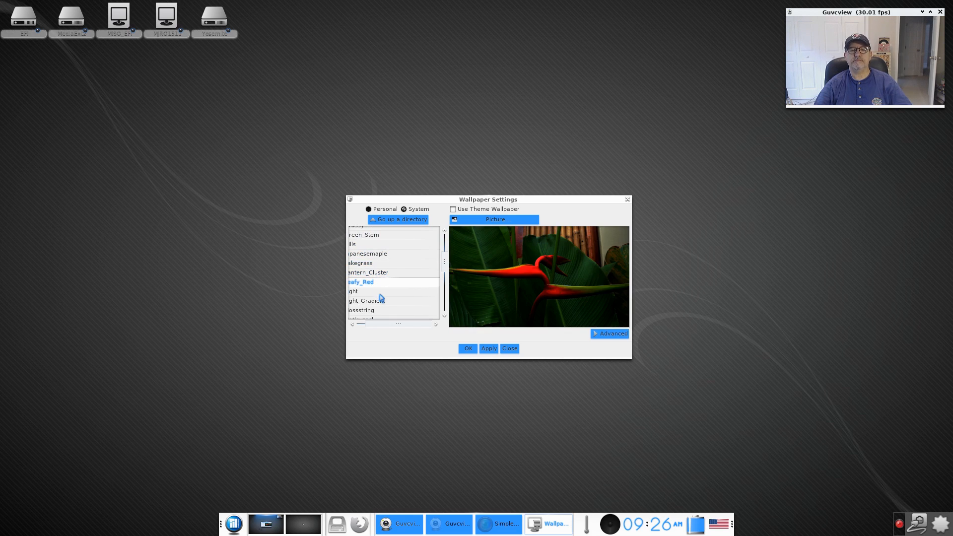
left_click(366, 300)
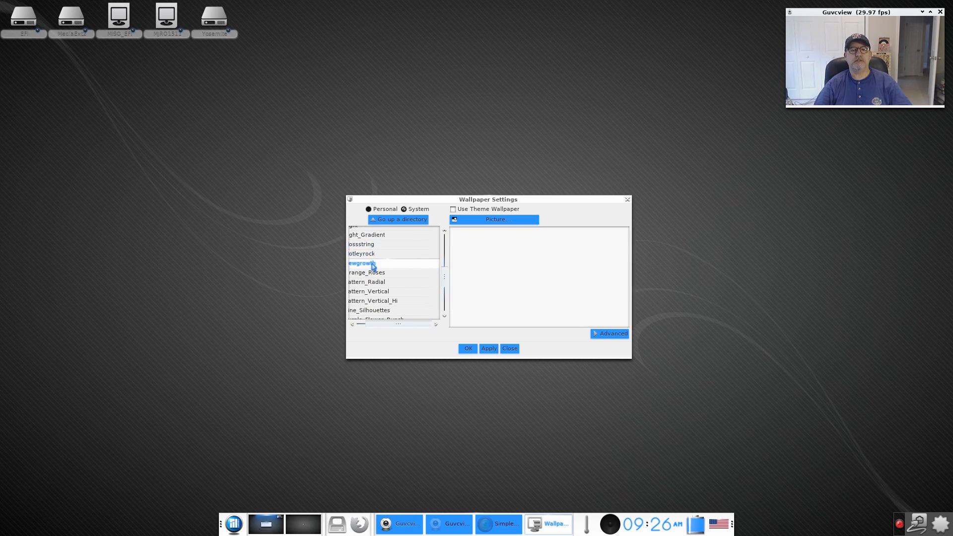
Preview further wallpapers: dark radial pattern, misty pines, shady leaves, pink flower, lanterns.
left_click(367, 281)
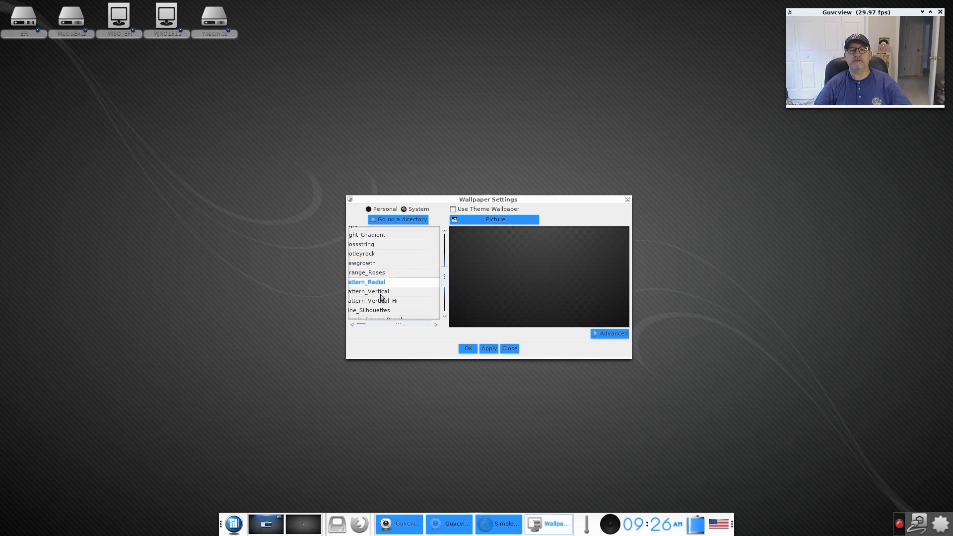
left_click(368, 310)
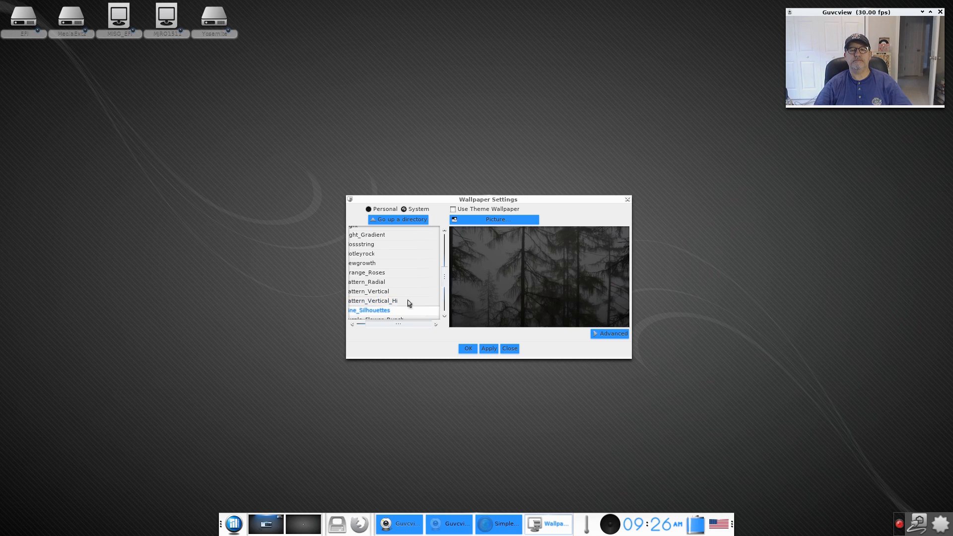
scroll("down", 3)
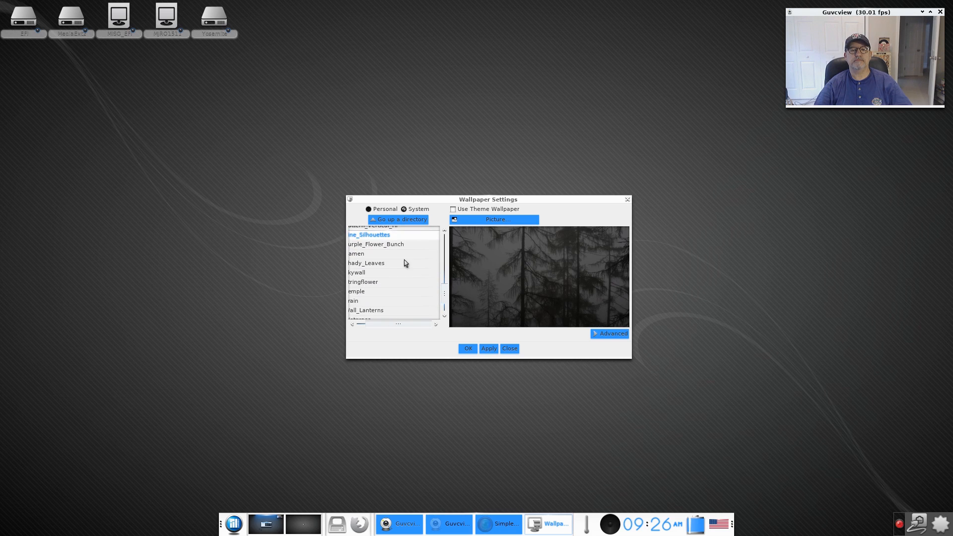
left_click(366, 262)
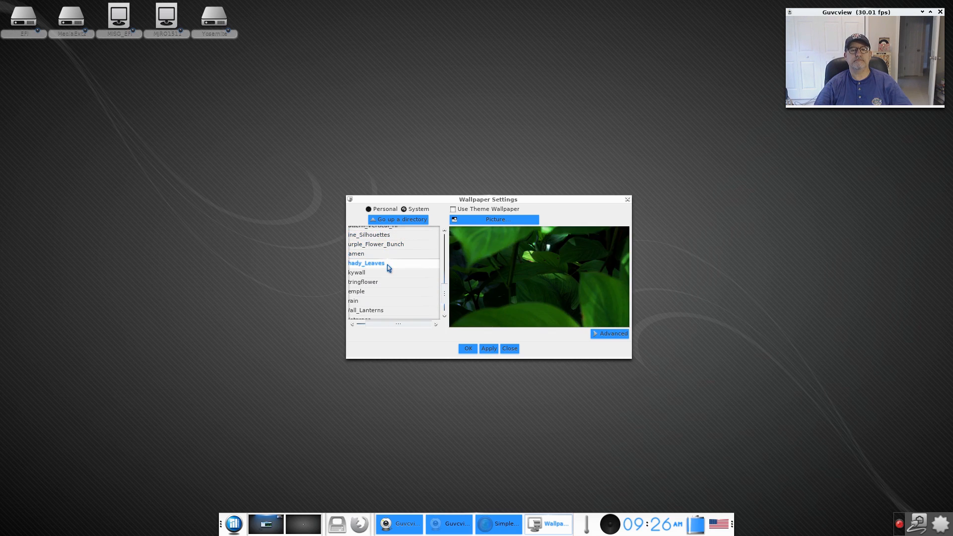
left_click(363, 281)
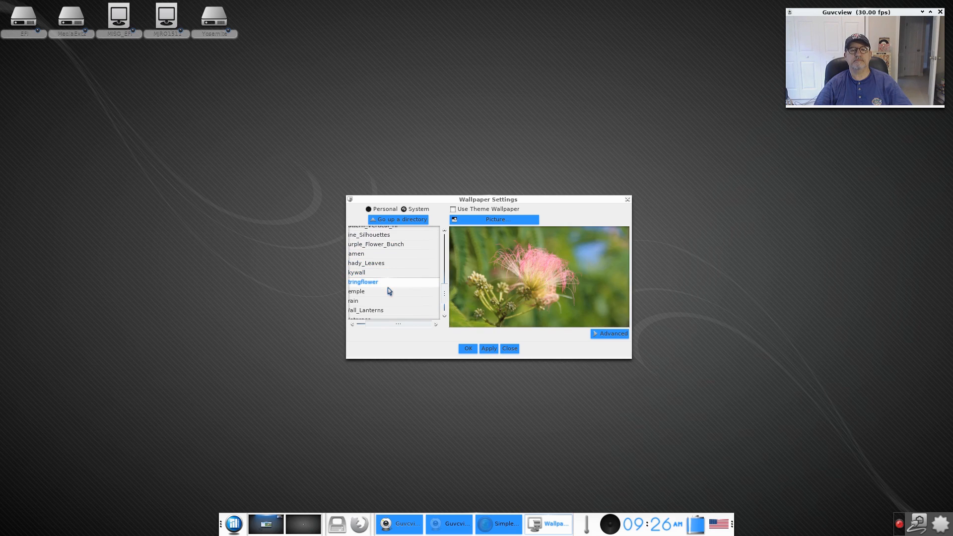
left_click(366, 310)
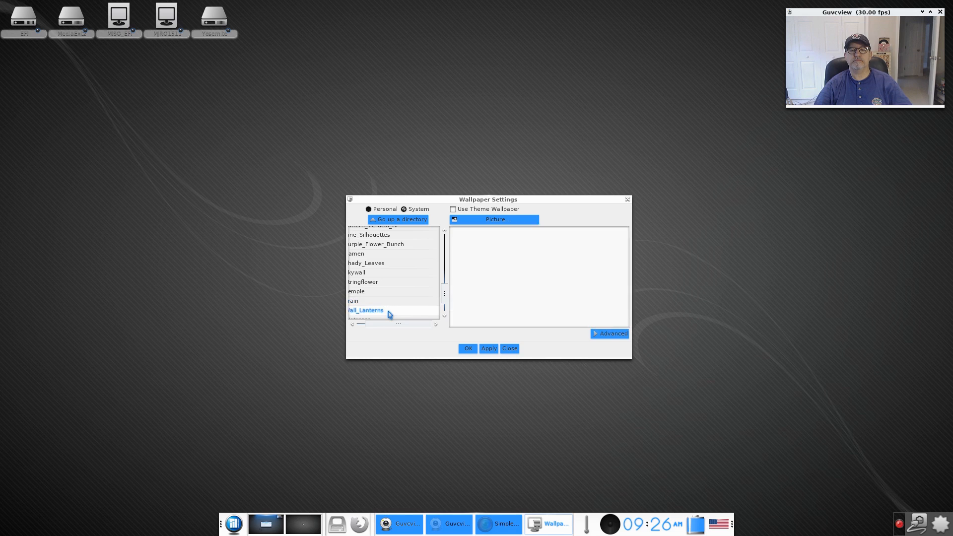
left_click(365, 310)
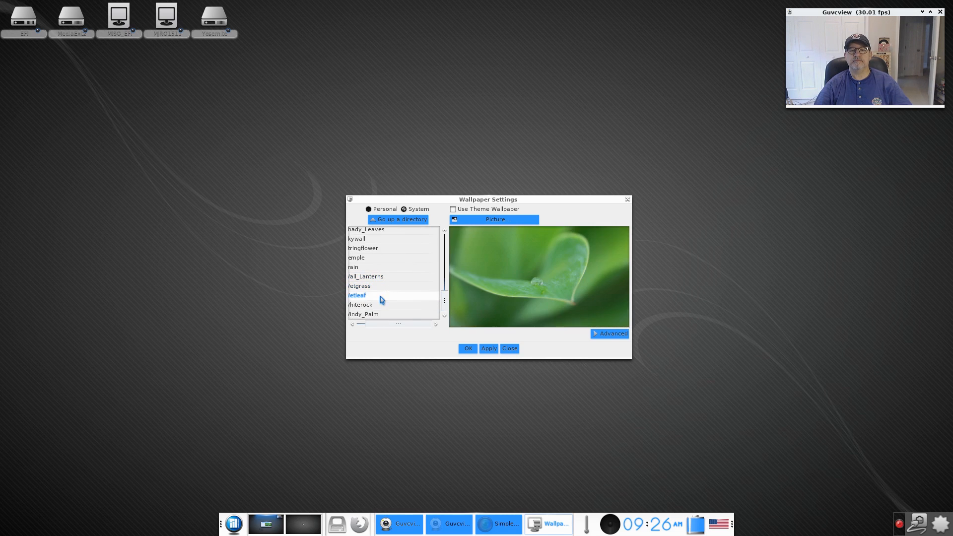
Select the Windy_Palm palm-frond wallpaper and apply it to the desktop.
left_click(363, 315)
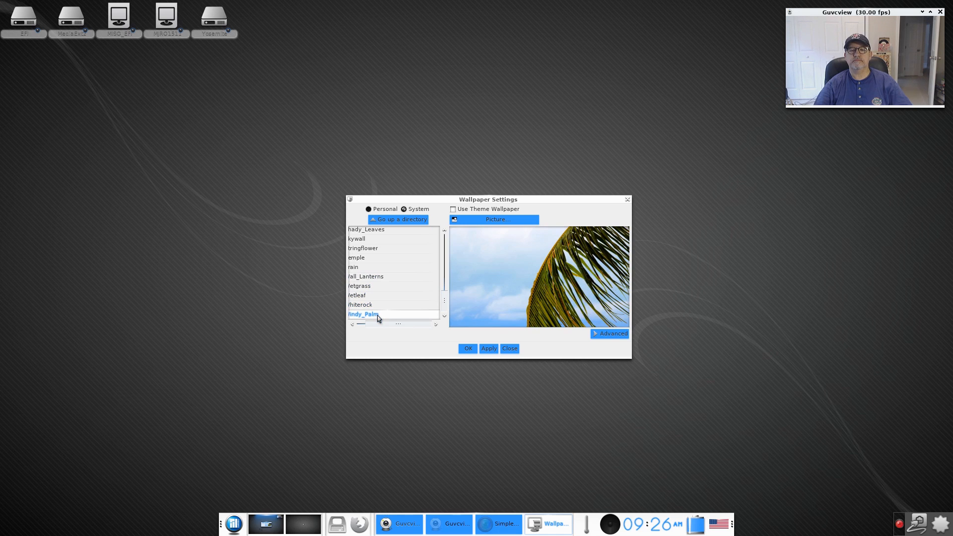
left_click(488, 349)
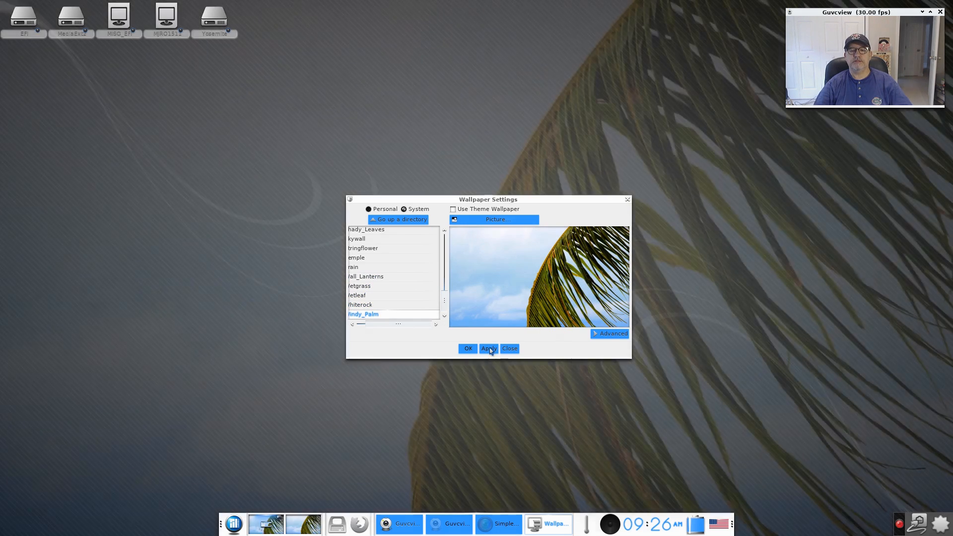
Confirm Wallpaper Settings with OK and launch Firefox from the shelf.
left_click(488, 349)
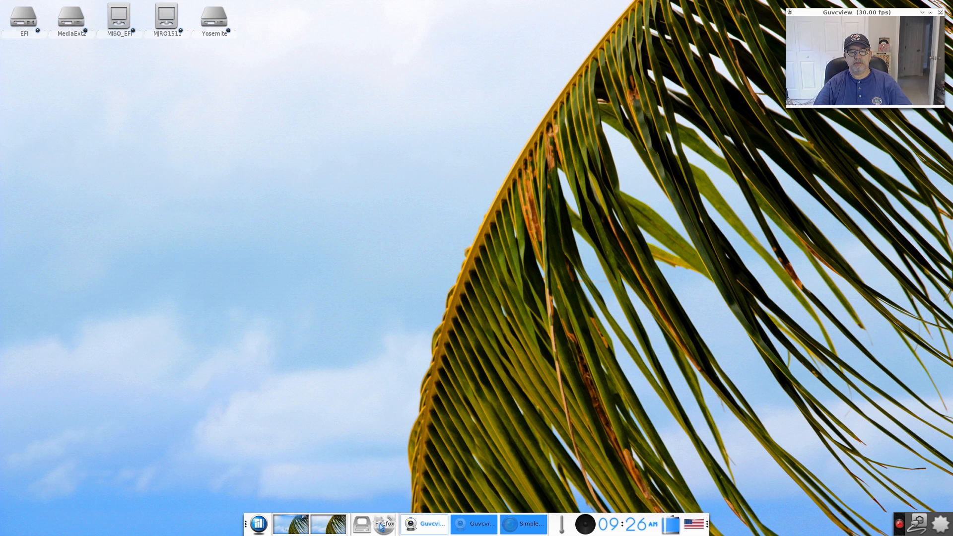
left_click(361, 523)
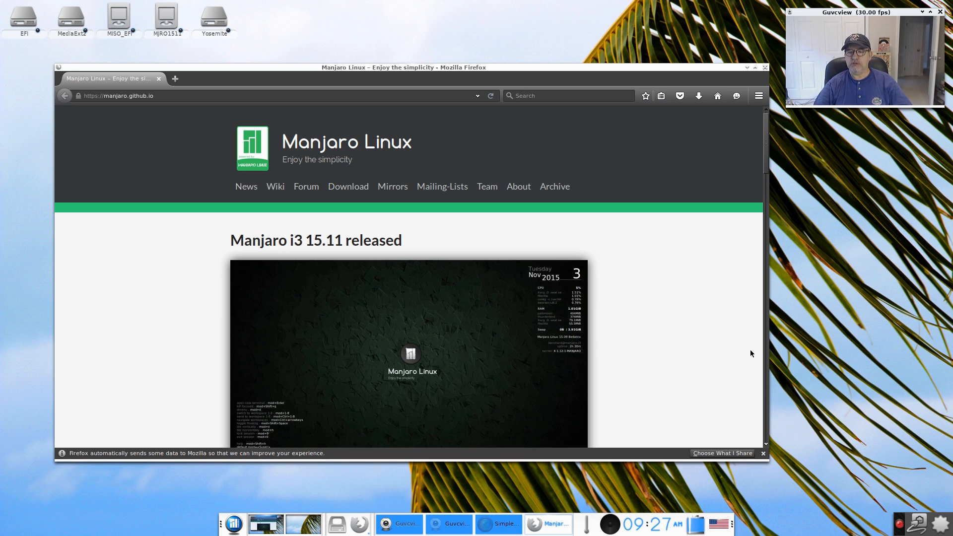
mouse_move(673, 364)
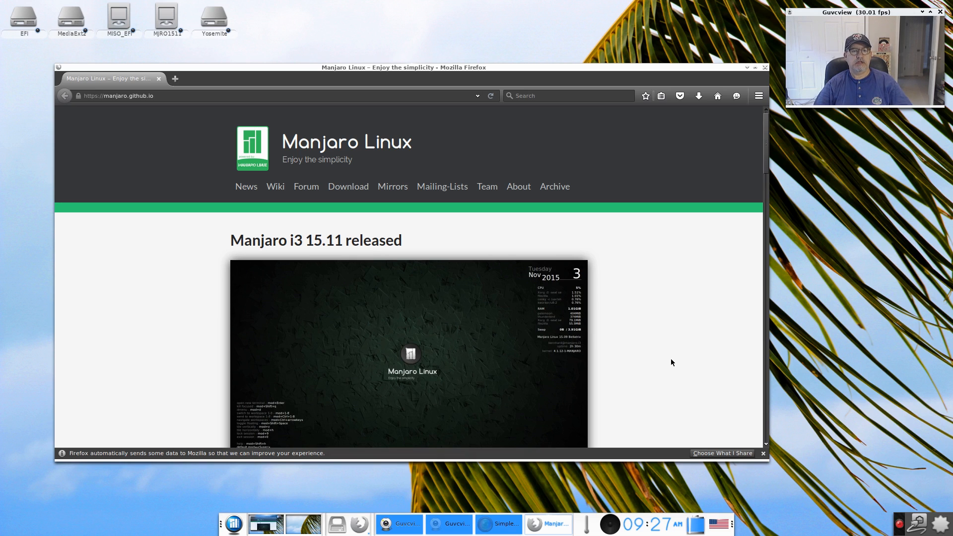
mouse_move(648, 343)
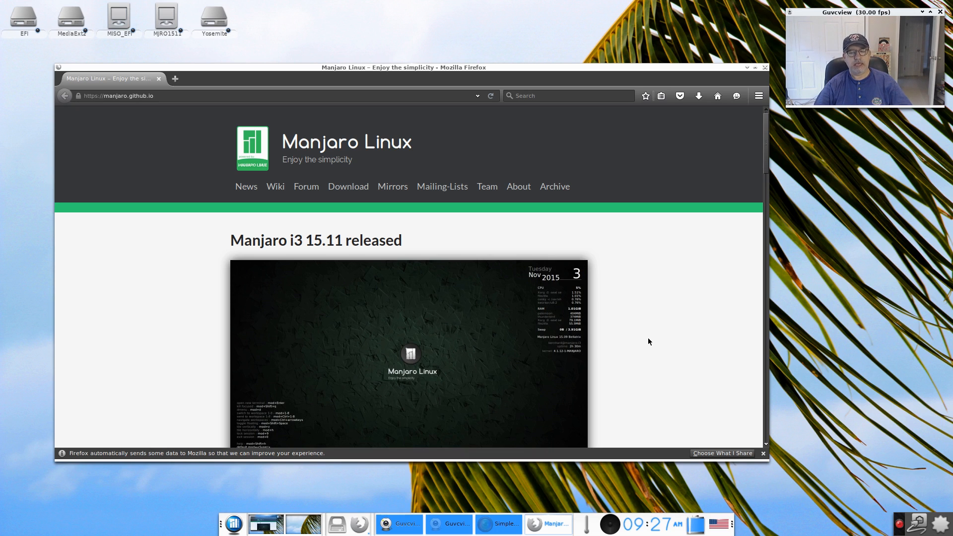
mouse_move(667, 328)
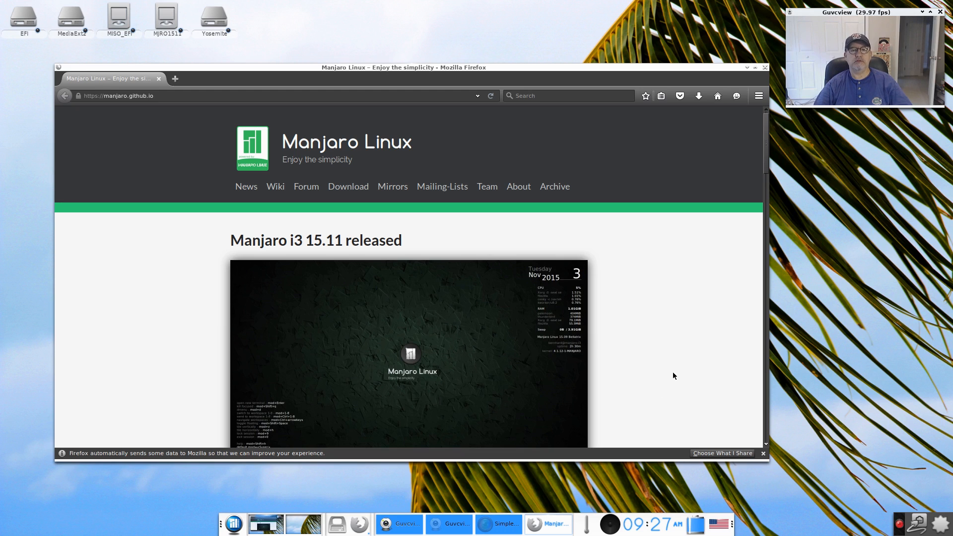
mouse_move(632, 304)
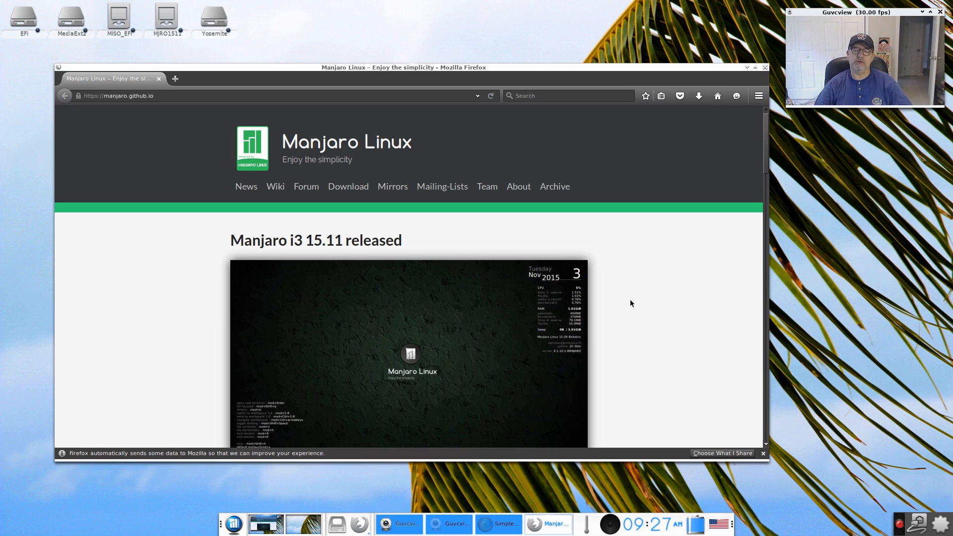
mouse_move(626, 299)
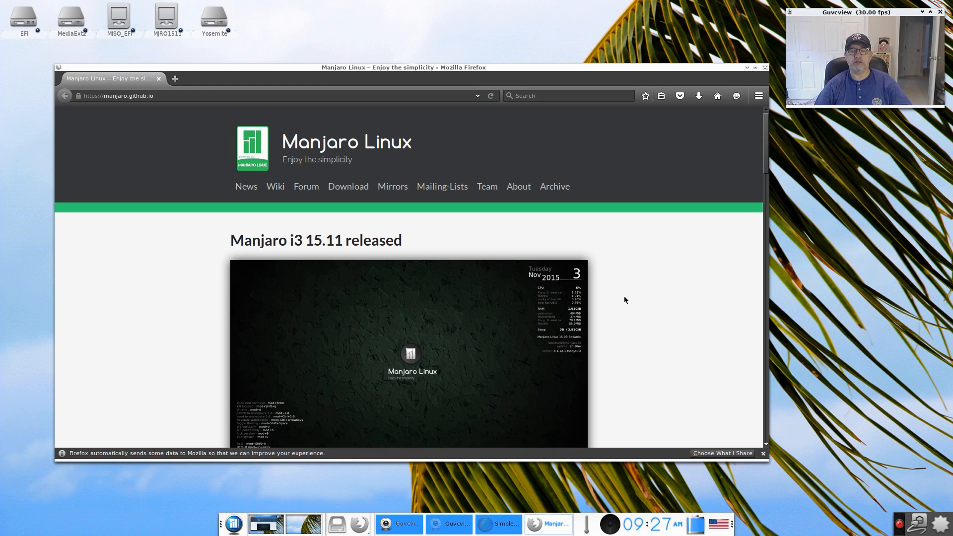
mouse_move(615, 296)
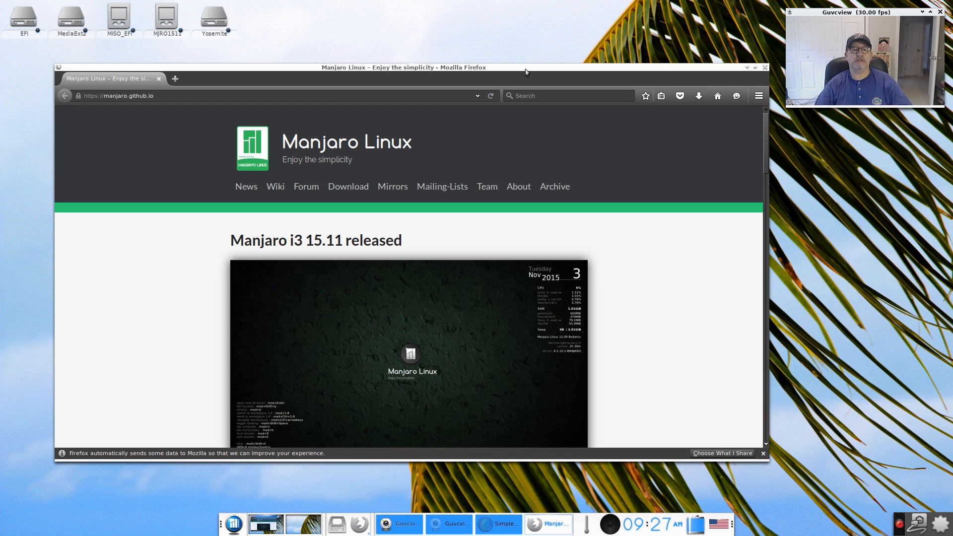
mouse_move(705, 284)
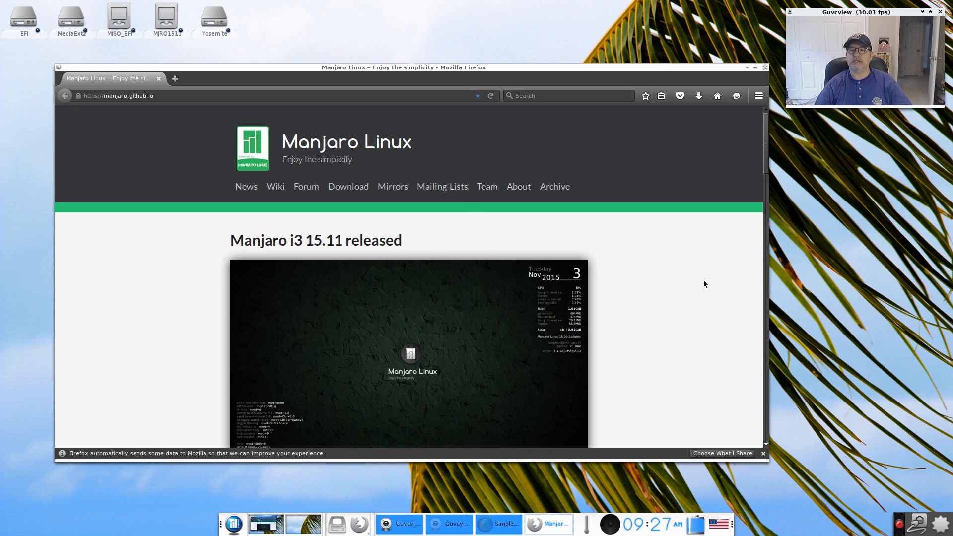
Scroll the Manjaro homepage down to the Enlightenment 15.11 release post.
scroll("down", 3)
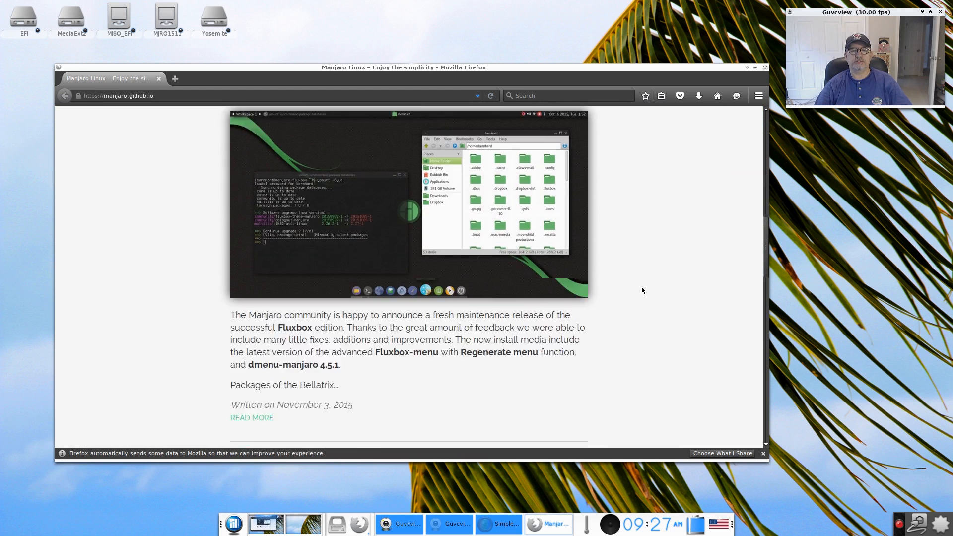
scroll("down", 3)
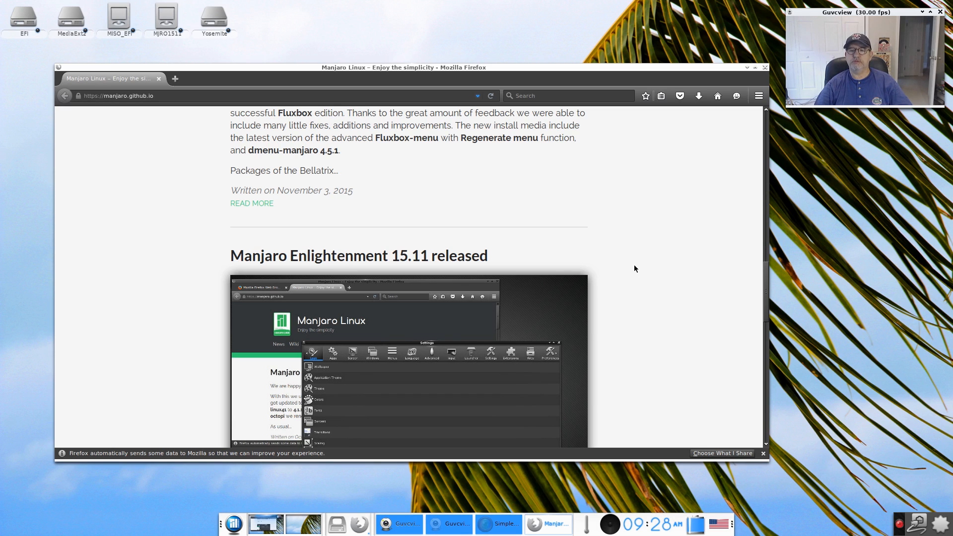
mouse_move(642, 268)
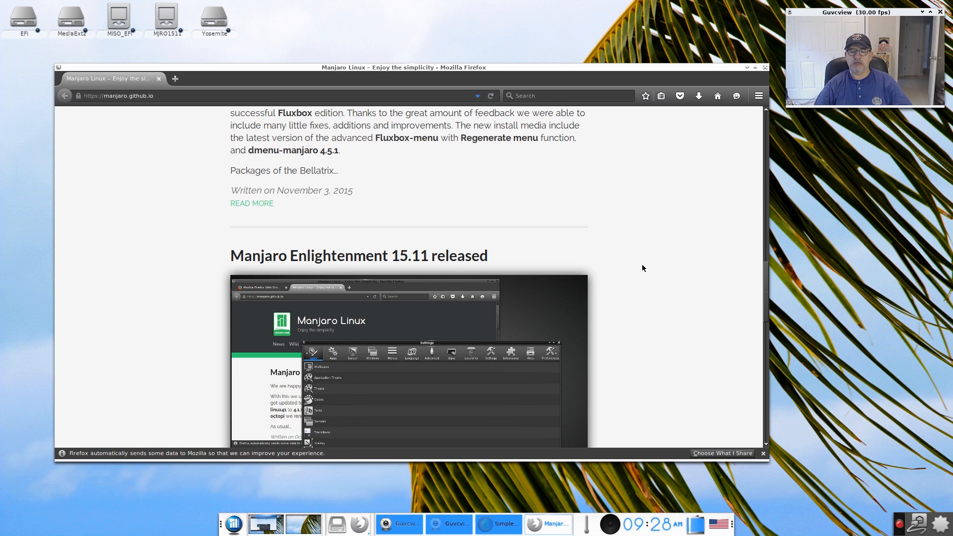
mouse_move(638, 270)
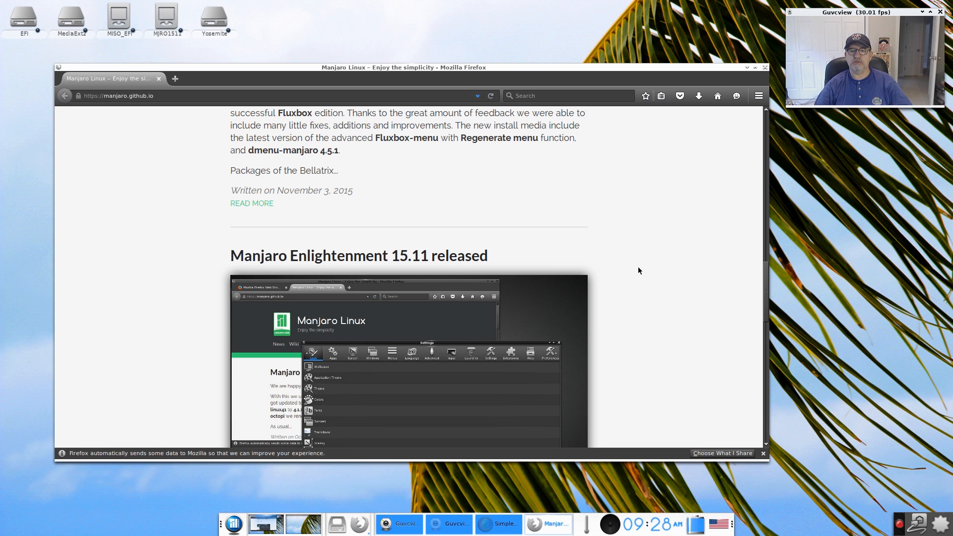